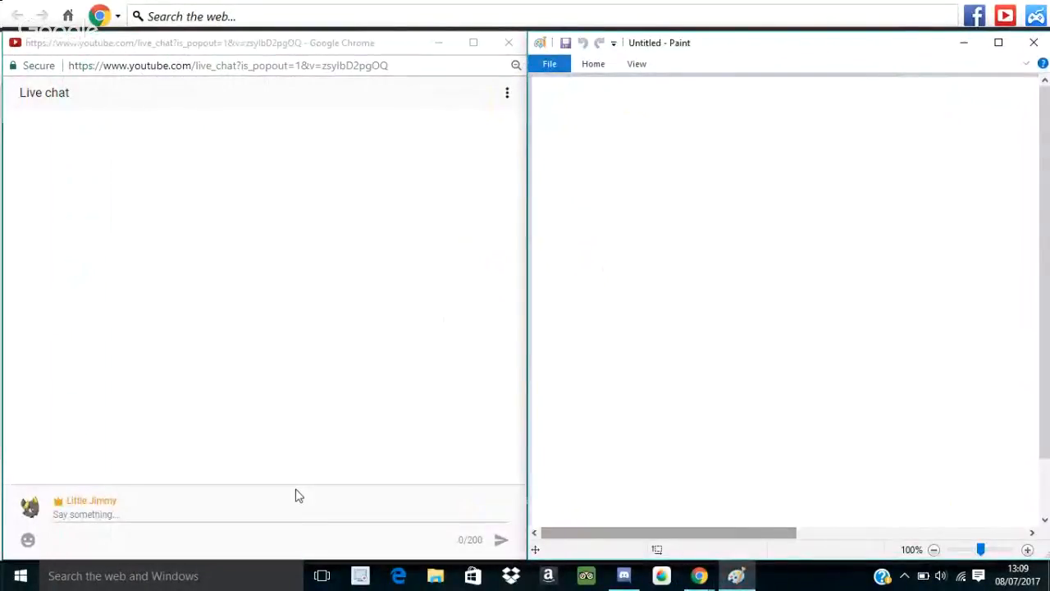
Step: Focus the live chat box, then sketch a curved ear outline at the canvas's upper left
click(288, 514)
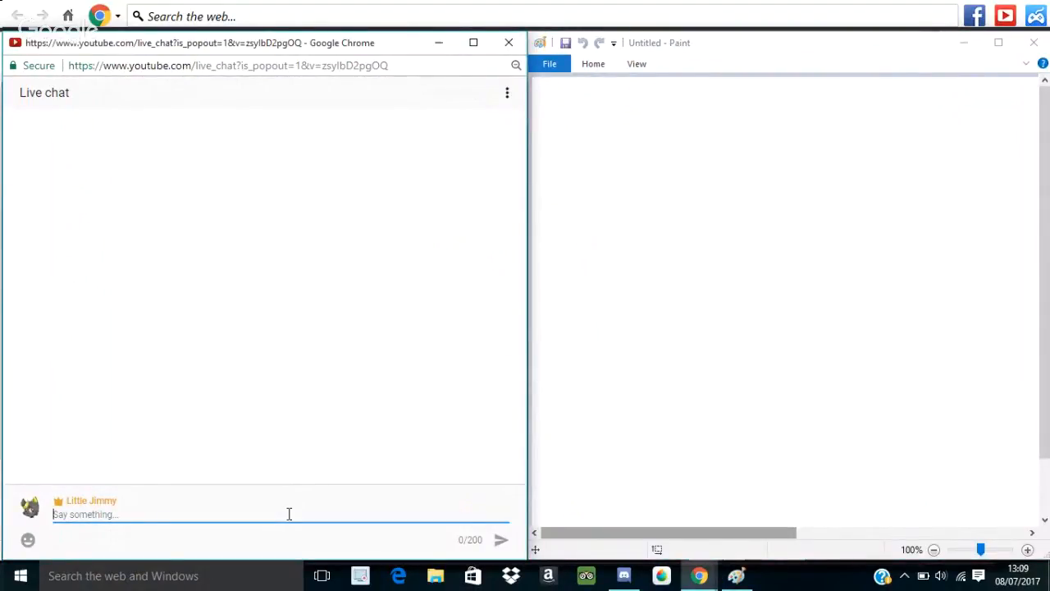
mouse_move(633, 466)
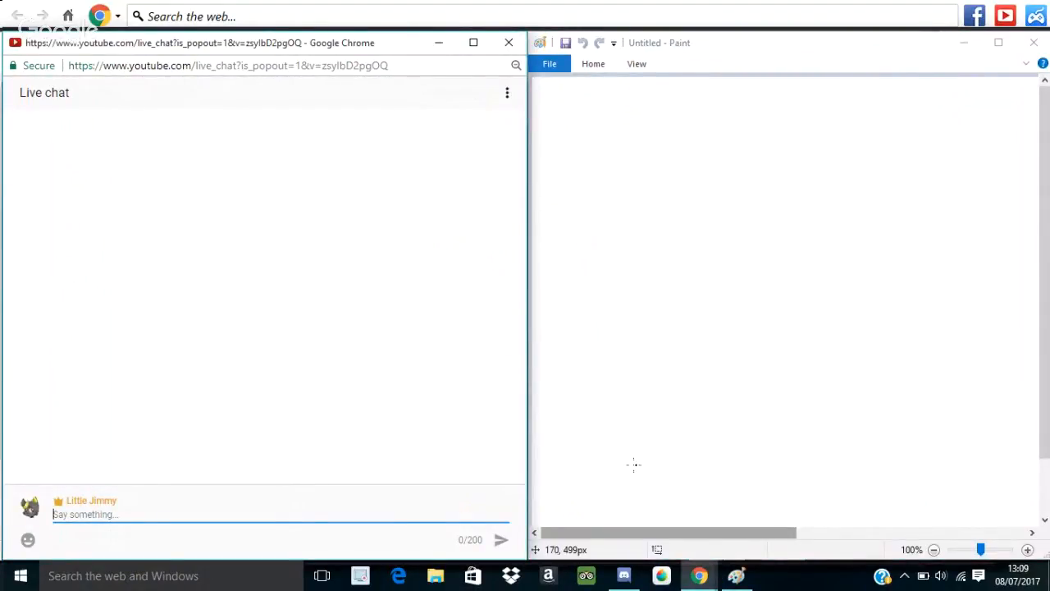
mouse_move(642, 149)
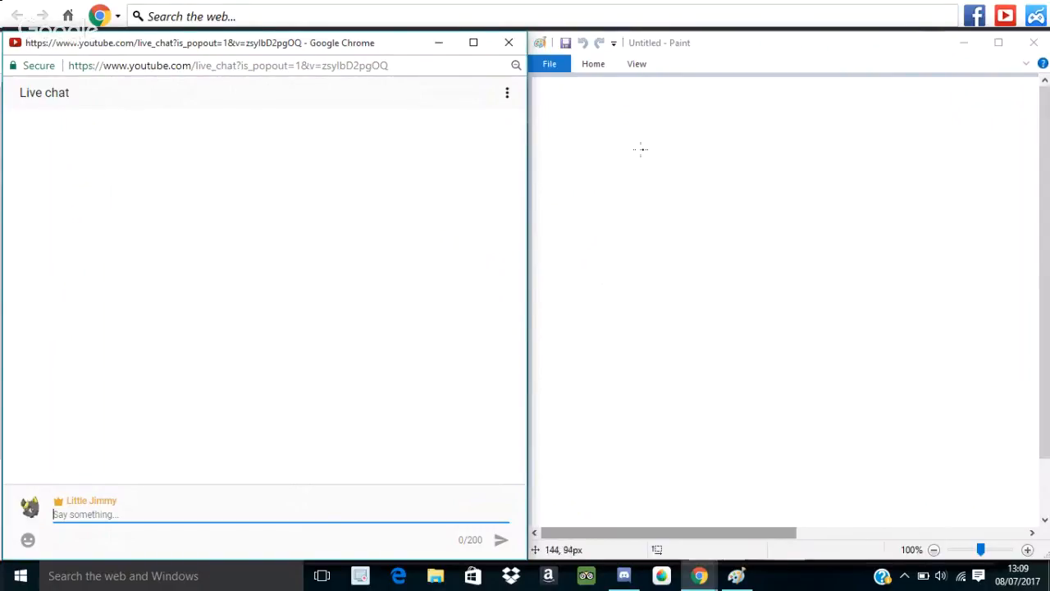
mouse_move(663, 147)
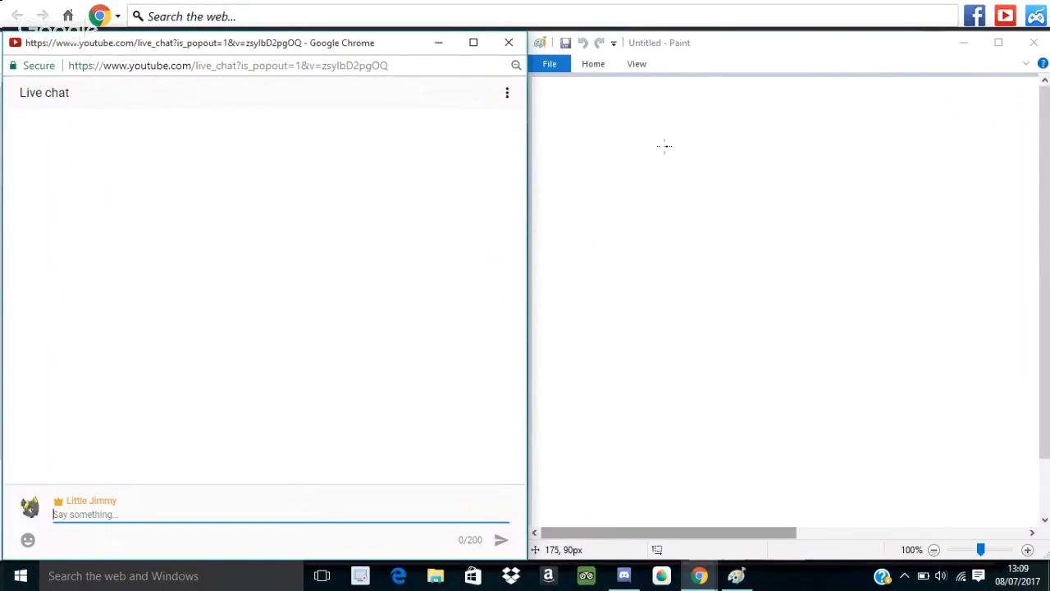
drag(676, 152, 564, 230)
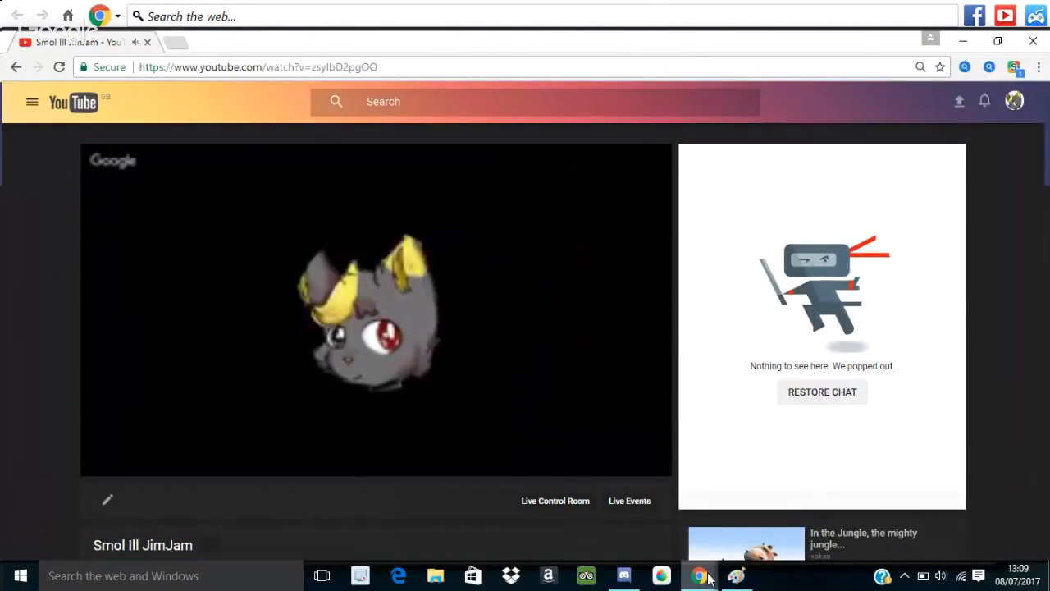
mouse_move(624, 575)
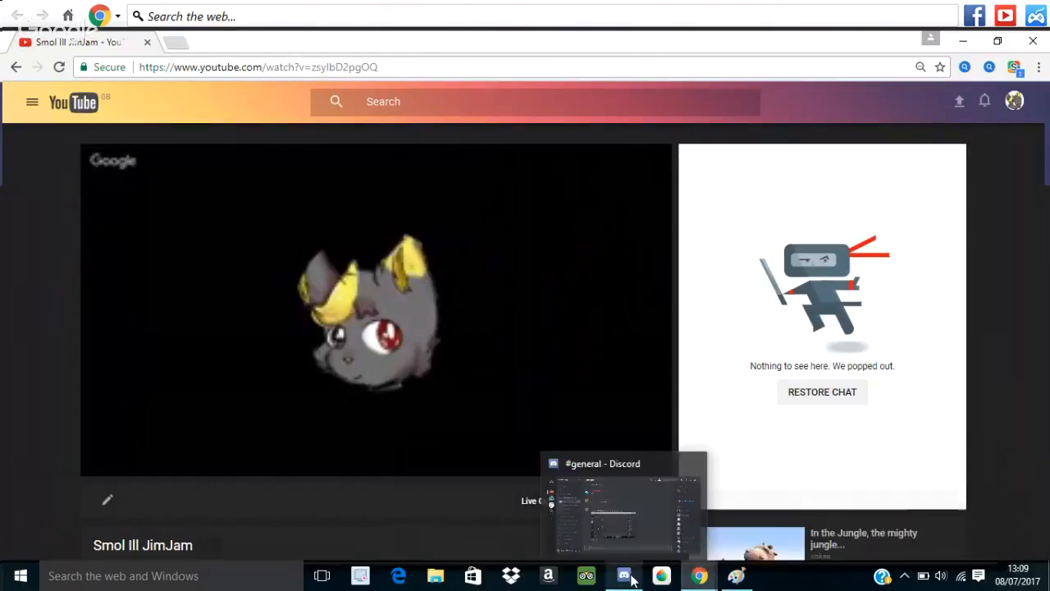
Step: Glance at Discord's general chat, then bring the live chat popout back to front
click(623, 575)
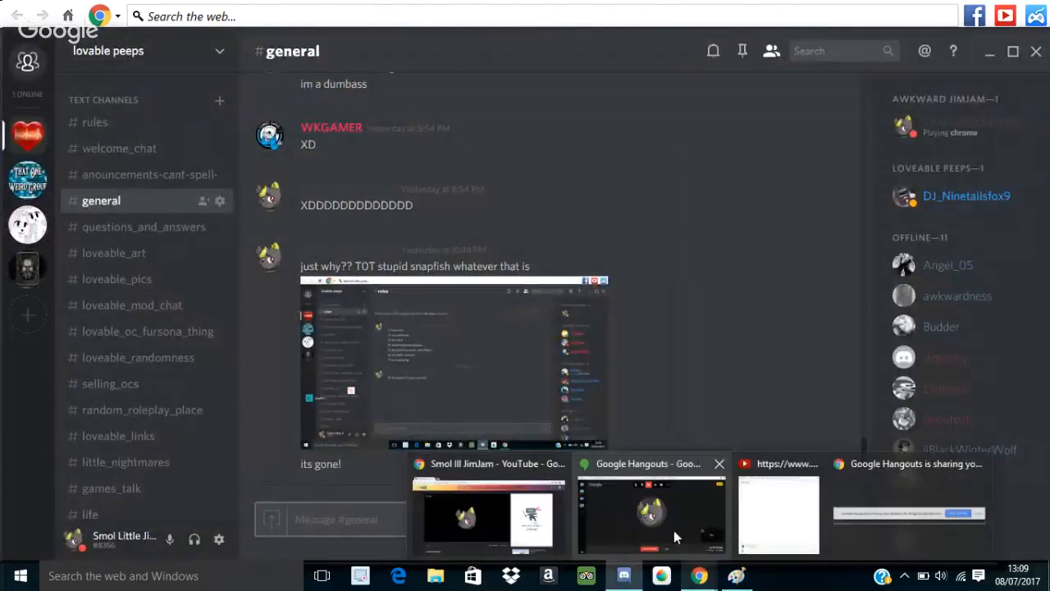
click(651, 514)
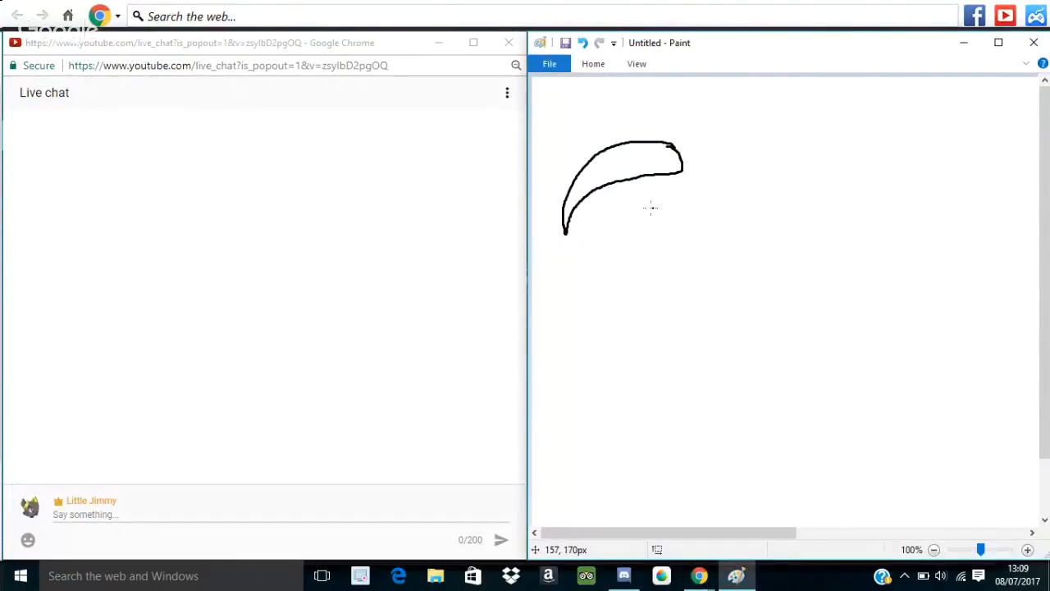
mouse_move(697, 367)
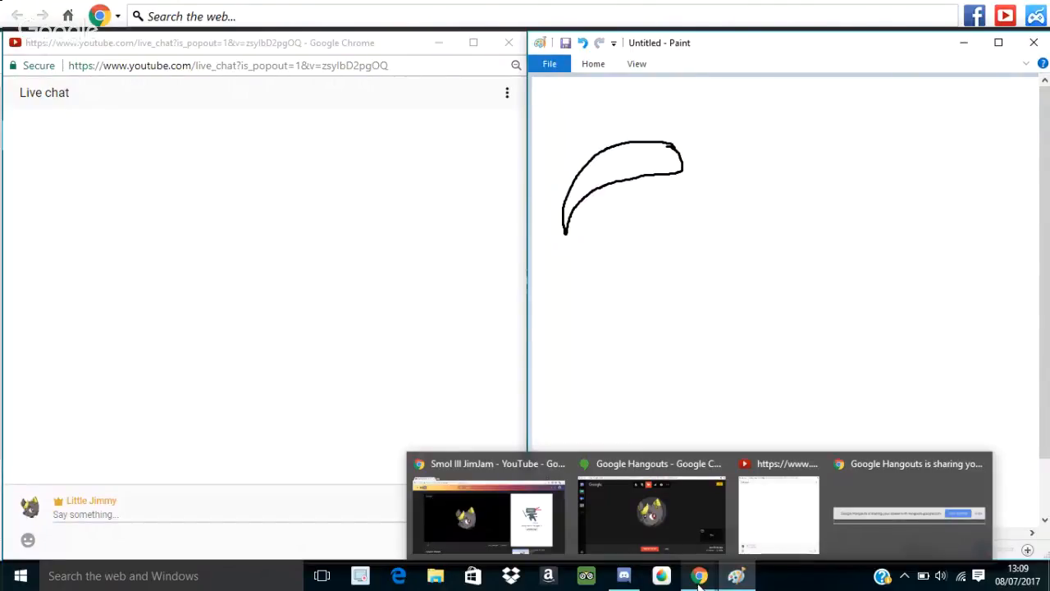
Step: Bring the Hangouts broadcast window forward from the Chrome taskbar group
click(651, 513)
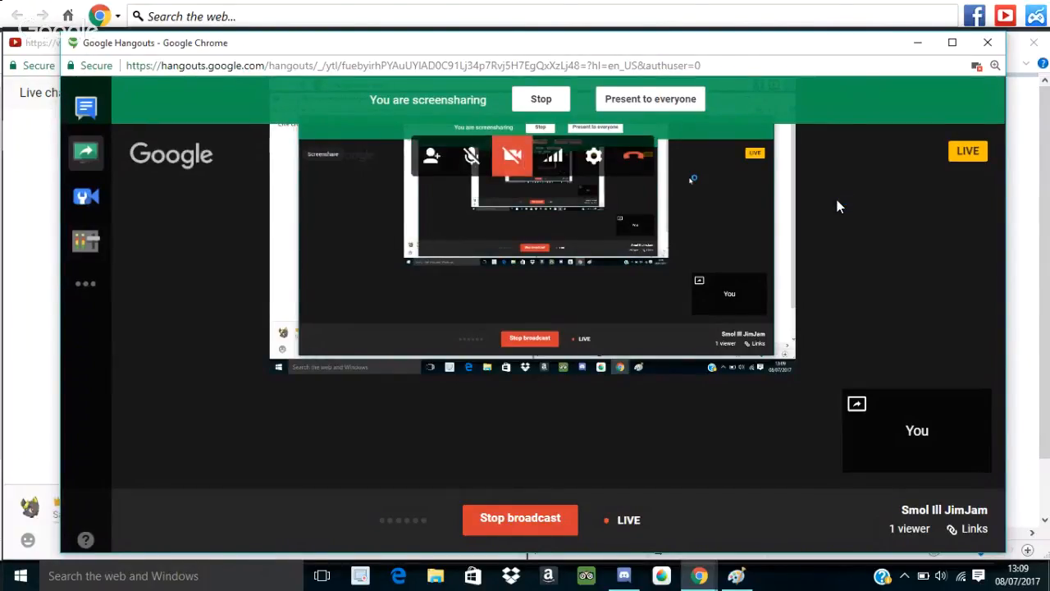
Step: View the stream's YouTube watch page, then return to the live chat and drawing
click(650, 98)
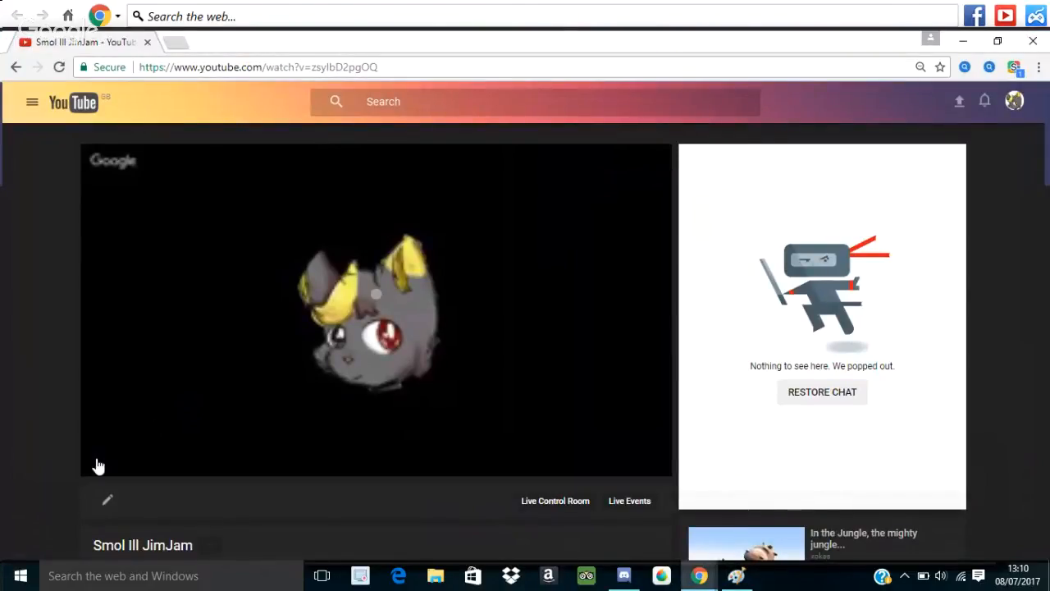
mouse_move(98, 463)
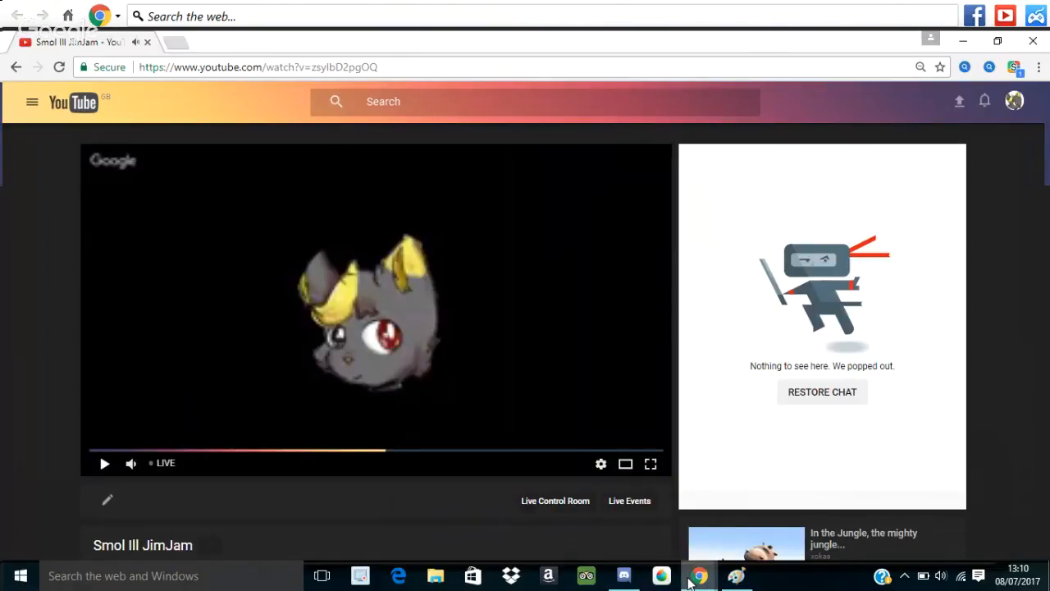
mouse_move(697, 575)
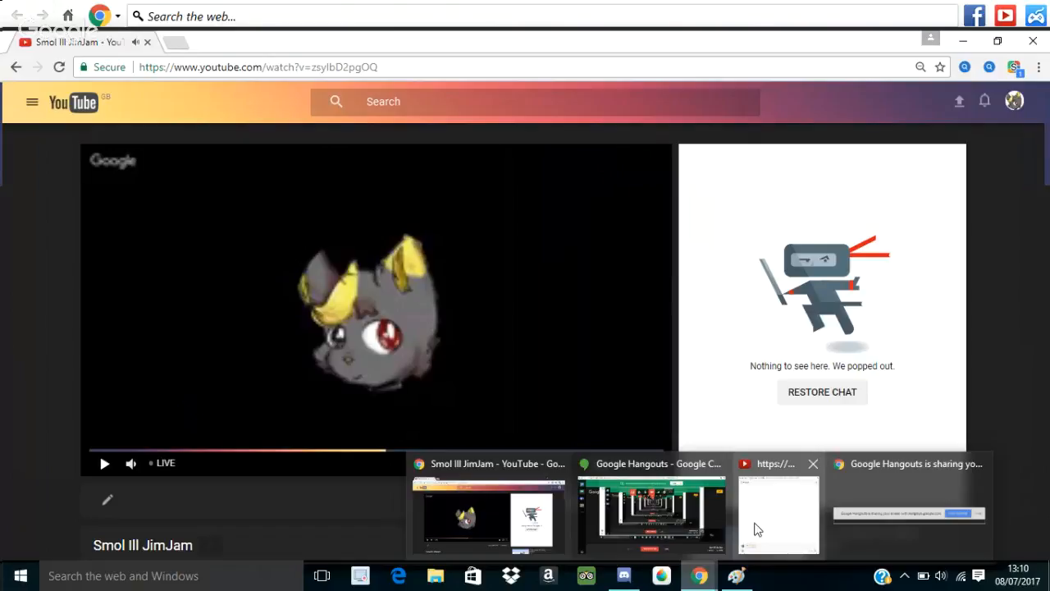
click(777, 513)
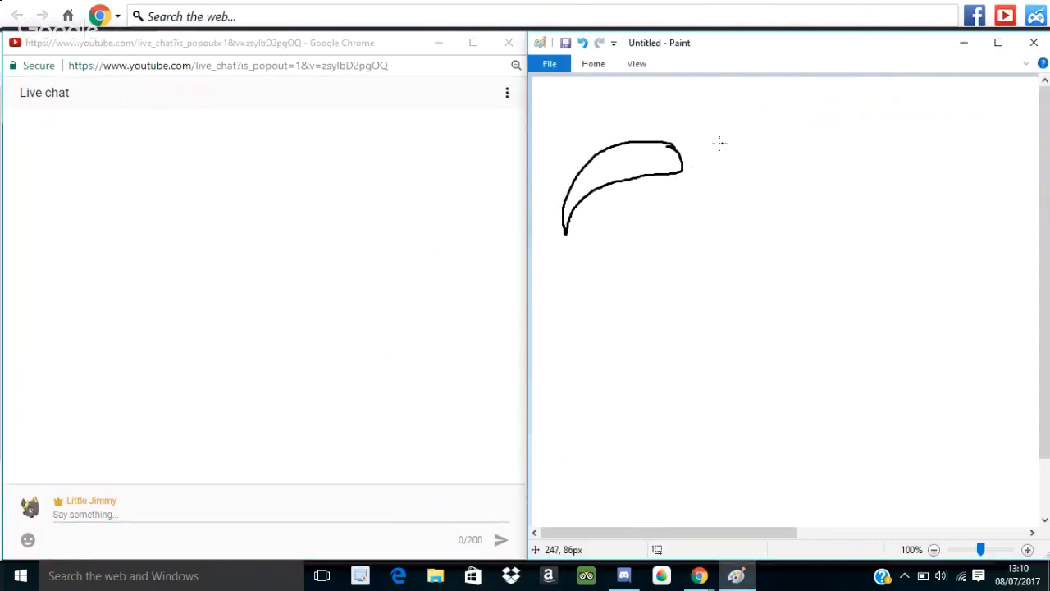
Step: Draw the wider arching right ear outline, then try an eye circle and undo it
drag(725, 142, 721, 168)
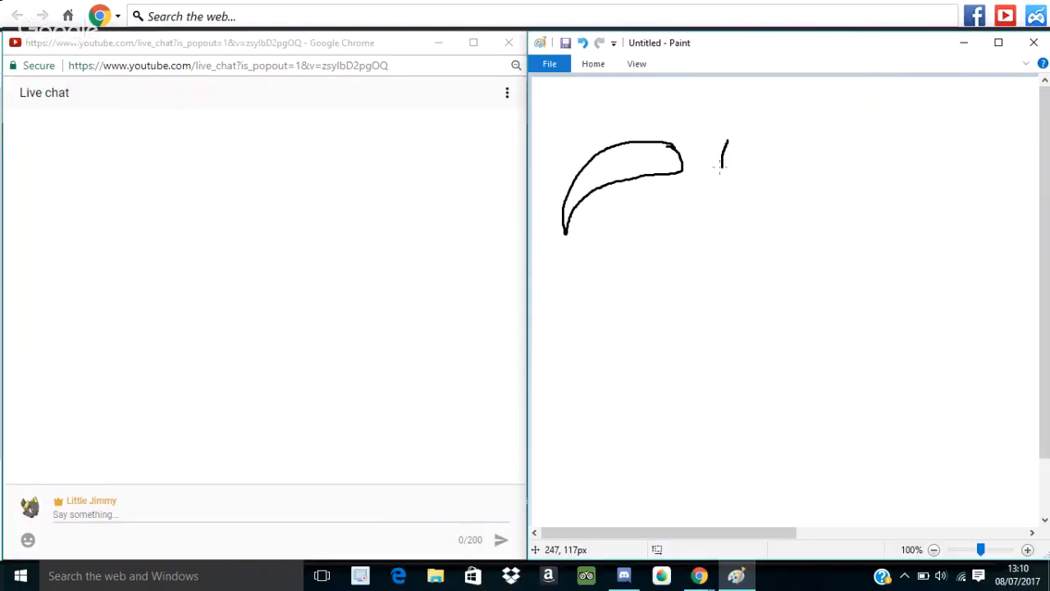
drag(723, 160, 820, 158)
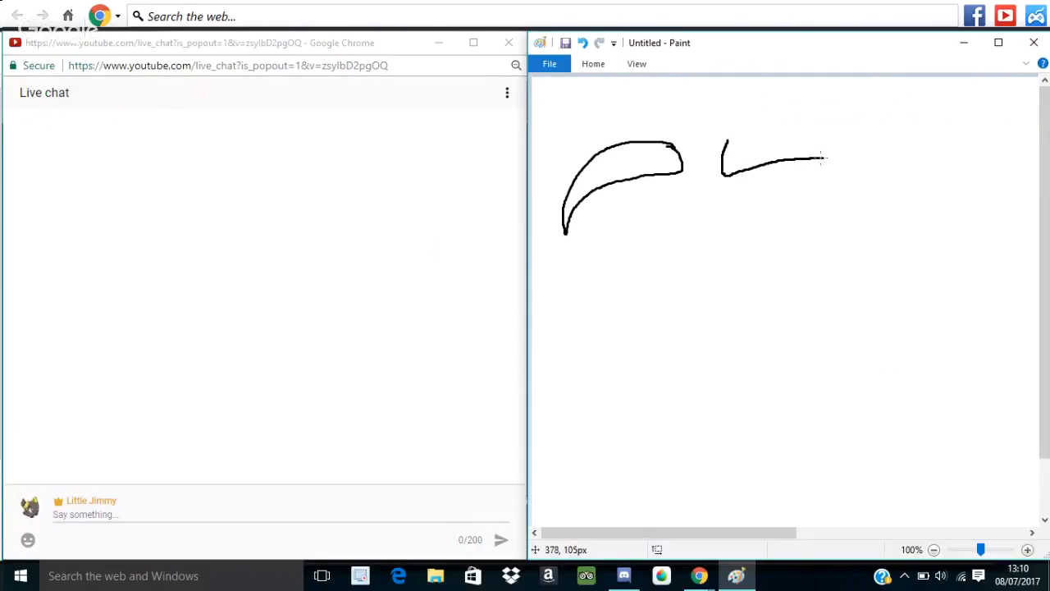
drag(820, 158, 909, 179)
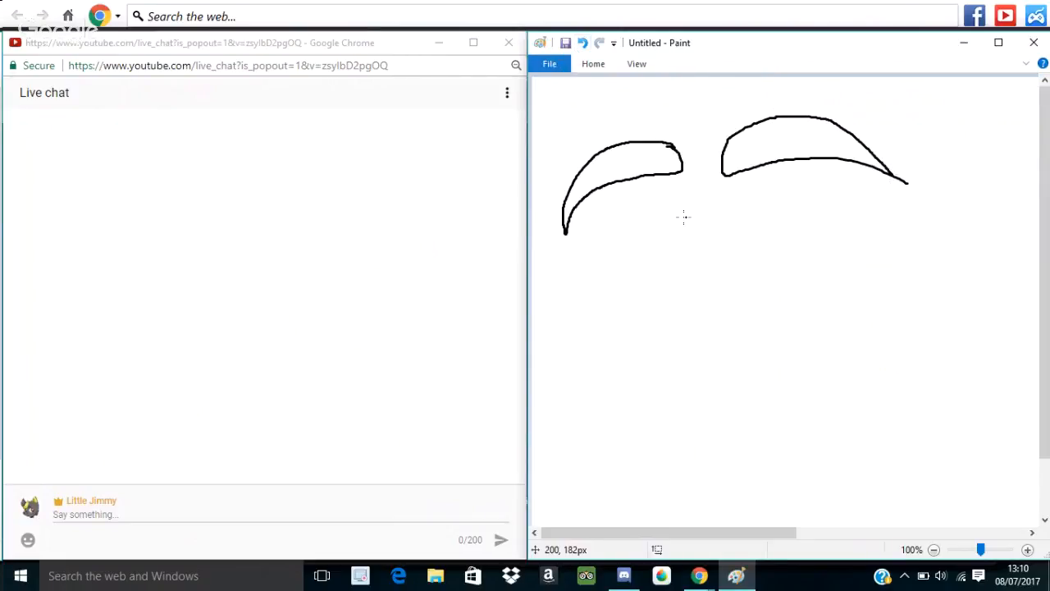
mouse_move(672, 222)
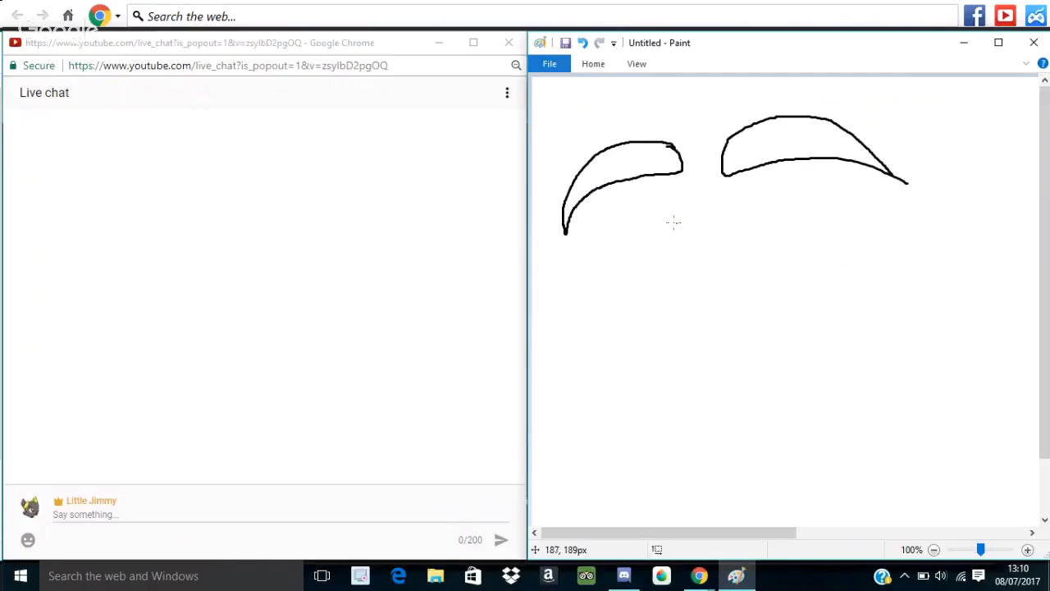
drag(673, 221, 644, 373)
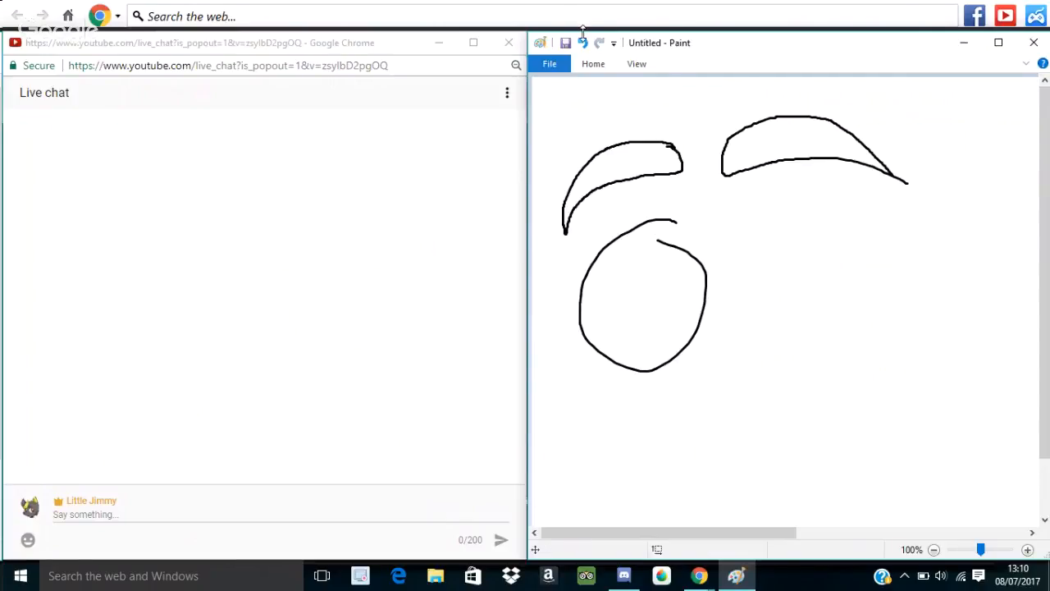
click(581, 43)
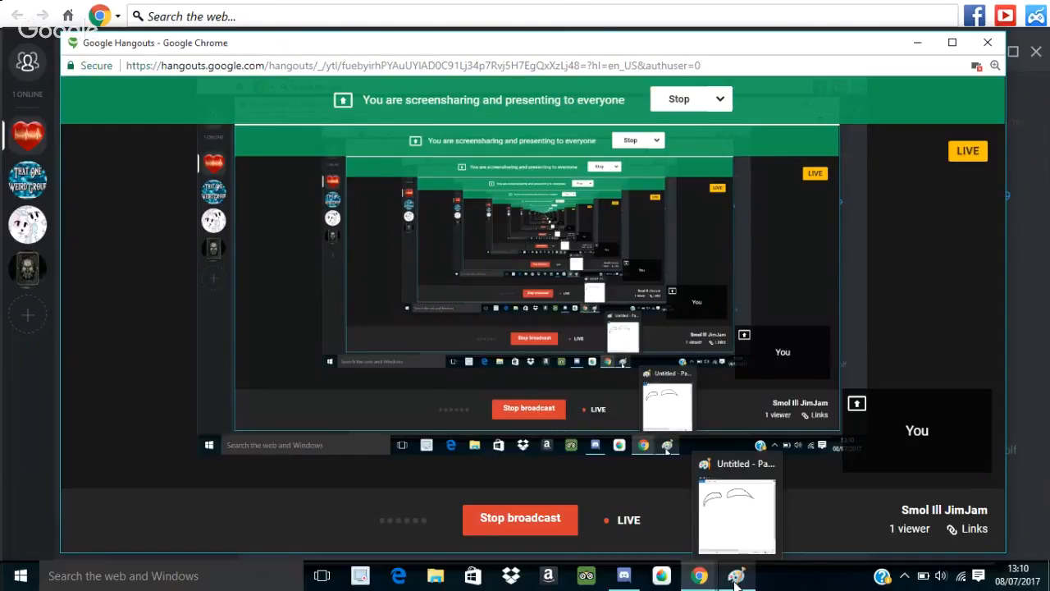
Step: Bring the Paint drawing, the live chat popout, then Paint again to the front
click(736, 575)
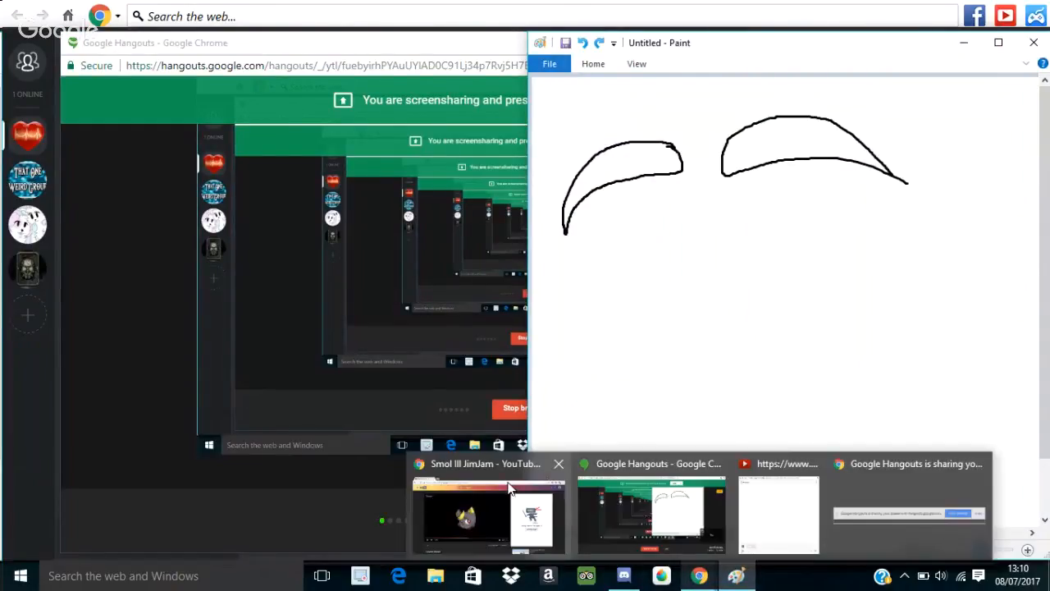
click(463, 513)
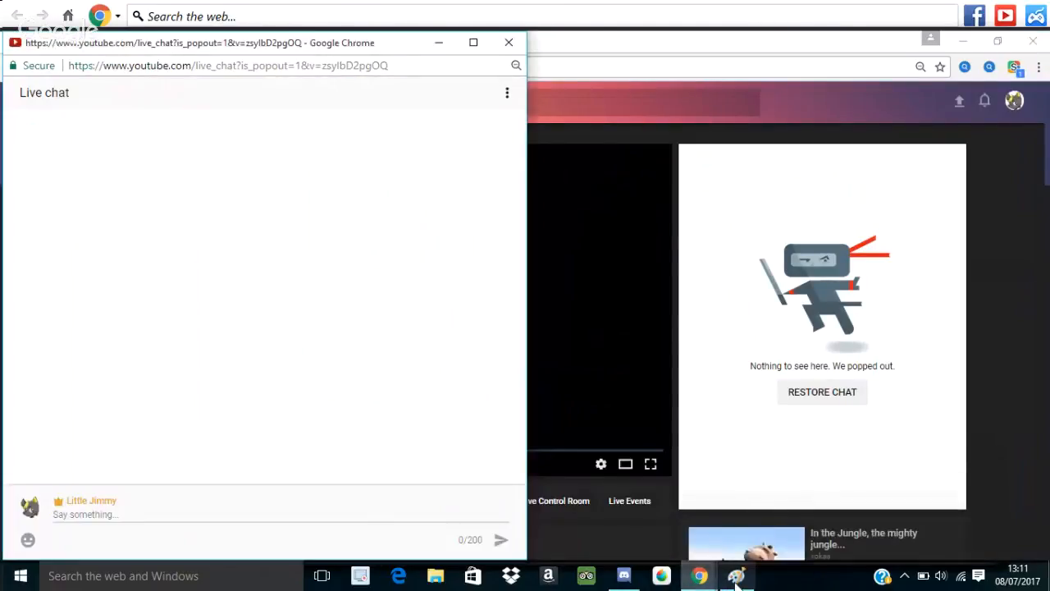
click(736, 575)
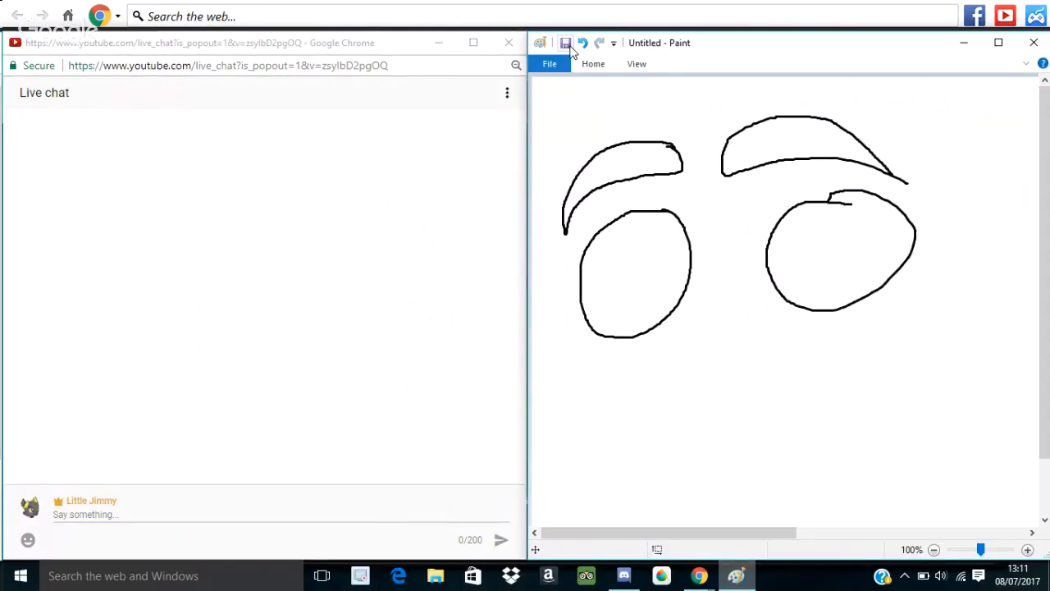
Step: Undo the misshapen right eye, redraw it, and add curved dividing lines in both eyes
click(582, 43)
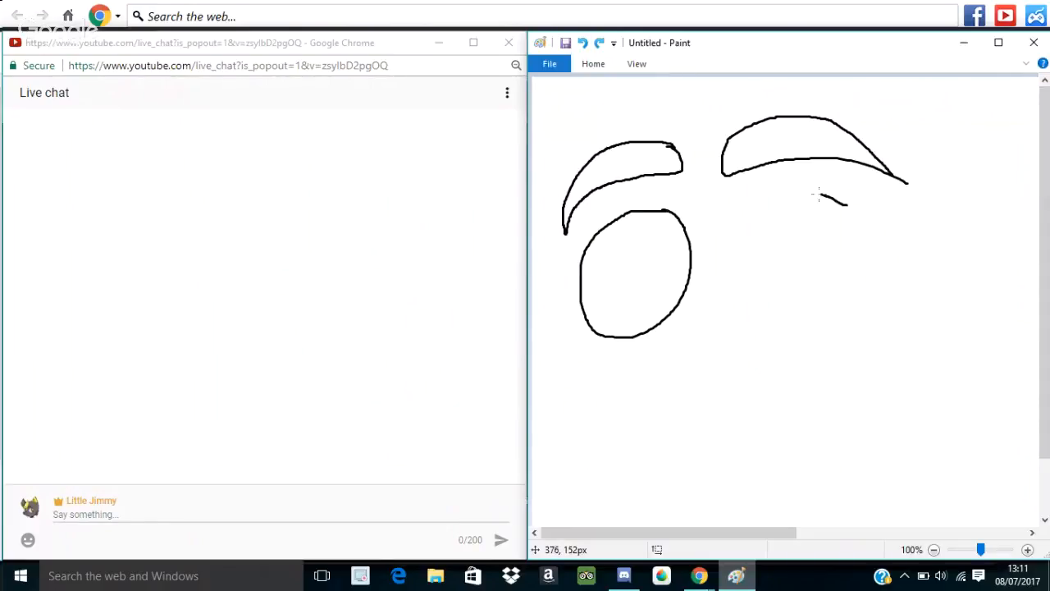
drag(820, 201, 788, 308)
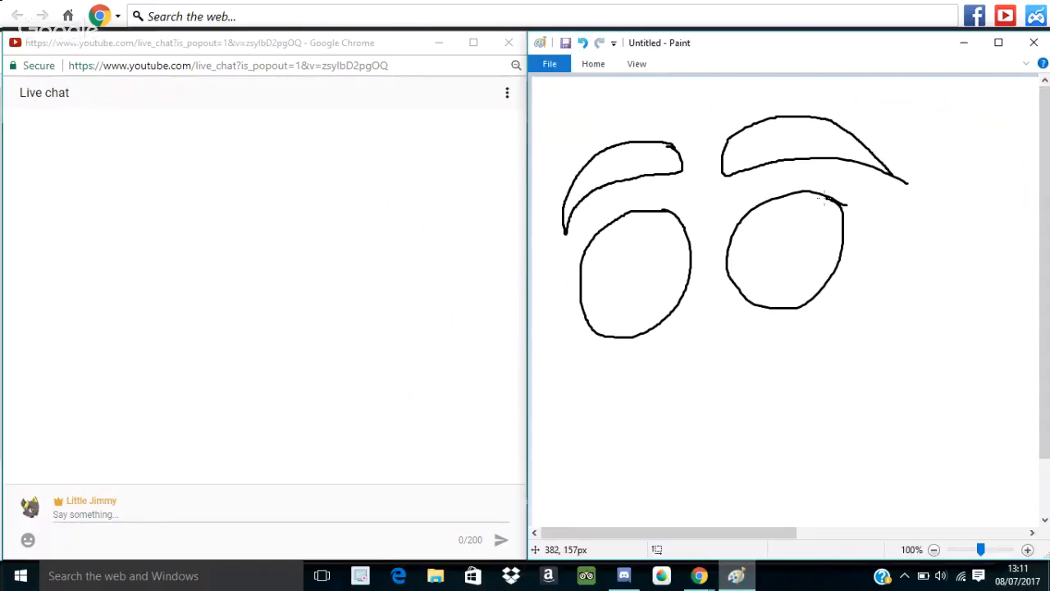
drag(808, 197, 808, 275)
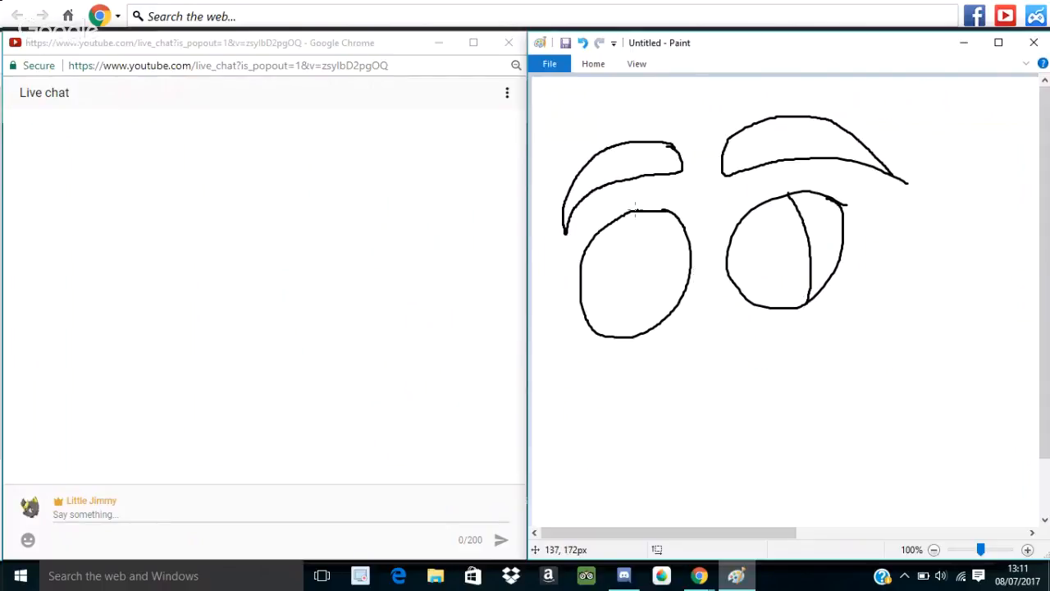
drag(633, 212, 648, 332)
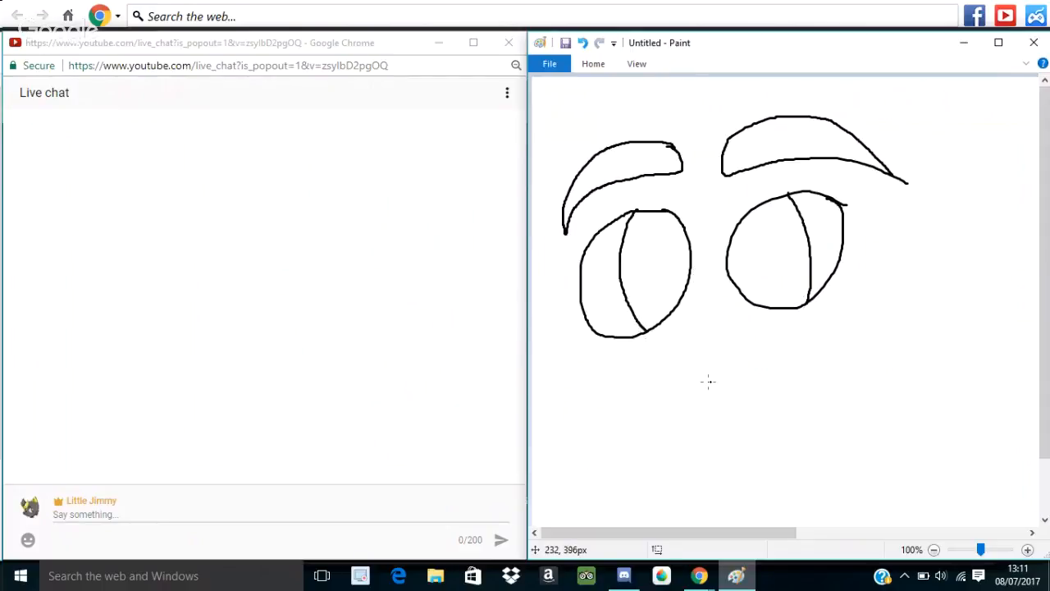
mouse_move(748, 388)
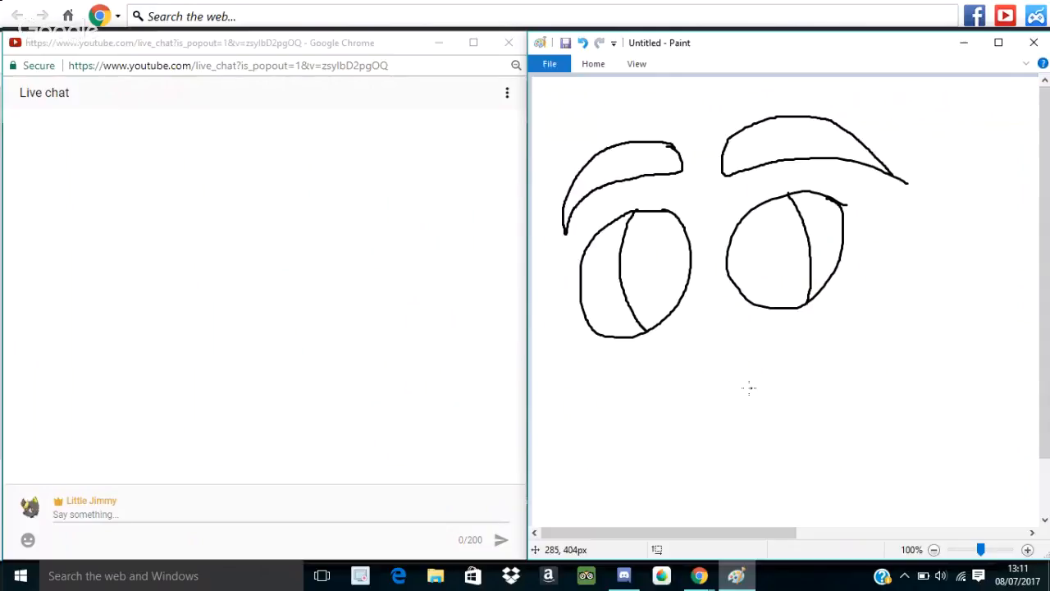
Step: Add a nose curve, try an oval mouth below it, then undo the mouth
drag(726, 340, 702, 366)
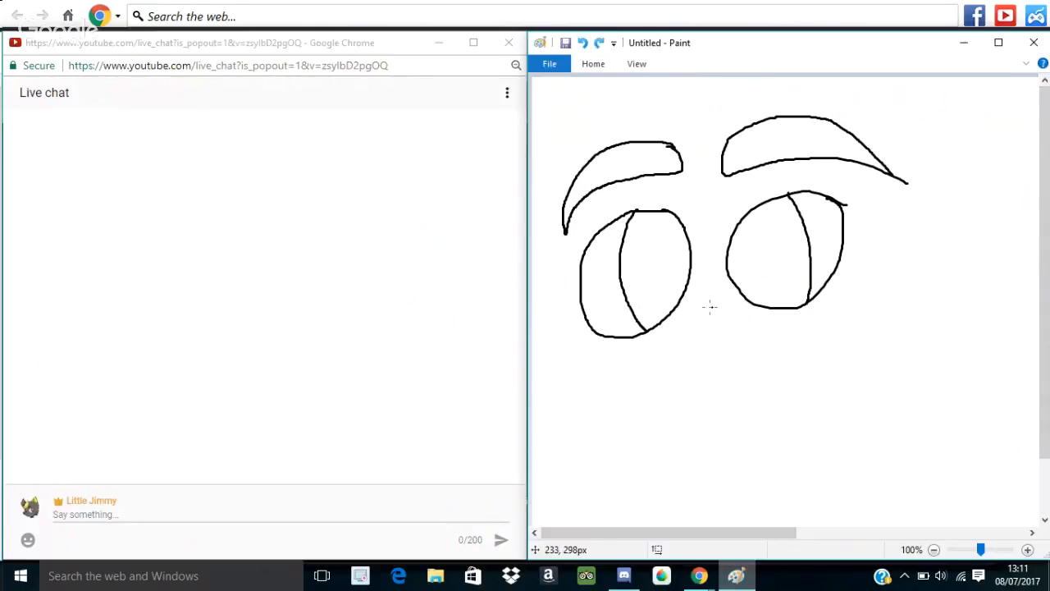
drag(709, 308, 712, 355)
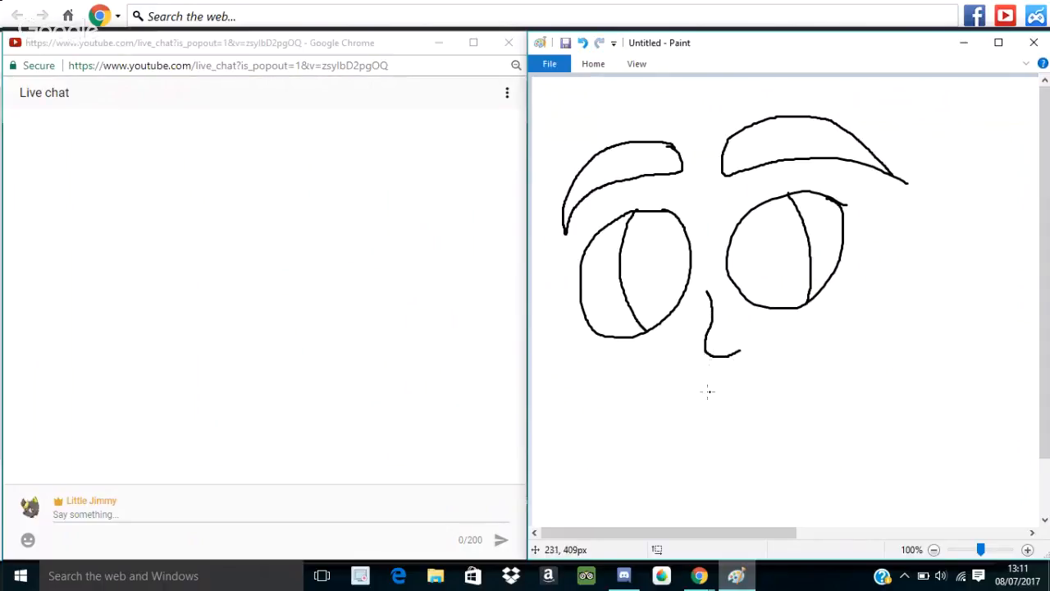
mouse_move(740, 398)
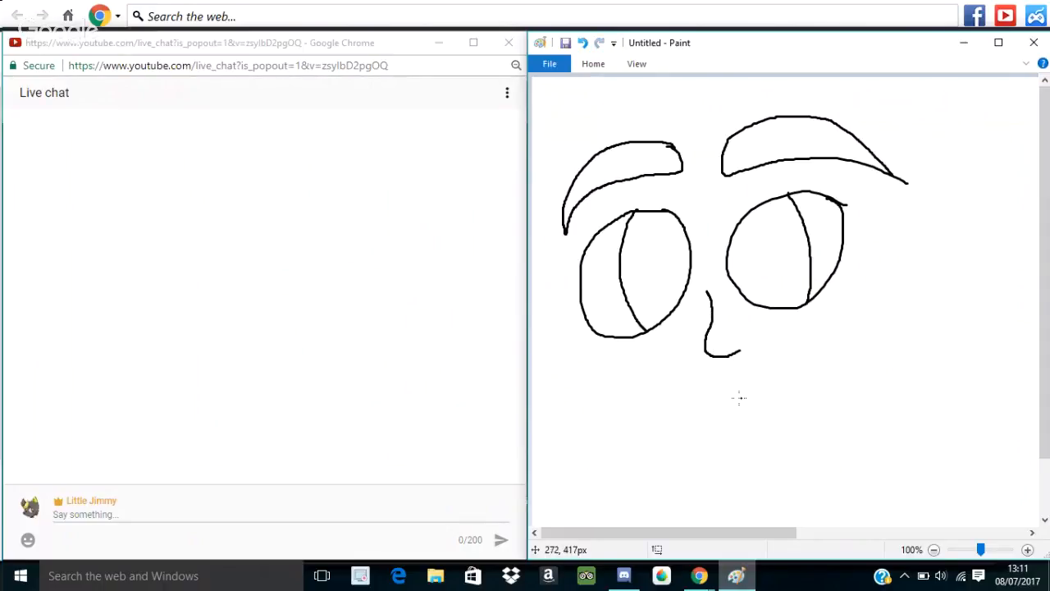
drag(660, 402, 739, 396)
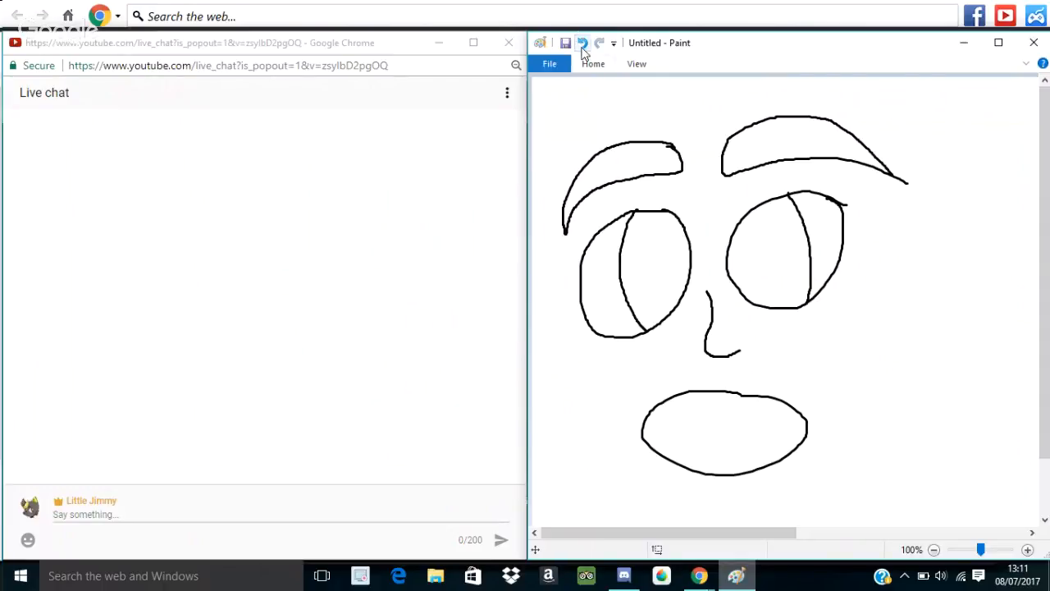
click(582, 42)
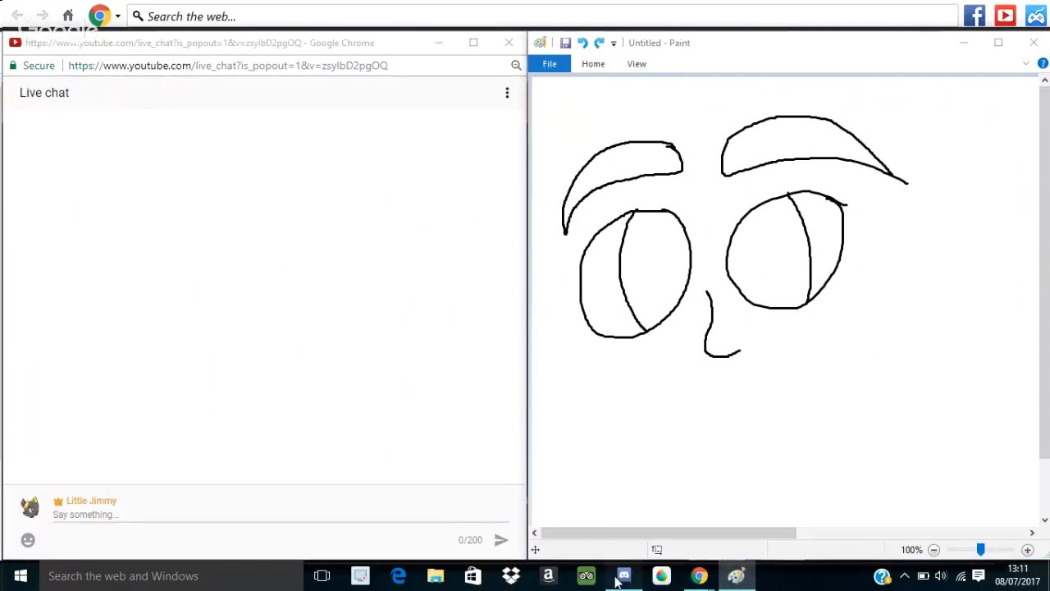
click(623, 575)
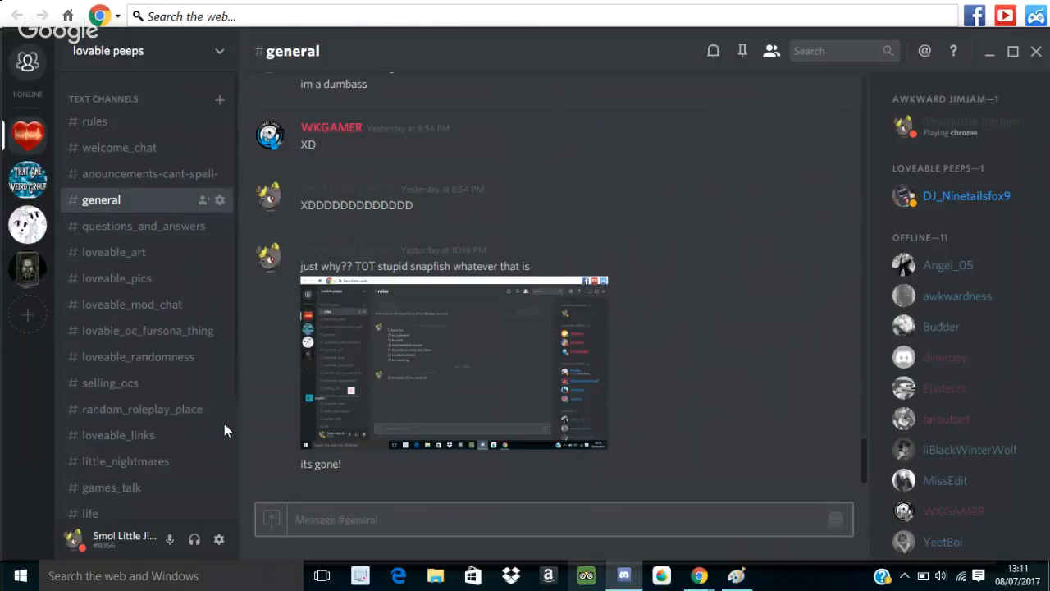
Step: Scroll through Discord's general channel, then bring the live chat window back
scroll(down, 3)
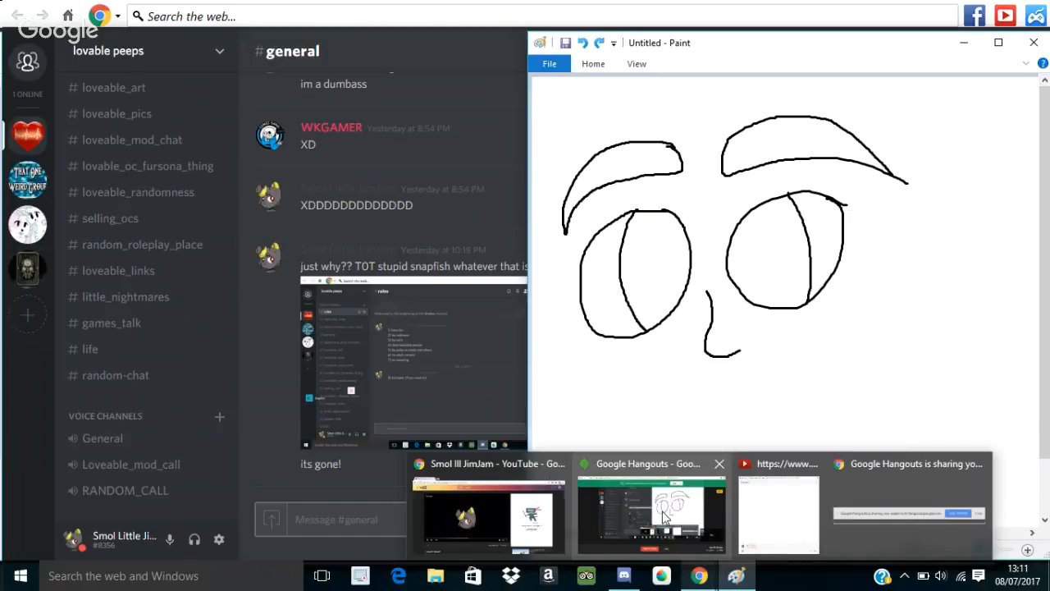
click(651, 513)
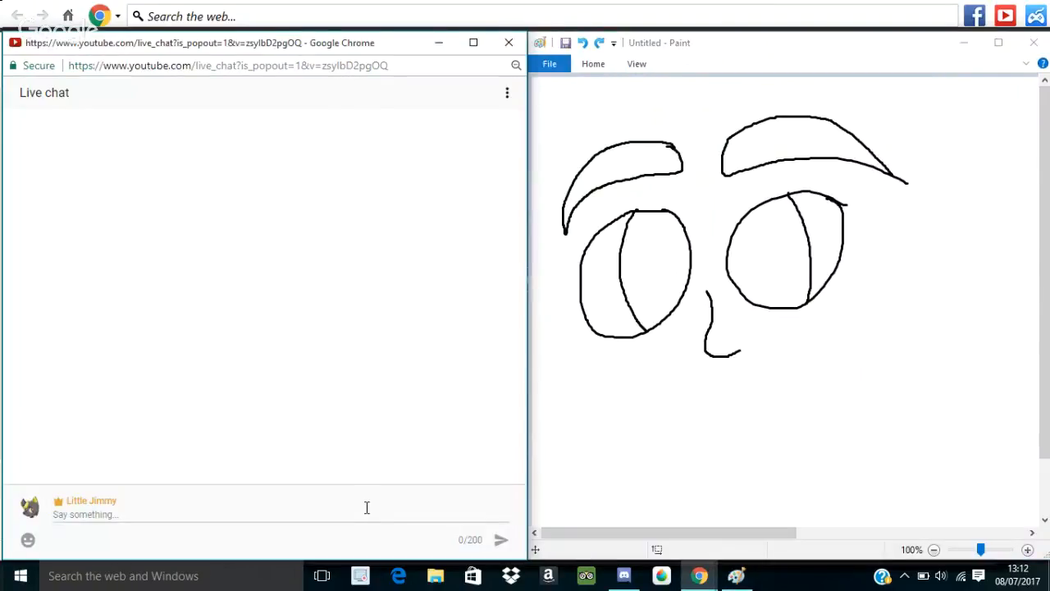
Step: Post 'hey peoples dk if i am hearable wh talking rip lol' to the live chat
text(hey)
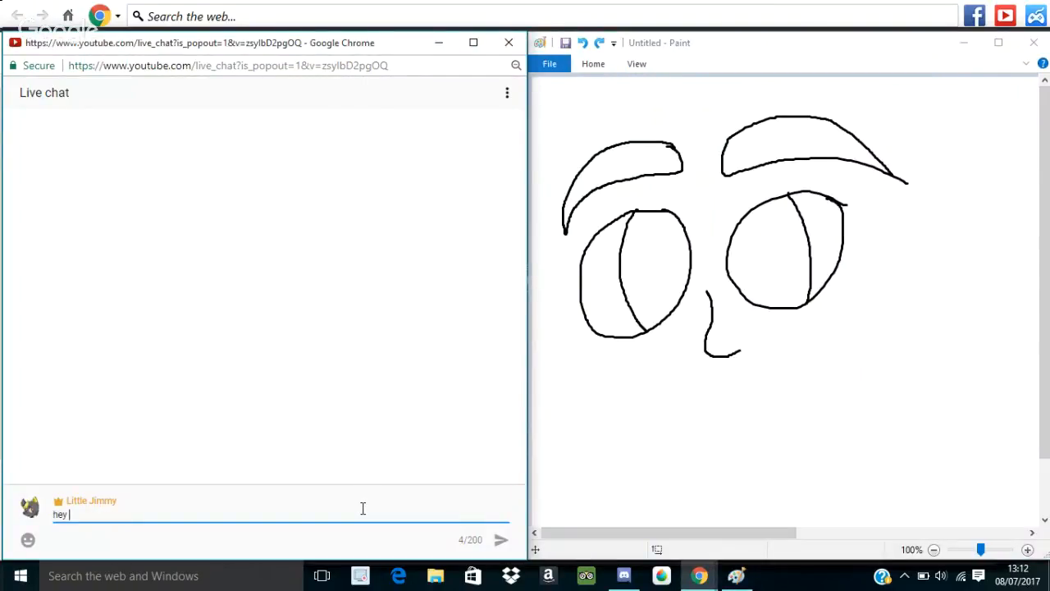
text(peoples, i)
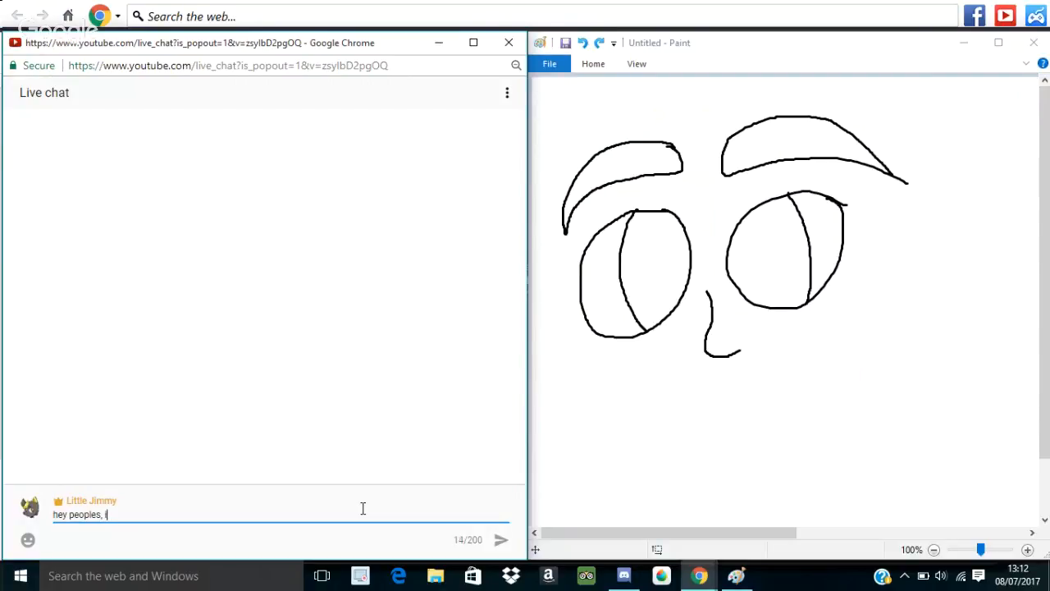
text(dk if i am)
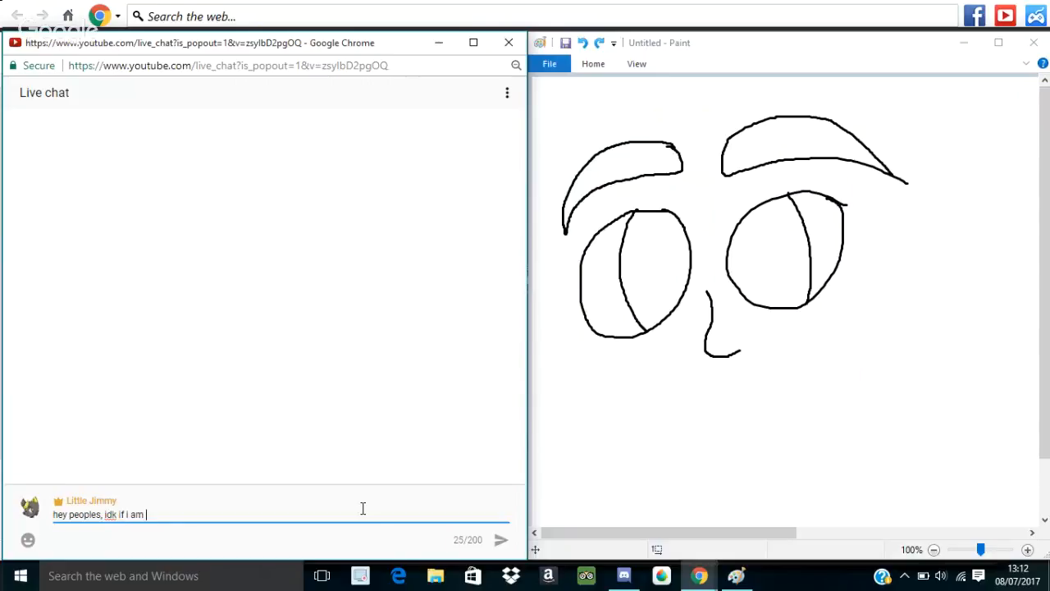
text(hearable when)
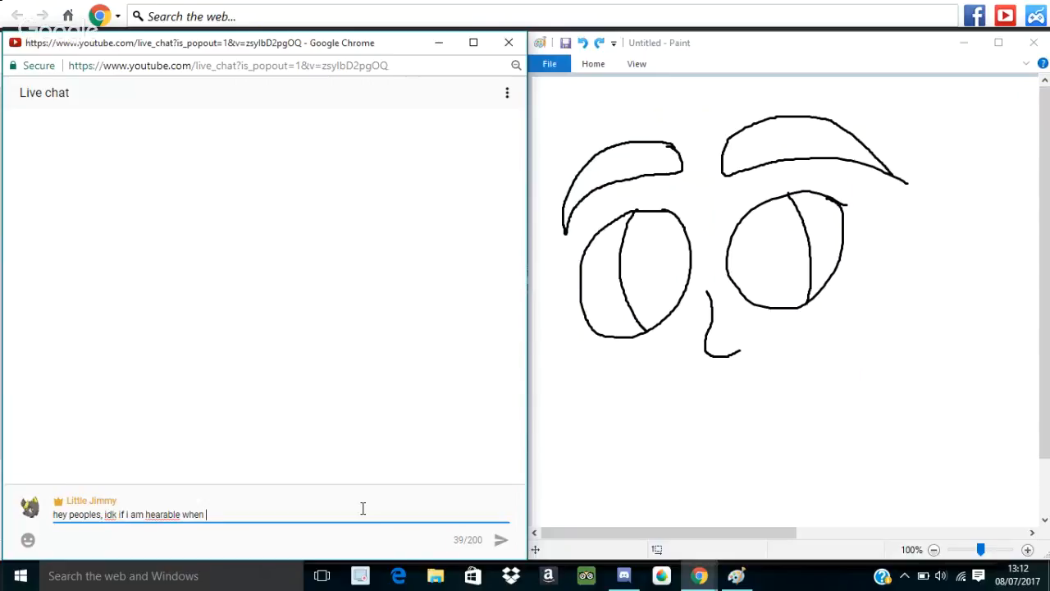
text(talki)
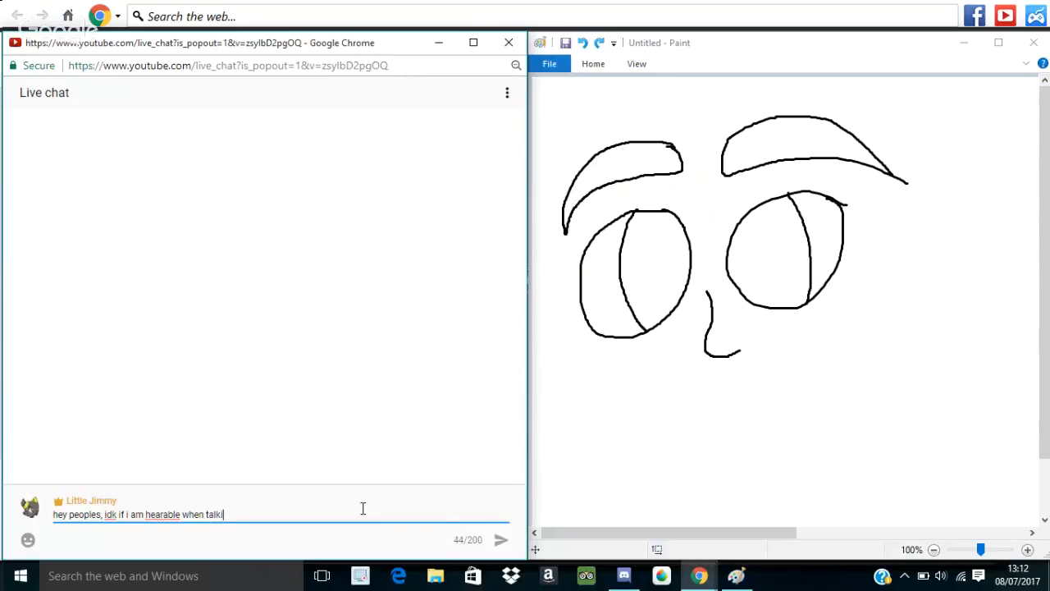
text(ng rip lol)
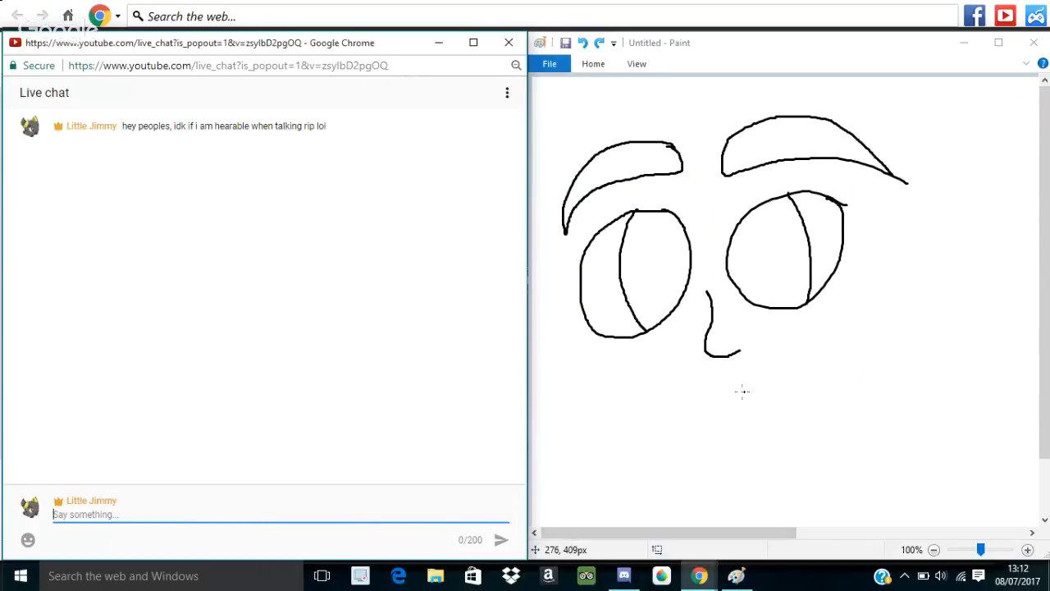
mouse_move(704, 402)
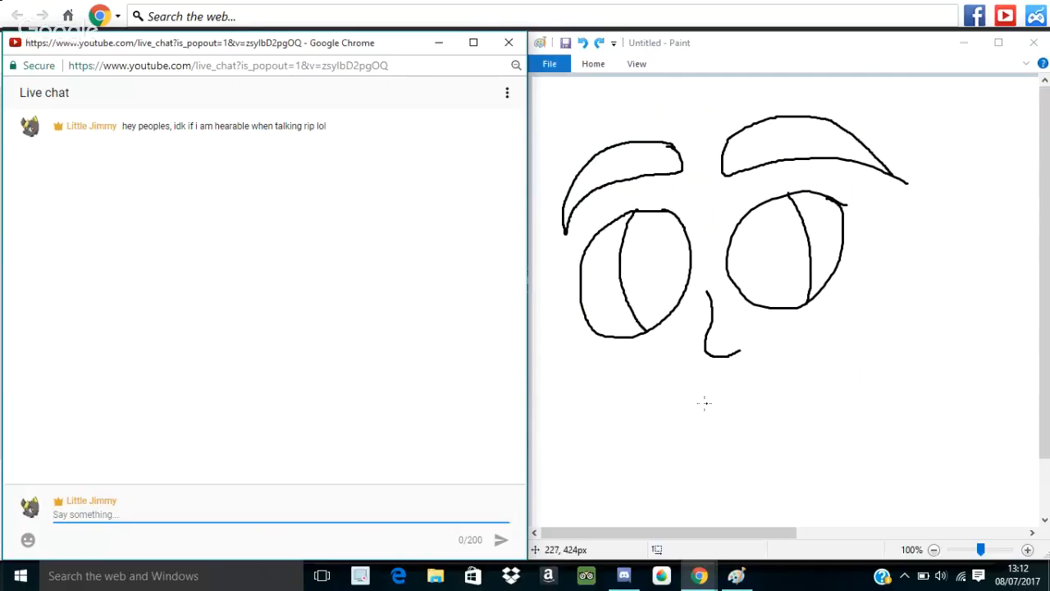
Step: Draw the smile's upper line and open-mouth lower curve, then outline the left pupil
drag(705, 402, 767, 459)
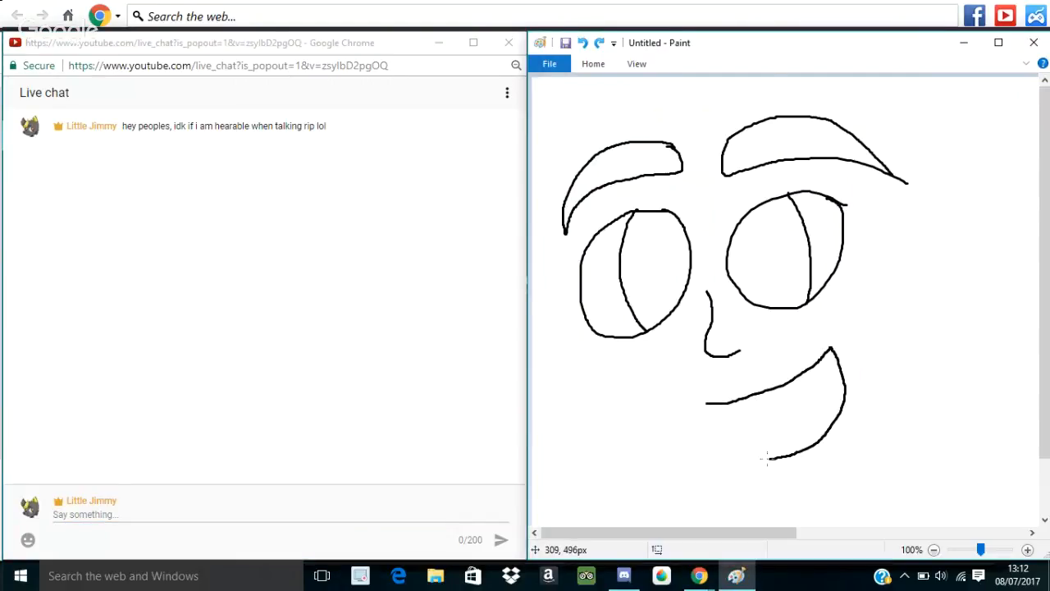
drag(763, 460, 717, 426)
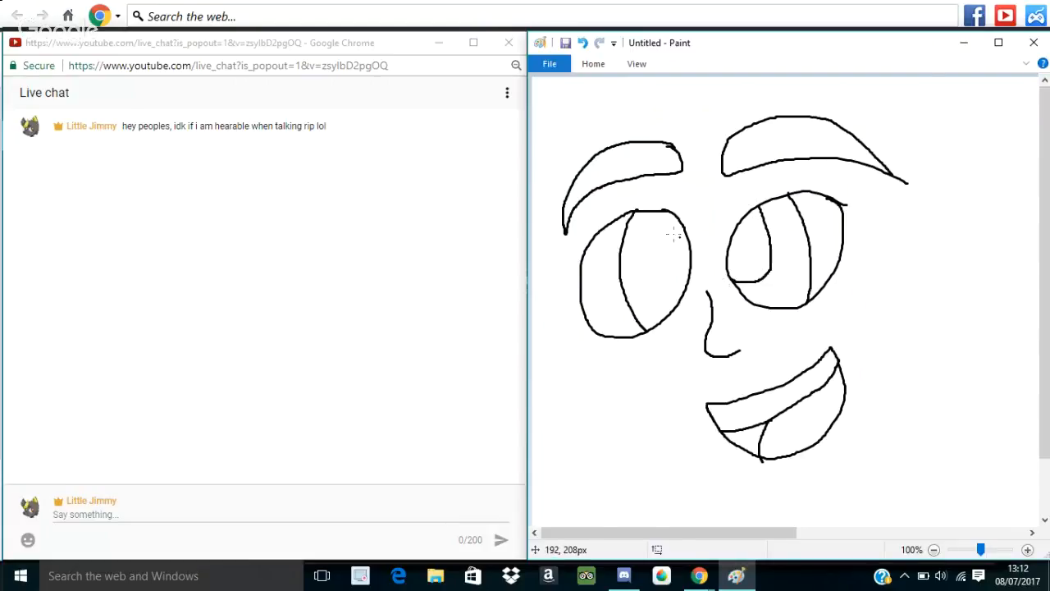
drag(657, 217, 652, 312)
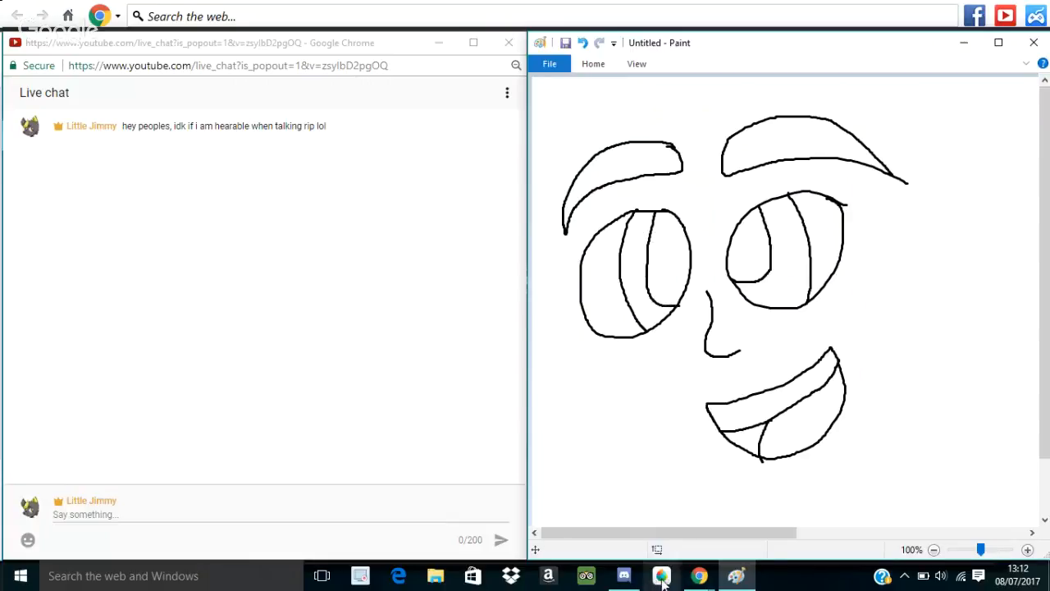
mouse_move(931, 7)
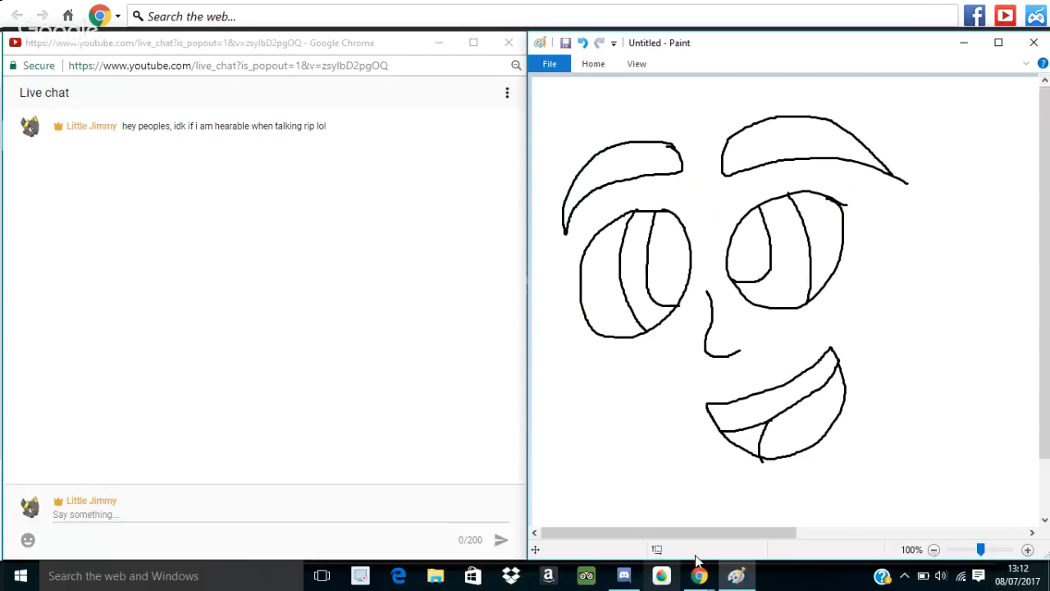
mouse_move(694, 172)
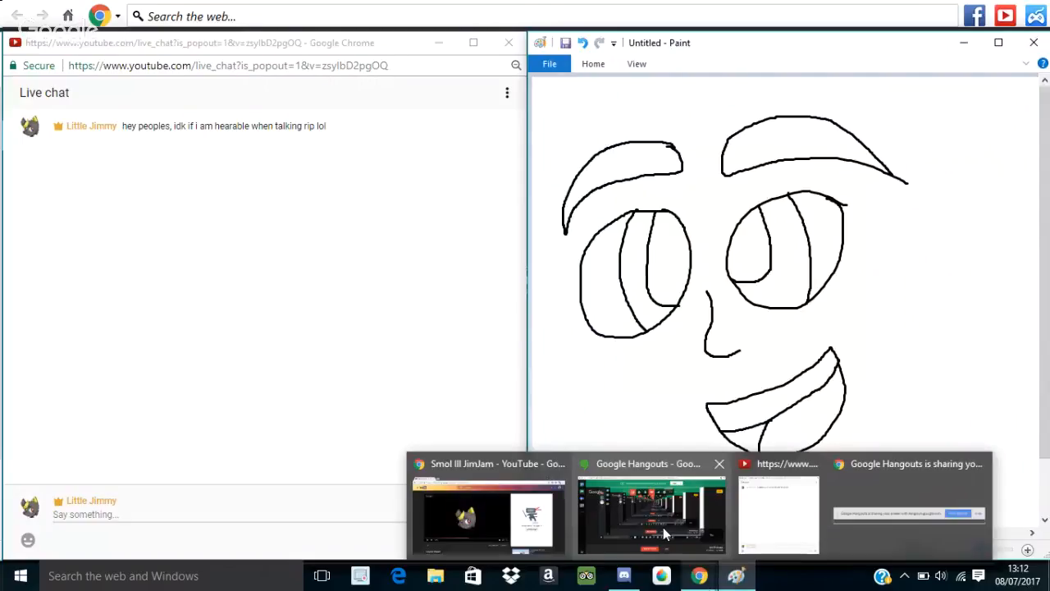
click(651, 515)
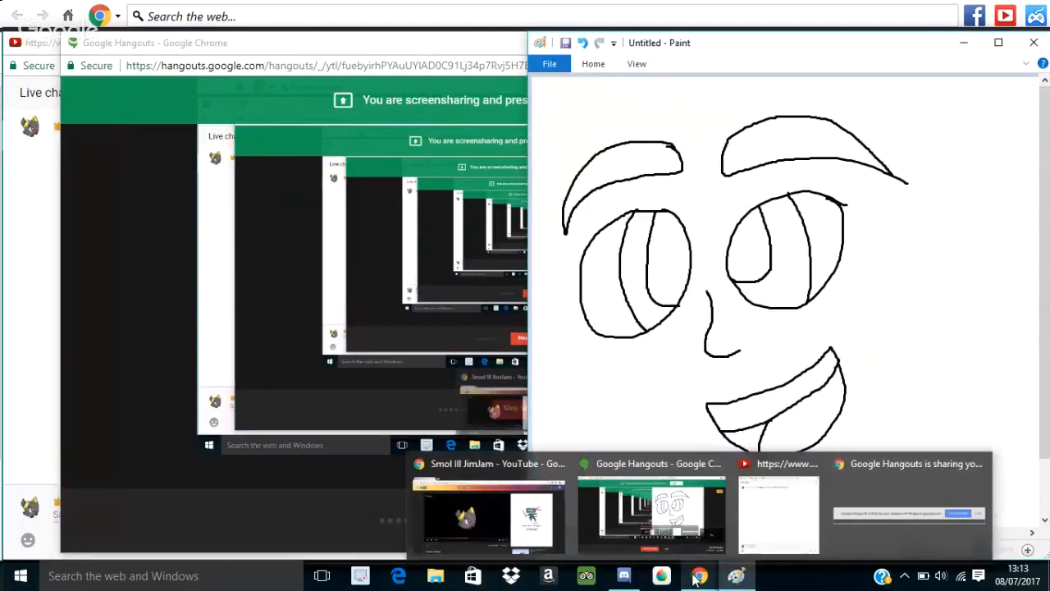
click(488, 515)
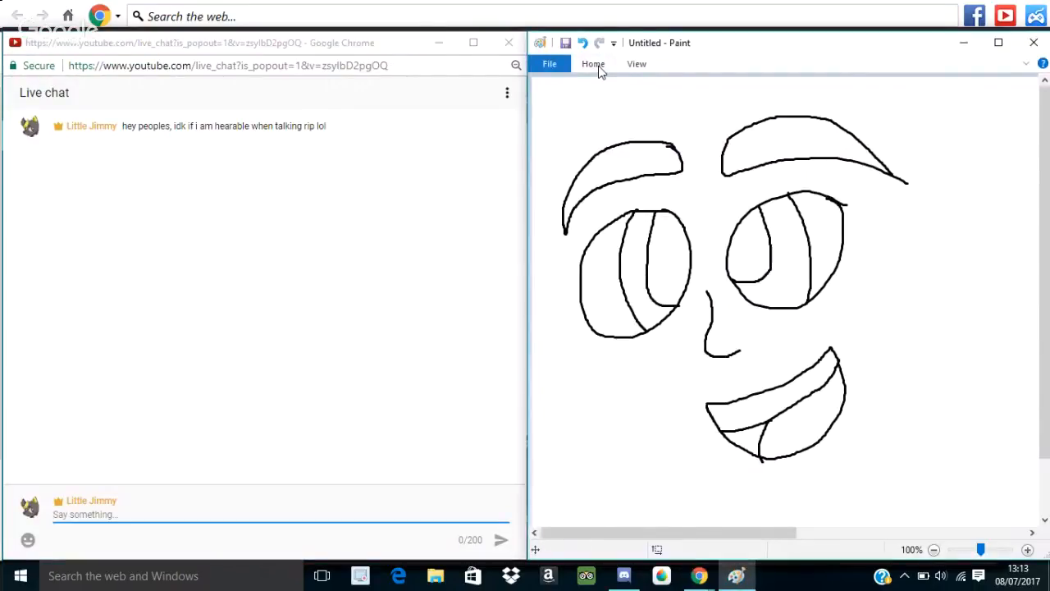
Step: Fill the pupils black, the irises brown, and the tongue pink and red
click(593, 64)
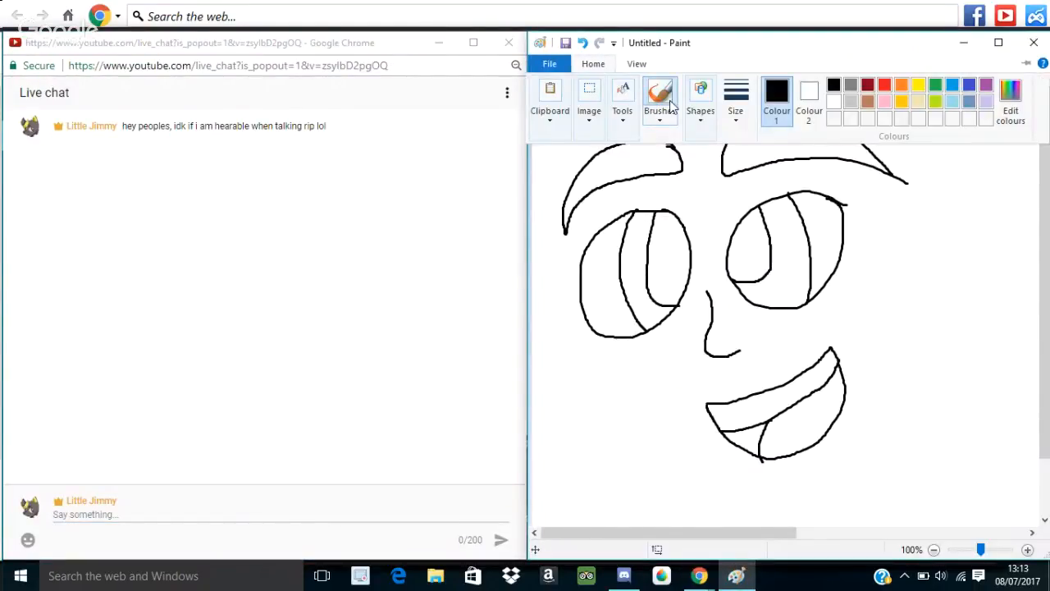
click(621, 99)
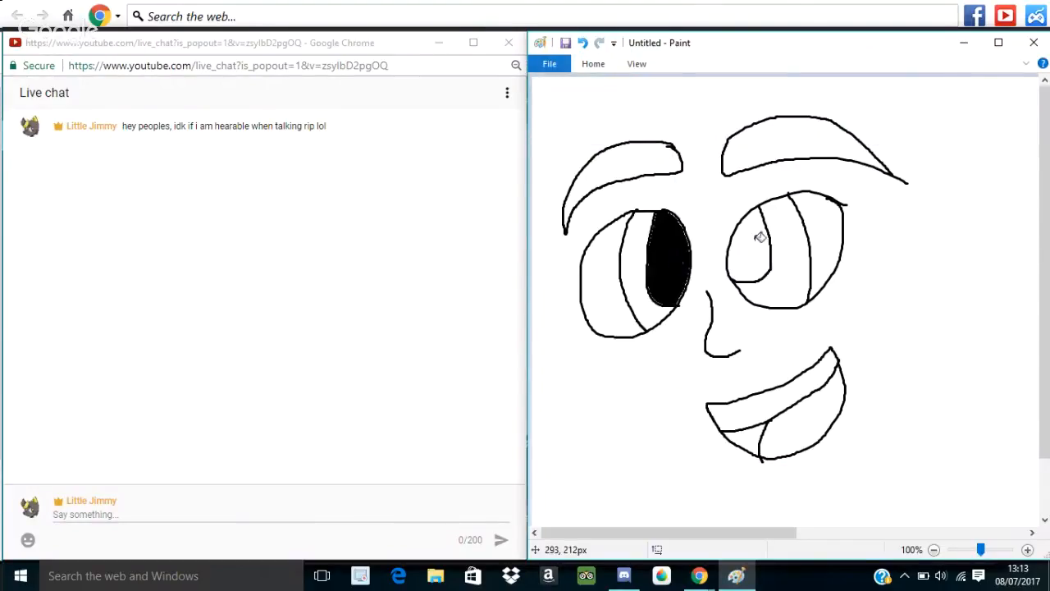
drag(747, 238, 763, 271)
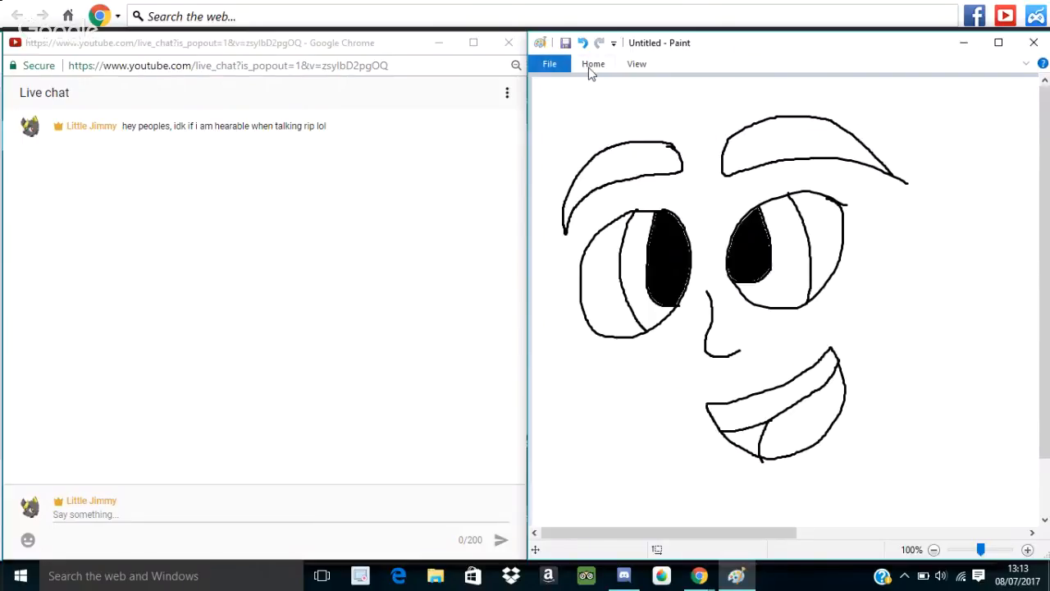
click(593, 64)
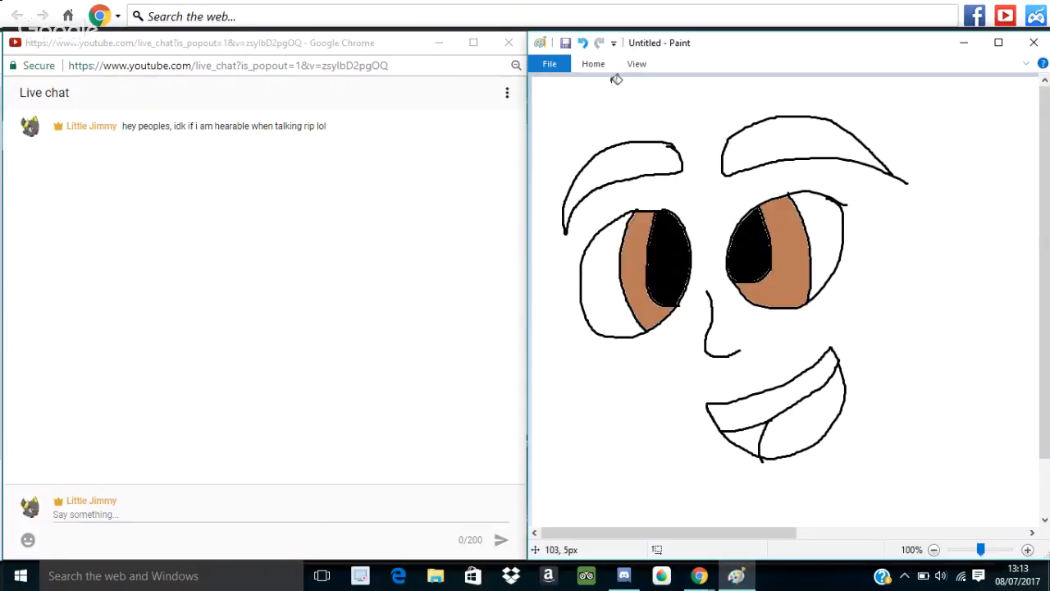
click(593, 63)
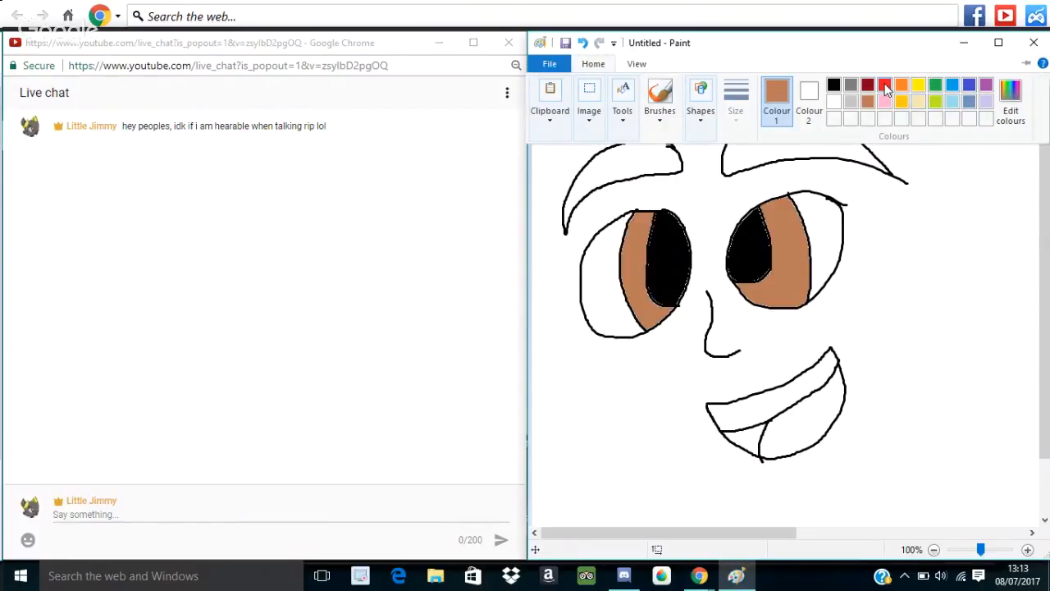
click(738, 438)
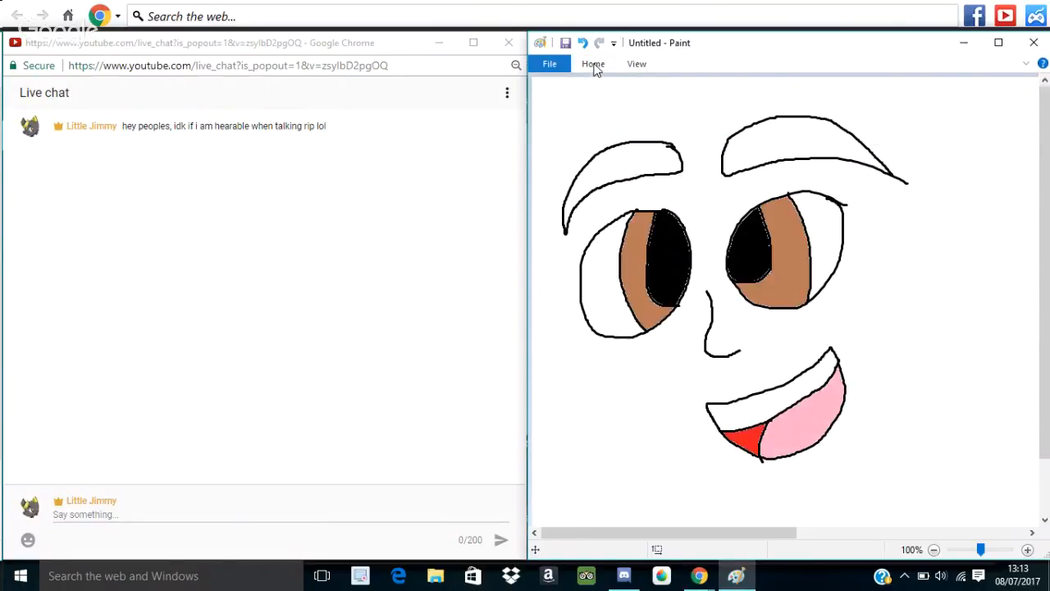
click(592, 64)
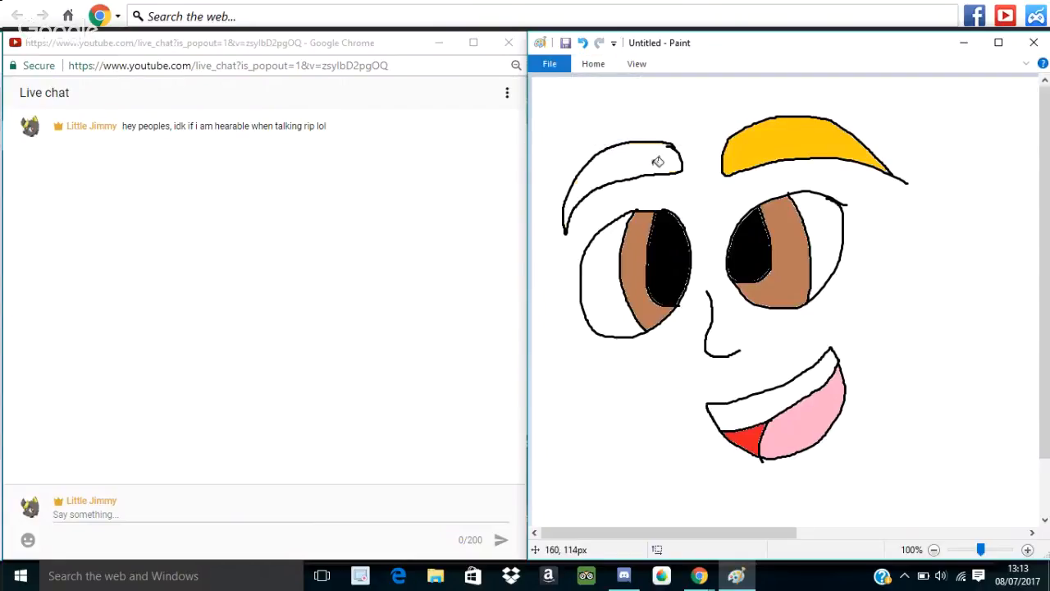
click(624, 160)
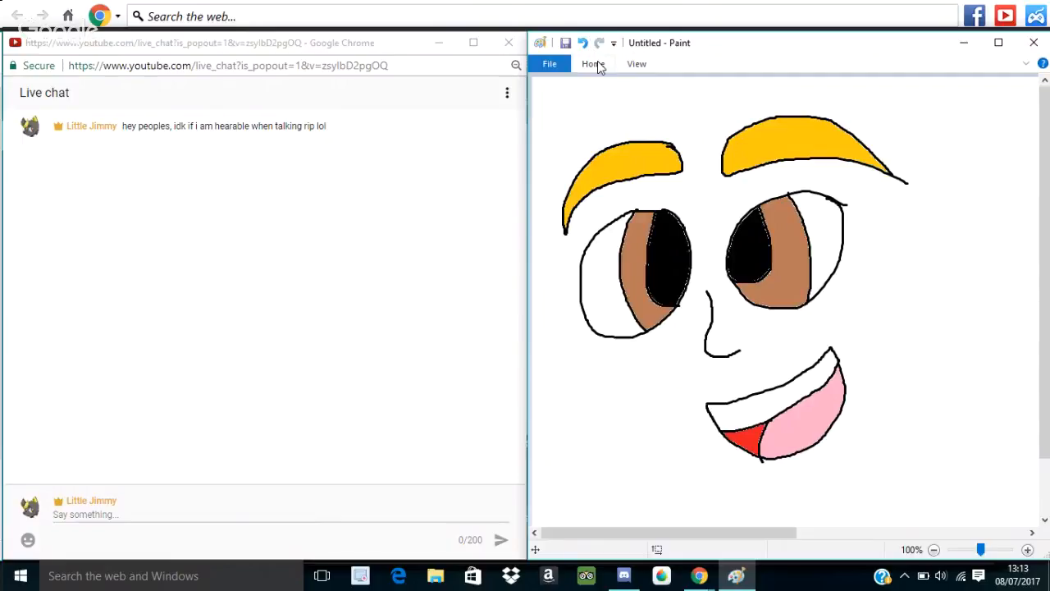
click(593, 64)
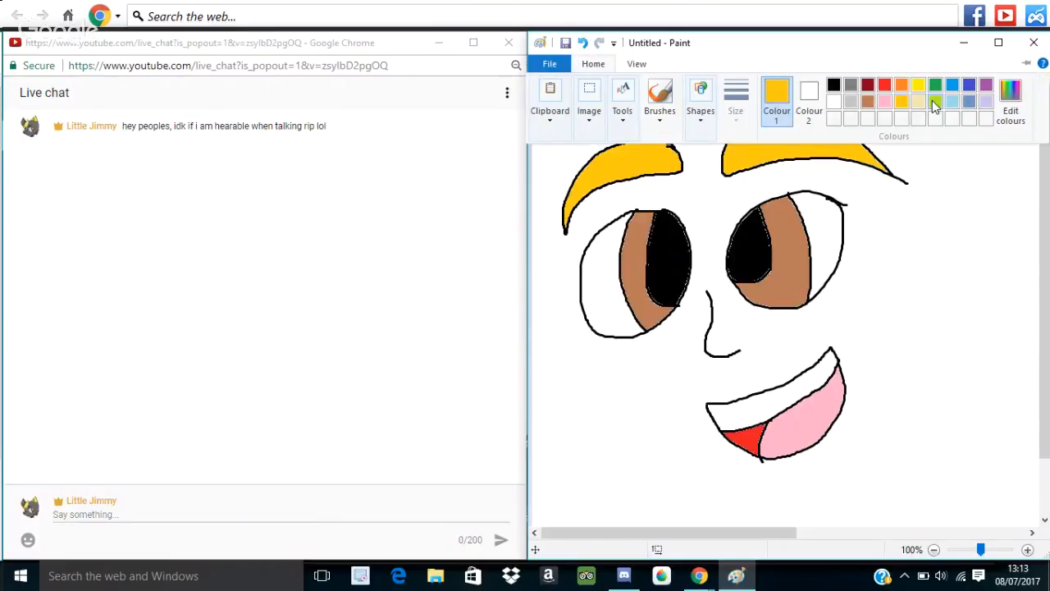
mouse_move(851, 107)
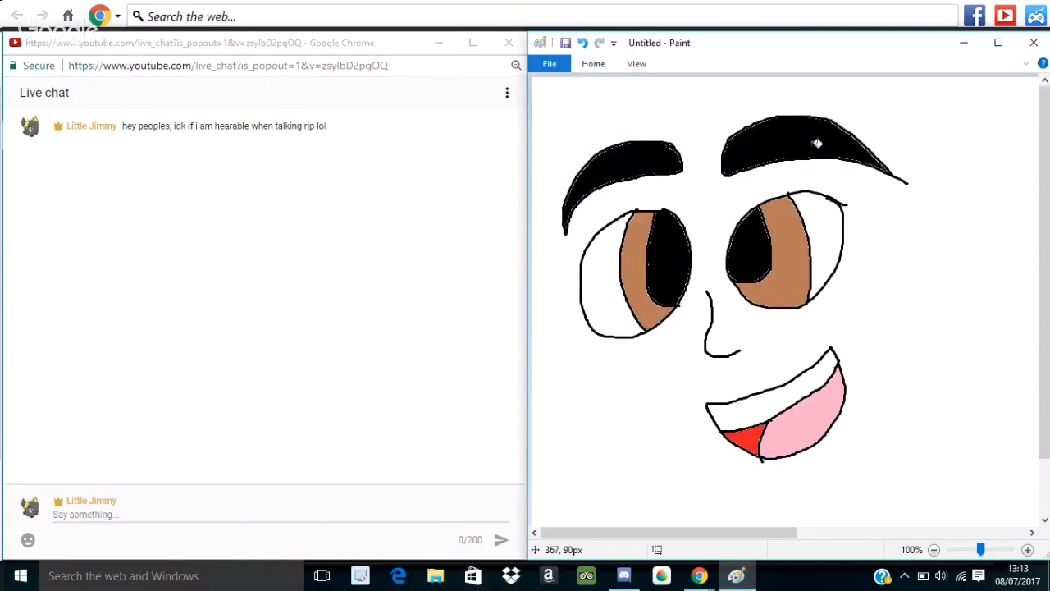
mouse_move(1045, 260)
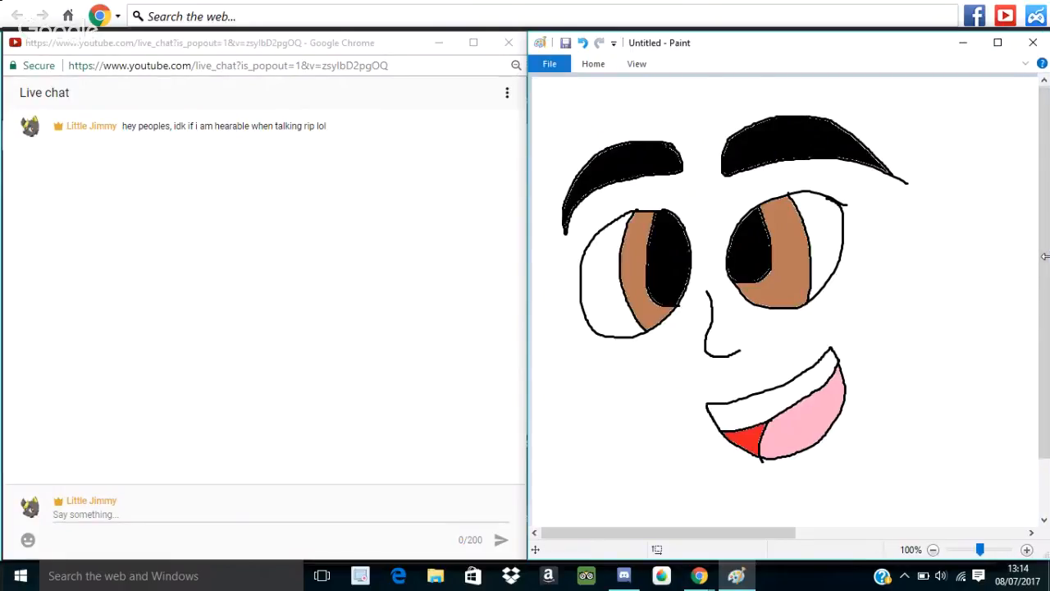
mouse_move(1024, 163)
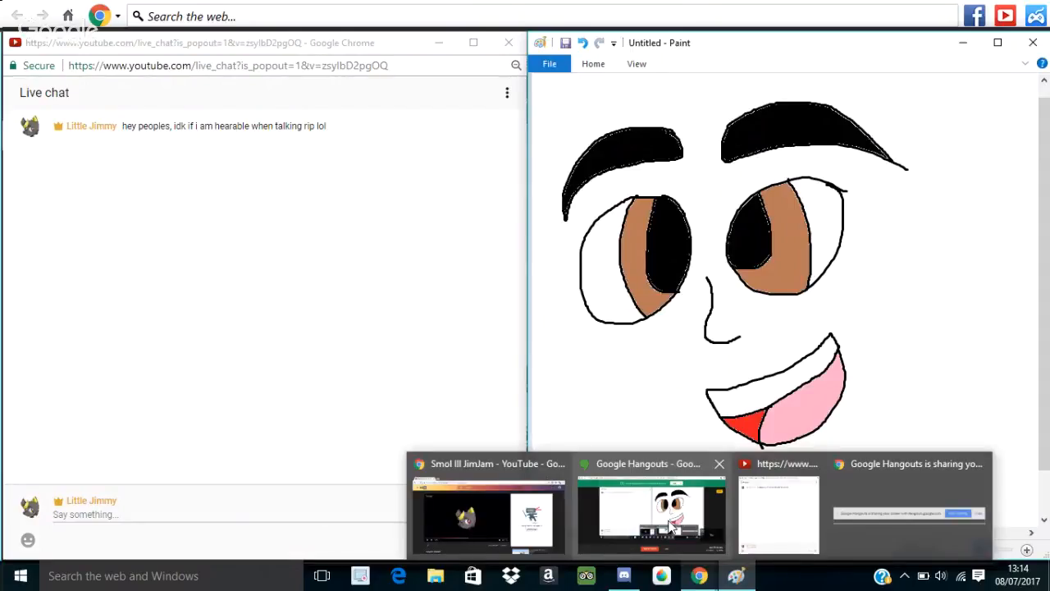
click(651, 513)
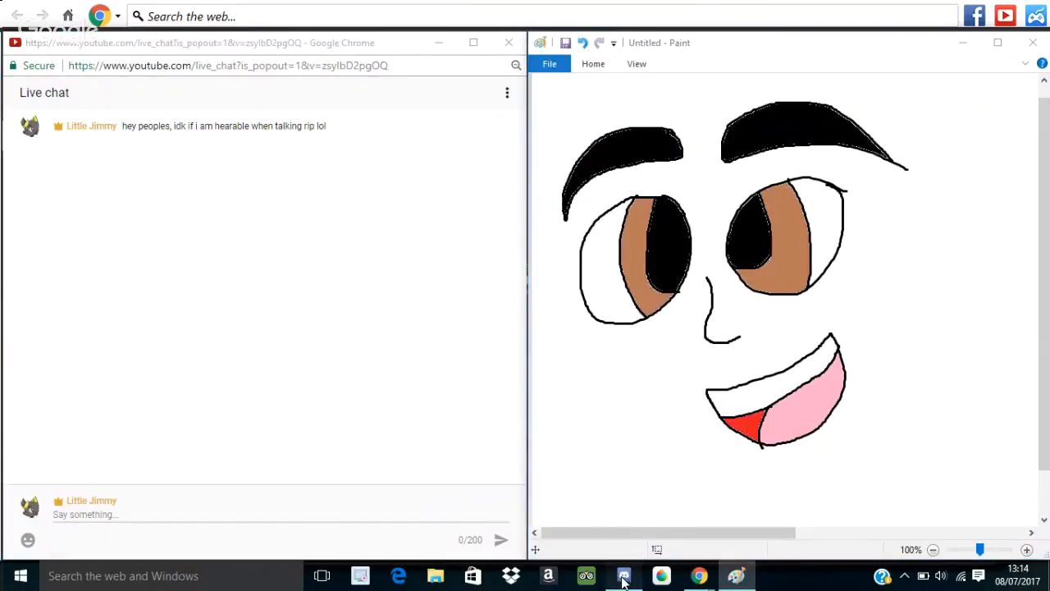
click(624, 575)
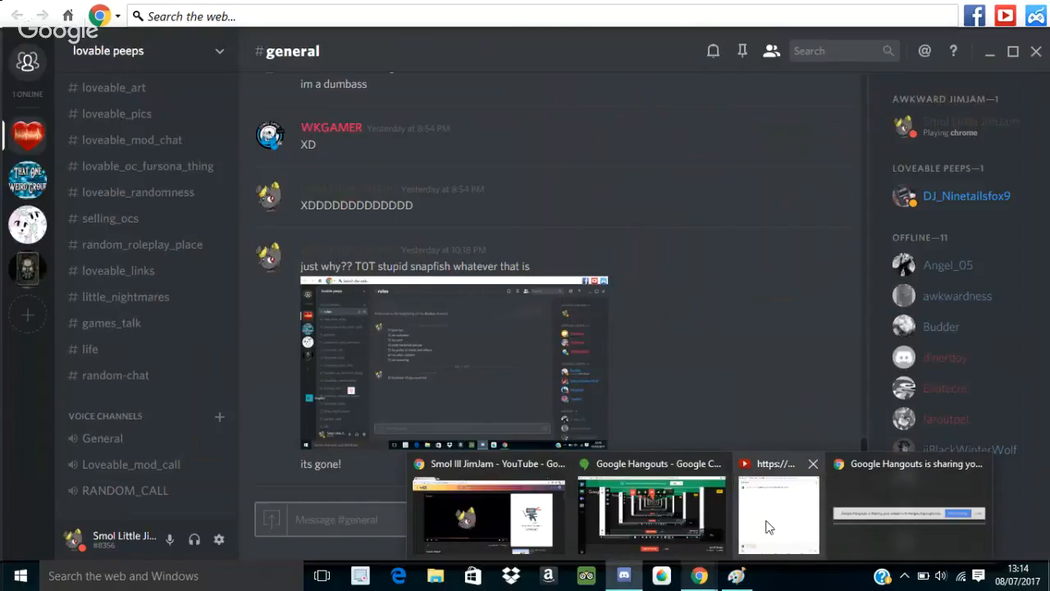
click(777, 512)
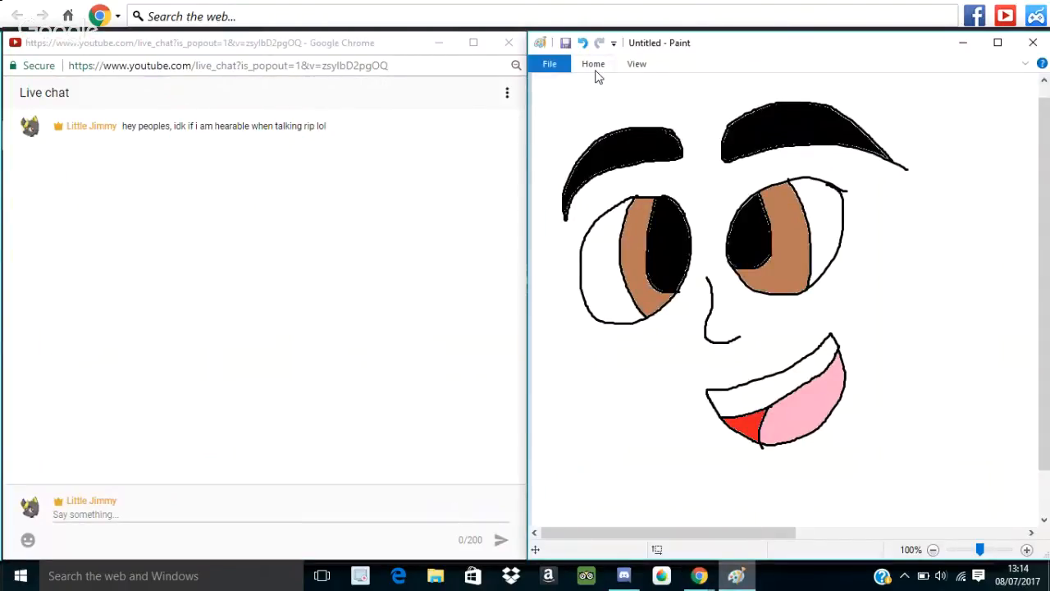
click(593, 63)
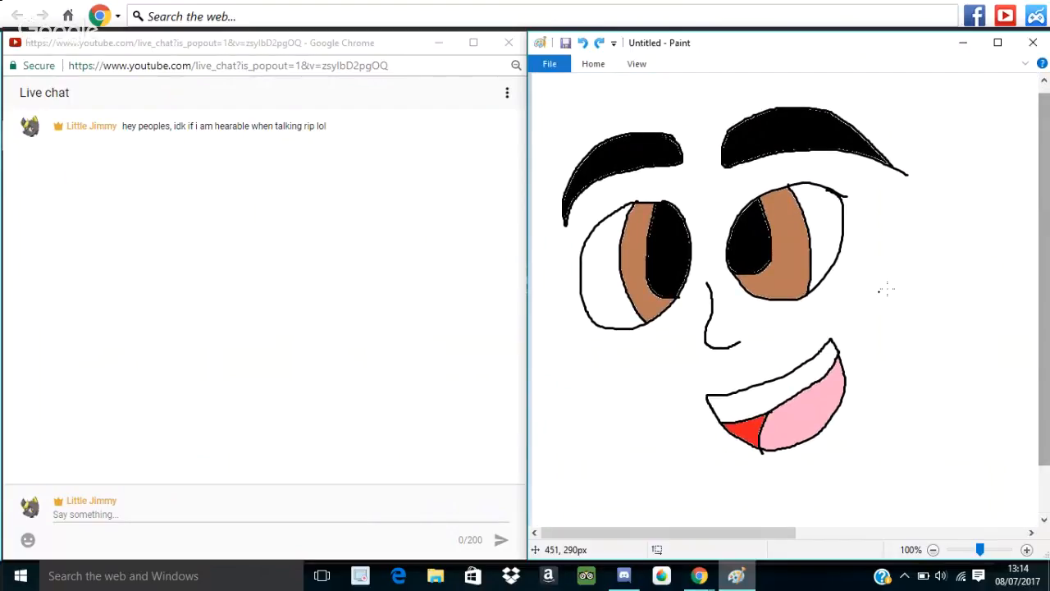
mouse_move(872, 285)
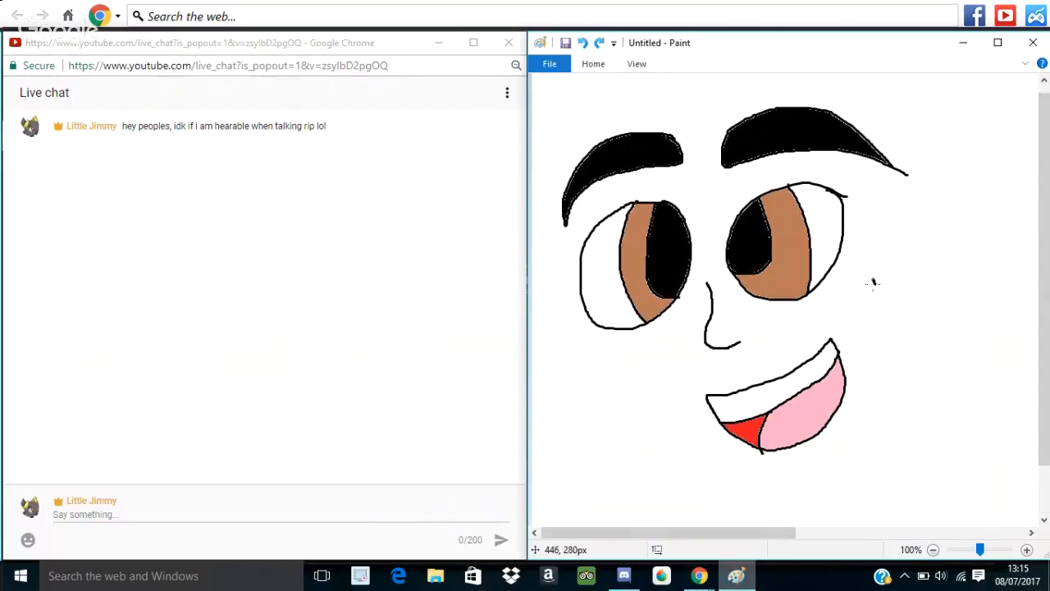
Step: Scribble a letter J, more letters and an underline beside the face
drag(853, 283, 873, 328)
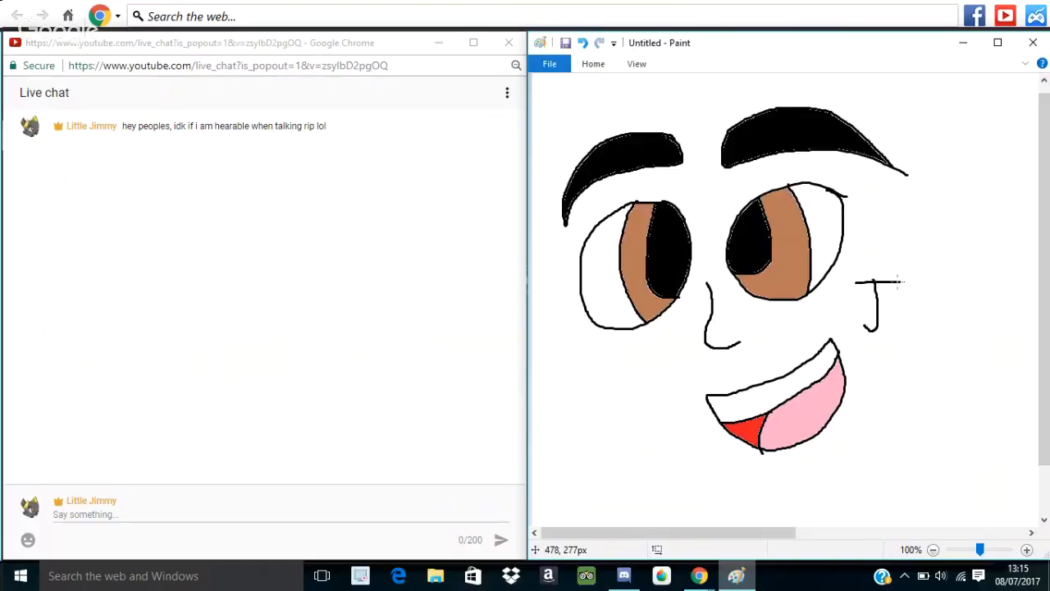
mouse_move(904, 307)
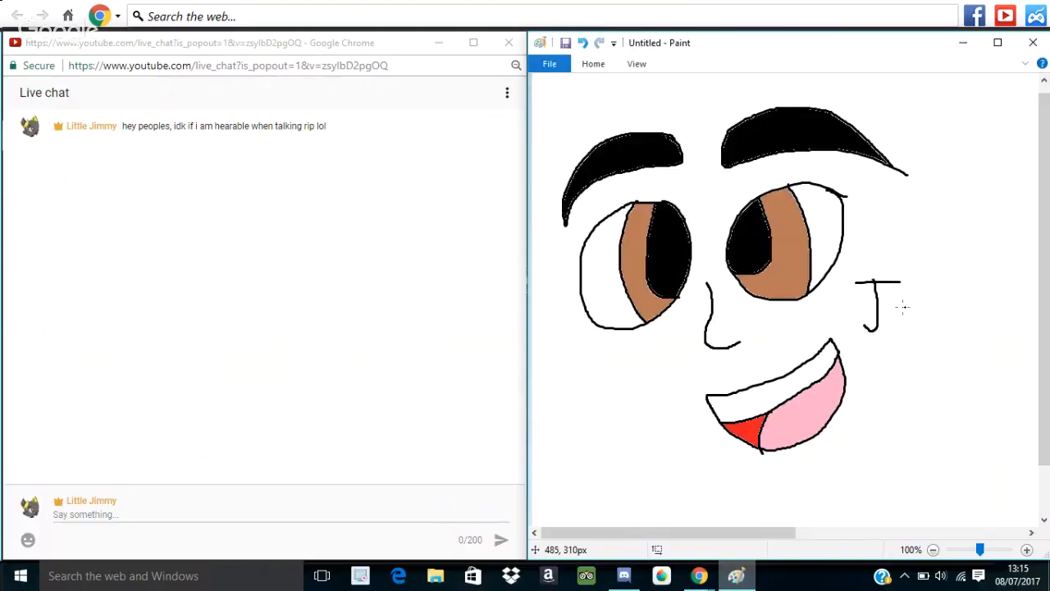
drag(895, 308, 911, 344)
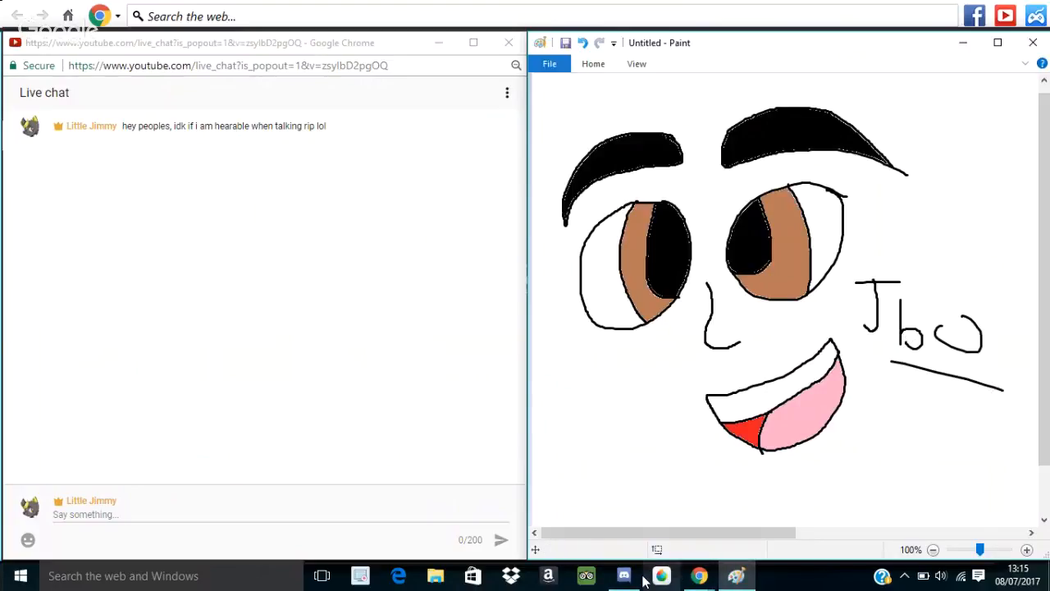
click(624, 575)
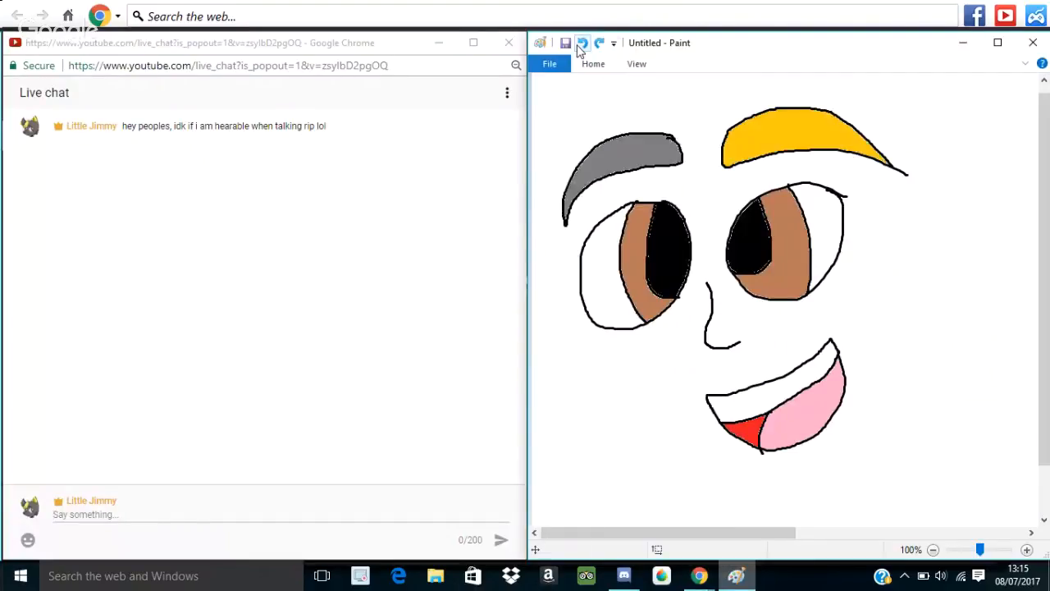
Step: Undo the colour fills, then the black outlines, leaving a blank canvas
click(582, 42)
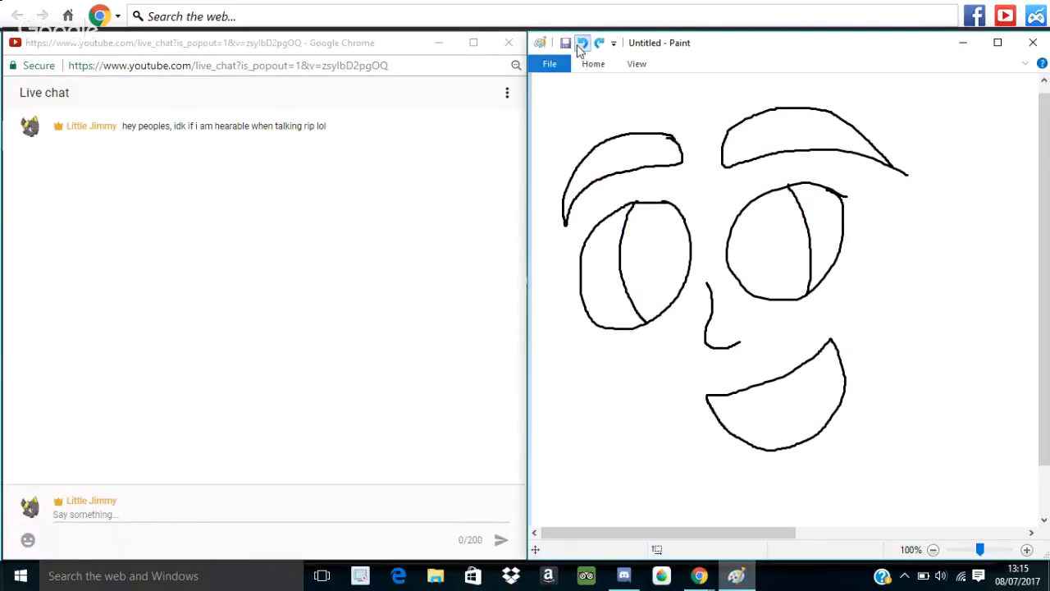
click(582, 42)
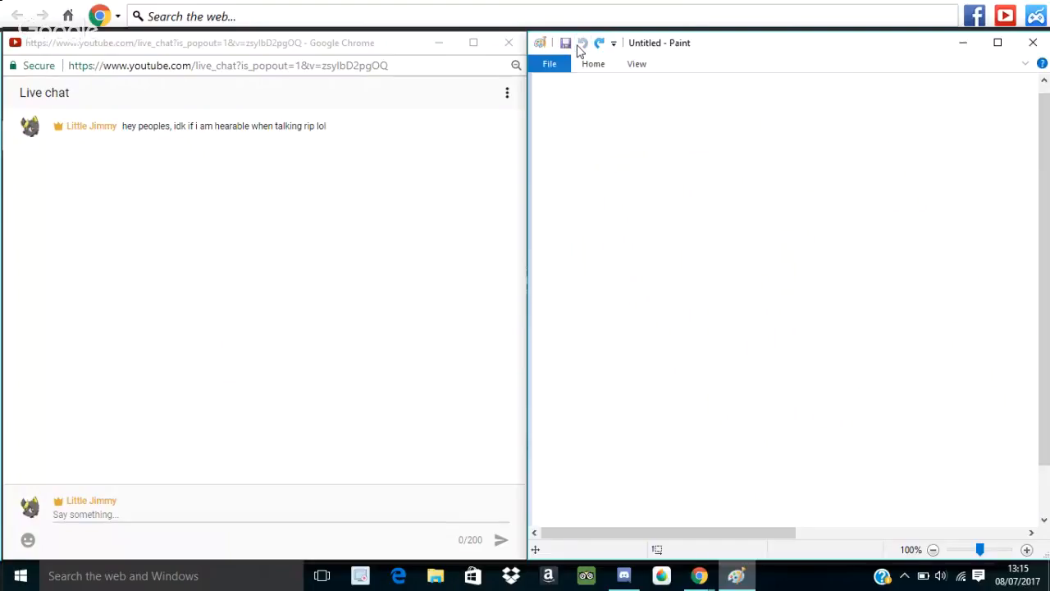
mouse_move(796, 159)
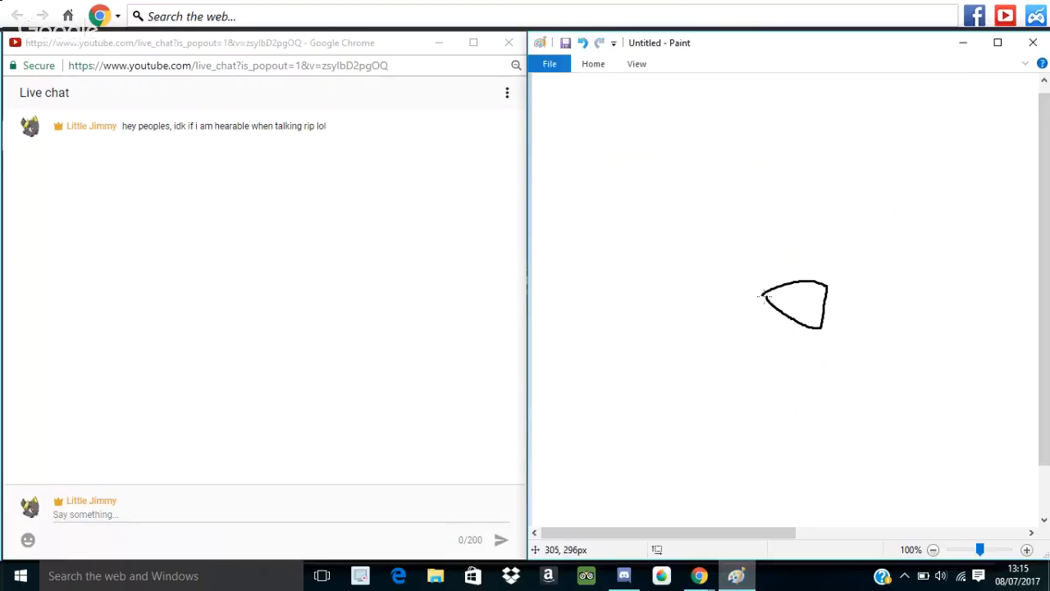
drag(722, 274, 820, 357)
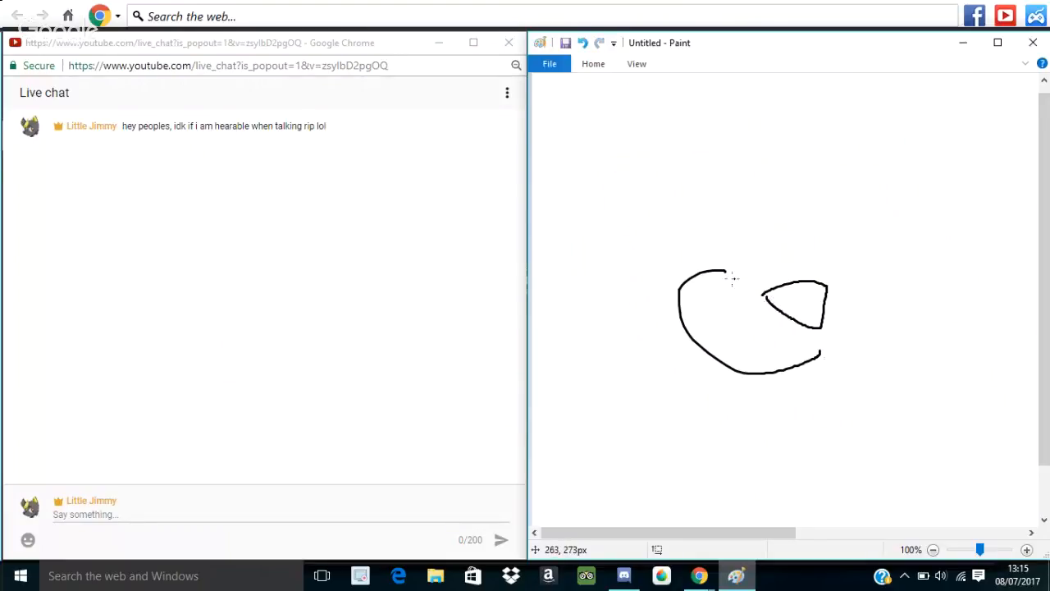
drag(820, 356, 869, 364)
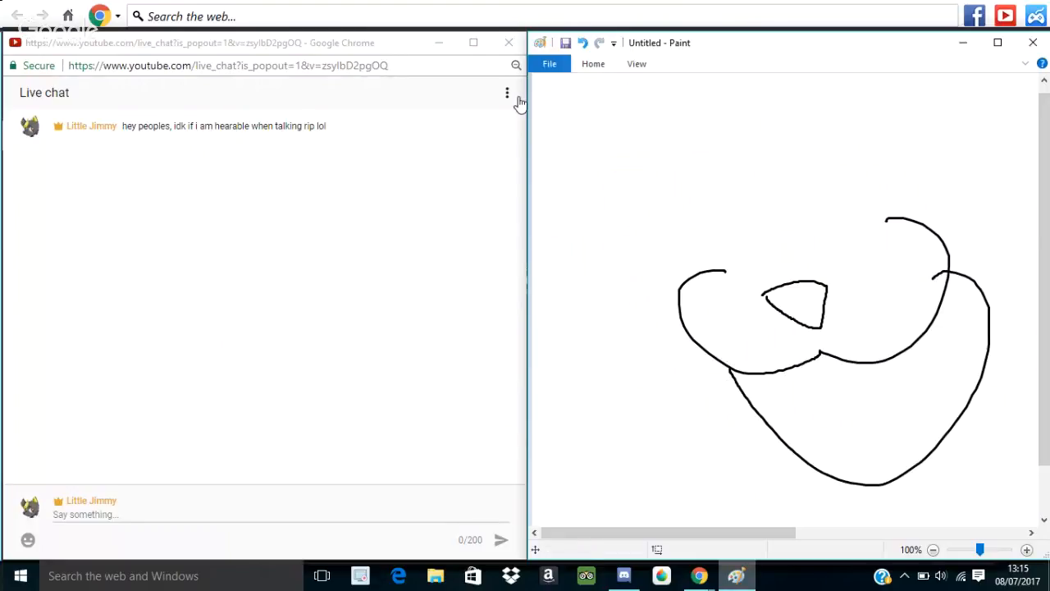
click(583, 42)
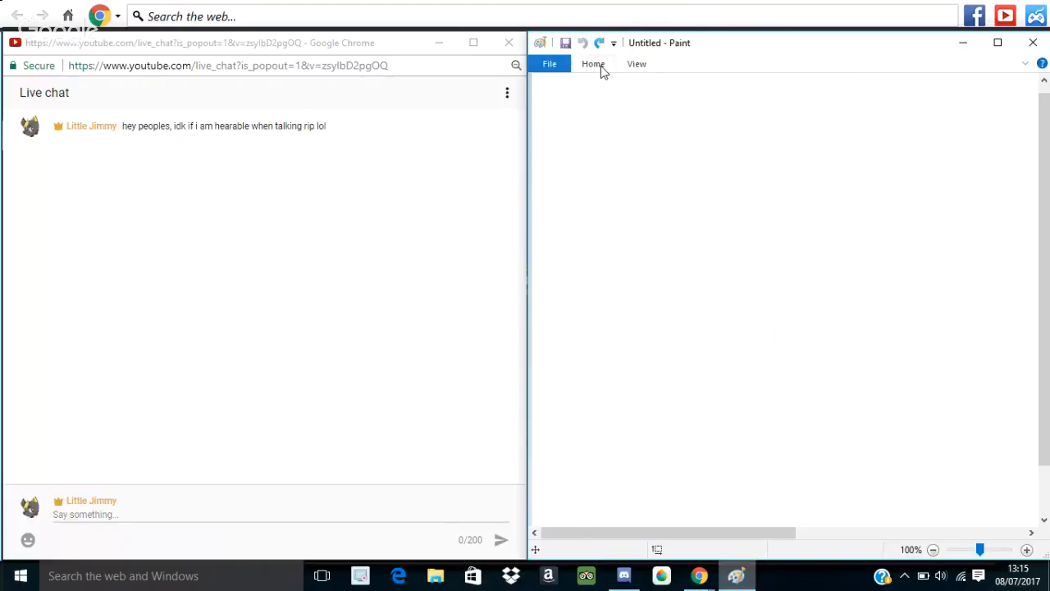
Step: Draw a large black pentagon outline with the Pentagon shape tool
click(593, 64)
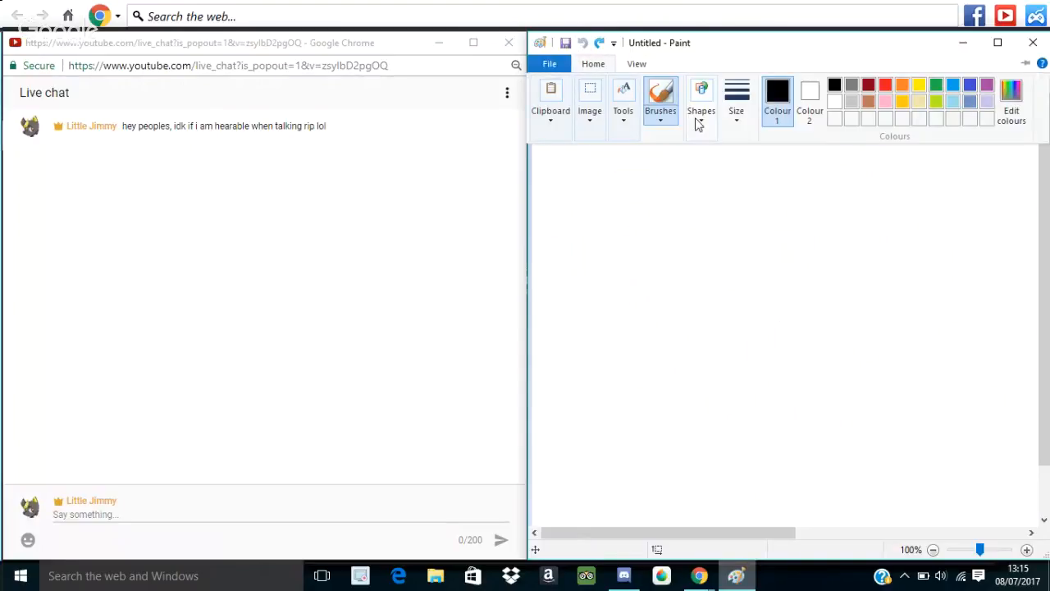
click(700, 98)
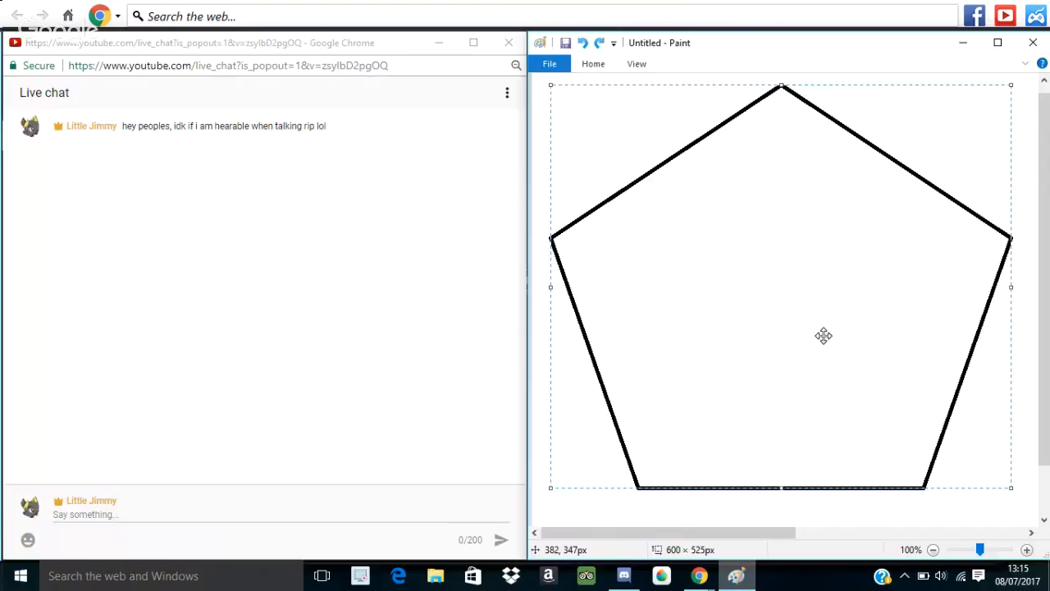
click(593, 63)
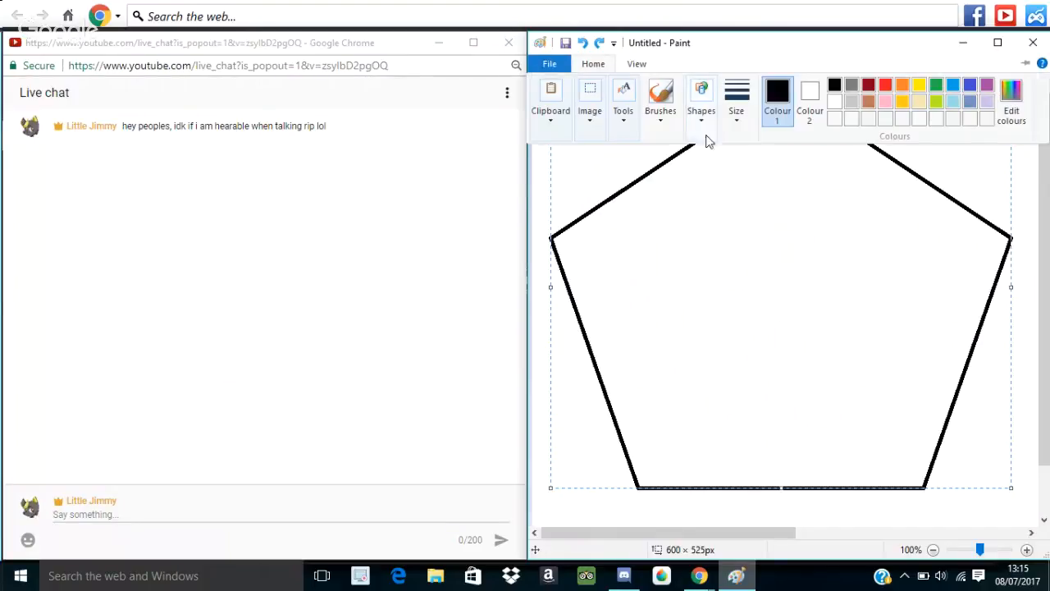
click(700, 99)
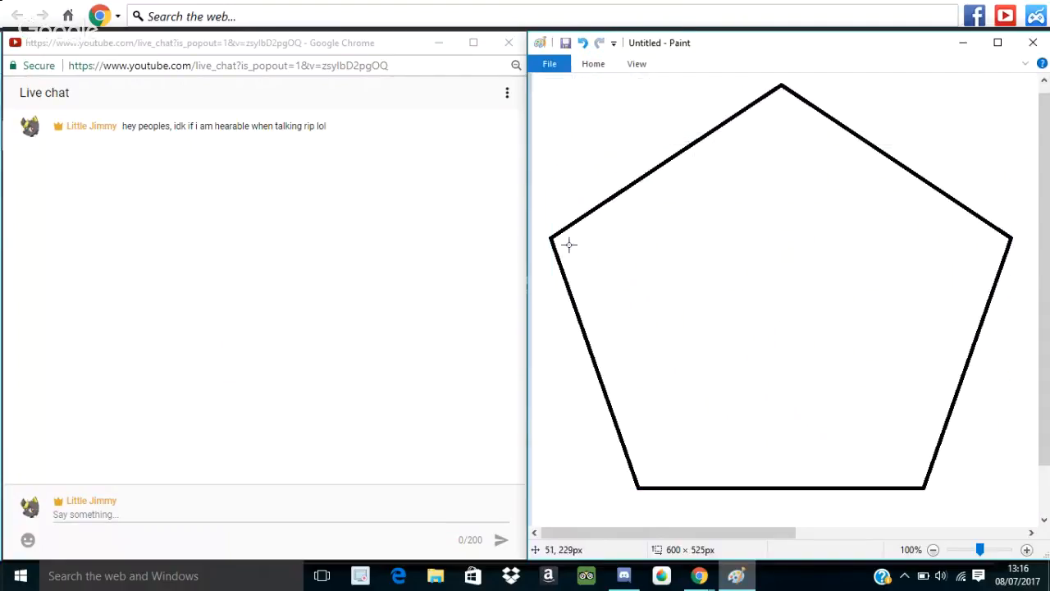
Step: Draw a sagging arc and a bent dividing line in the pentagon, then undo both
drag(567, 242, 1007, 241)
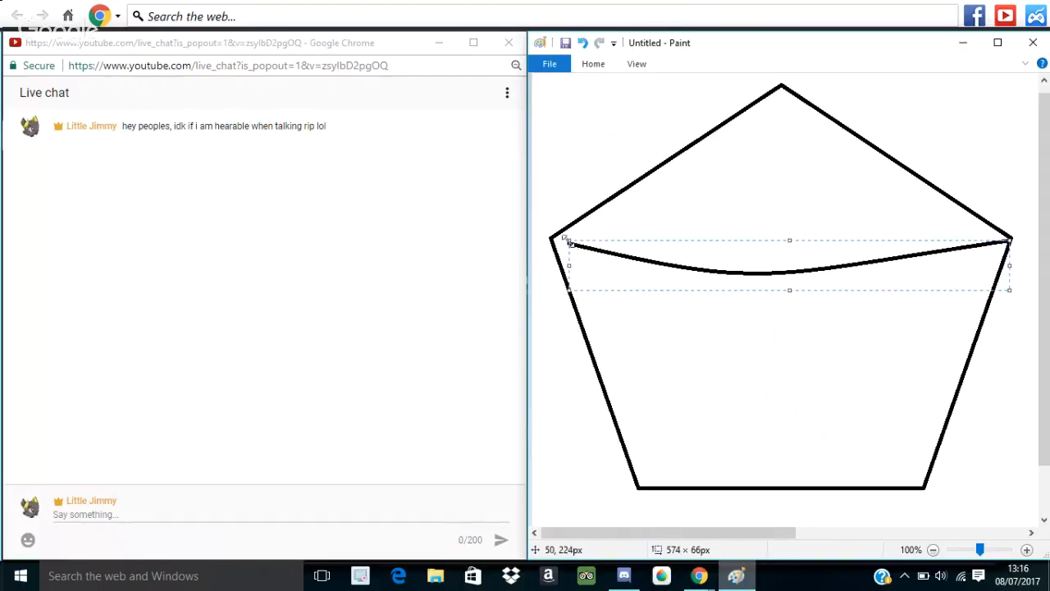
drag(569, 240, 552, 236)
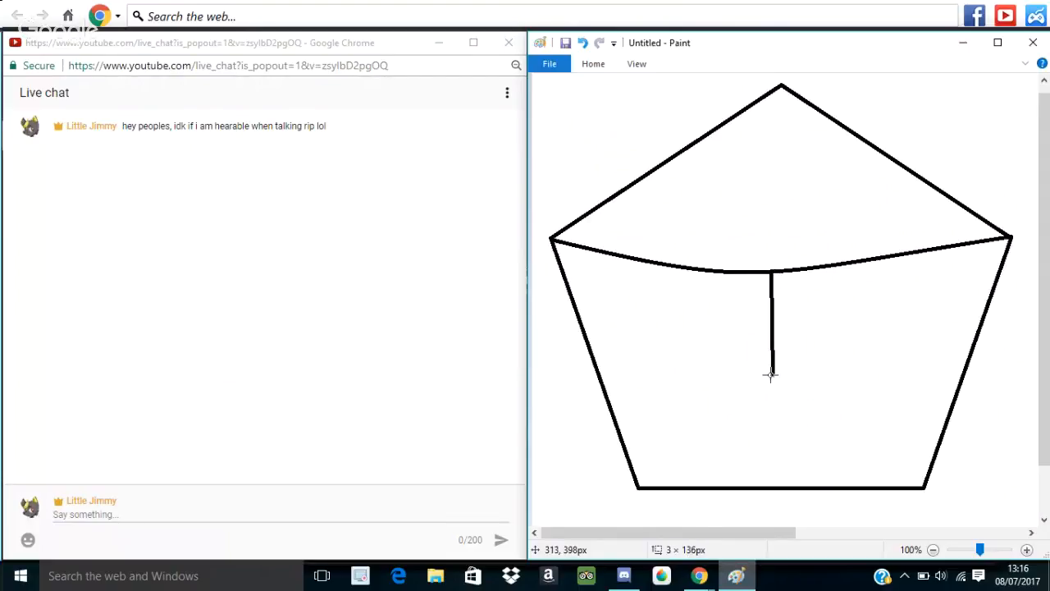
drag(771, 376, 776, 486)
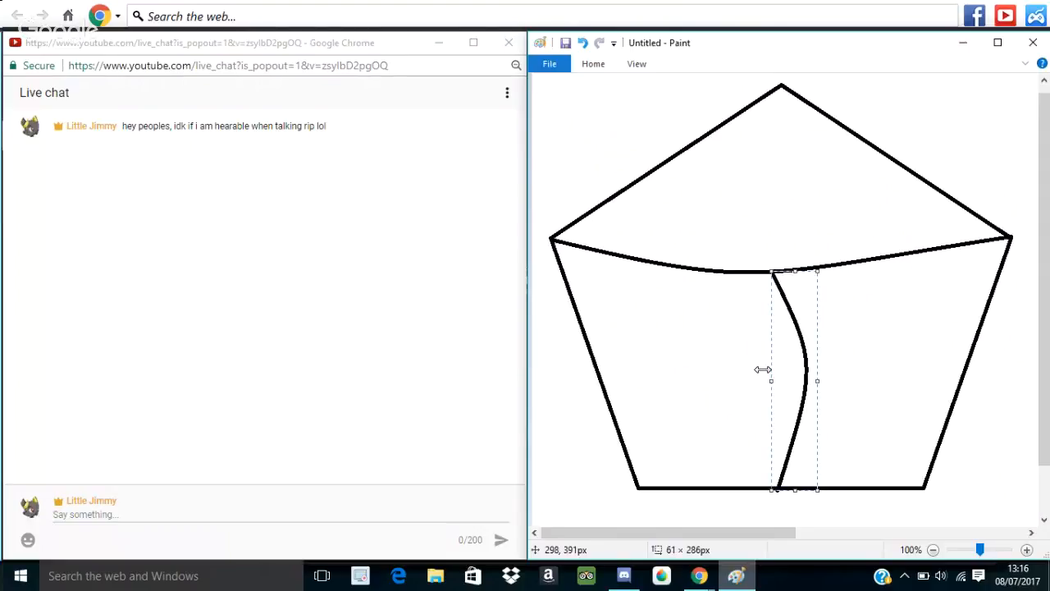
click(565, 42)
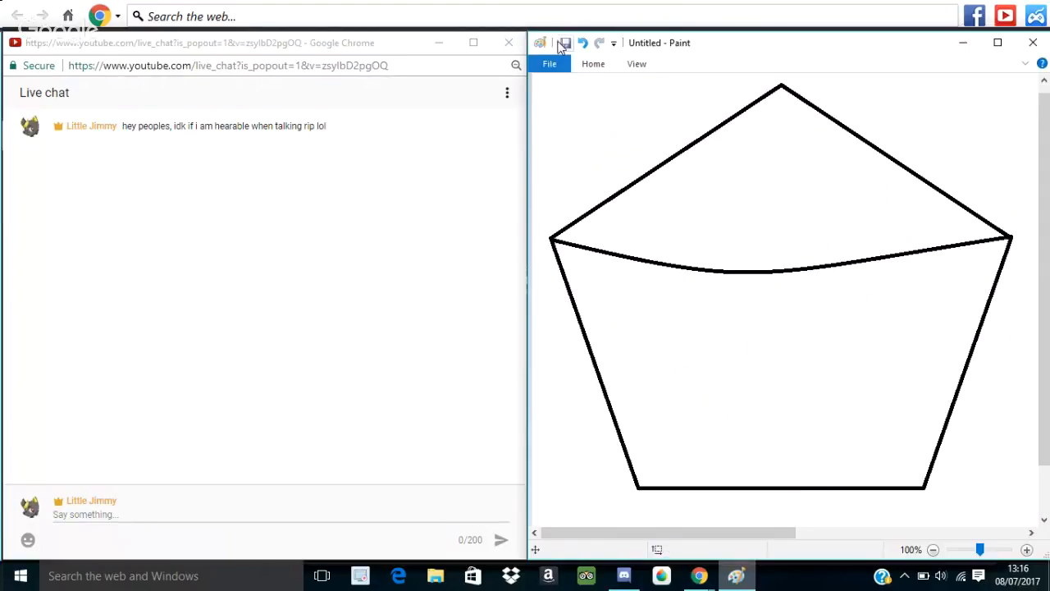
click(599, 43)
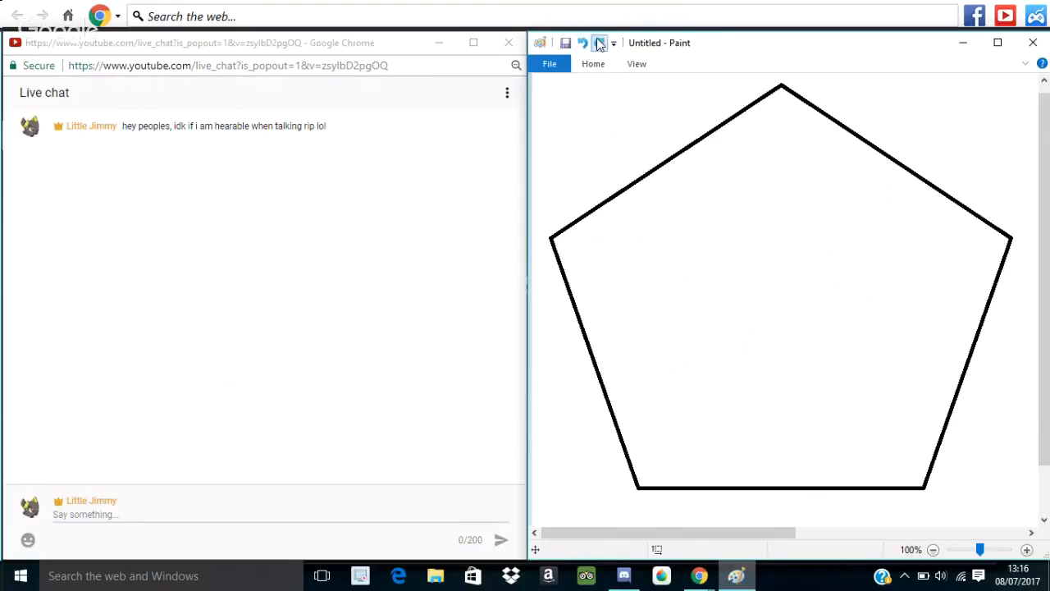
Step: Redraw the arc and a bent line to the bottom edge, plus a second lens-forming curve
drag(554, 242, 1010, 242)
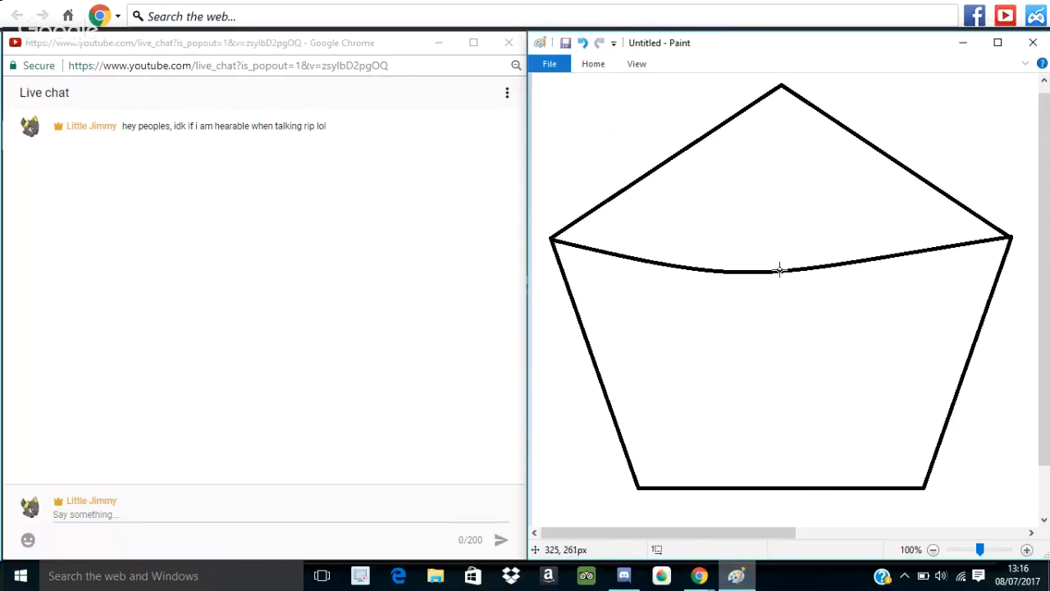
drag(779, 270, 783, 492)
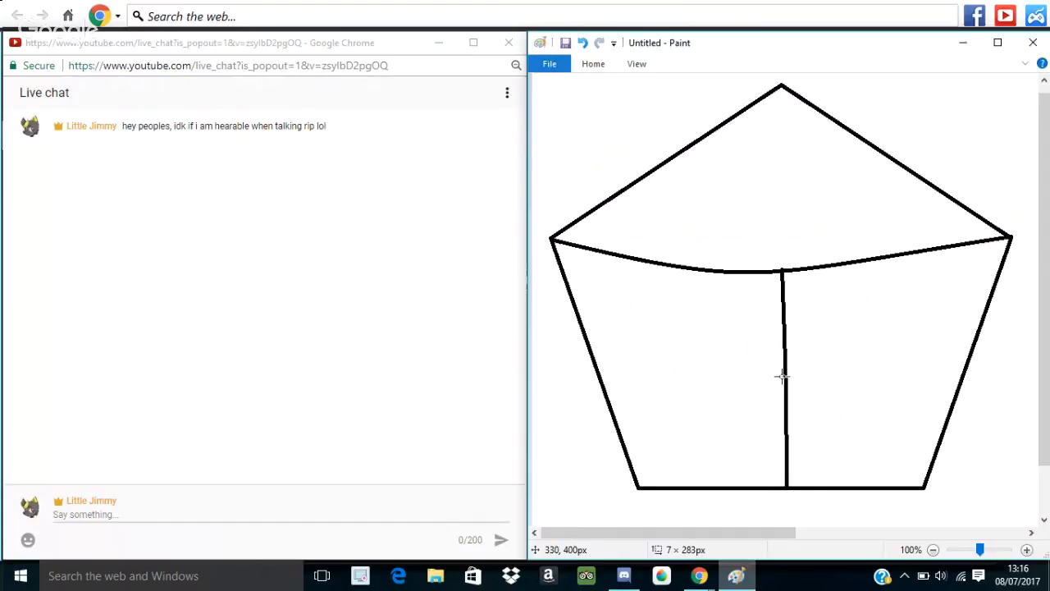
drag(784, 373, 808, 373)
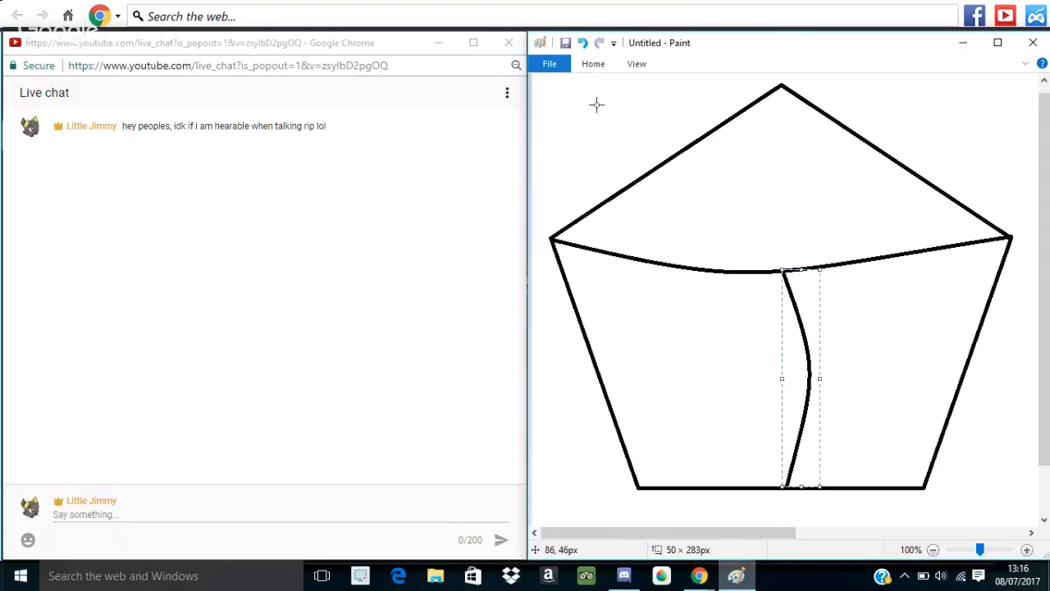
click(592, 63)
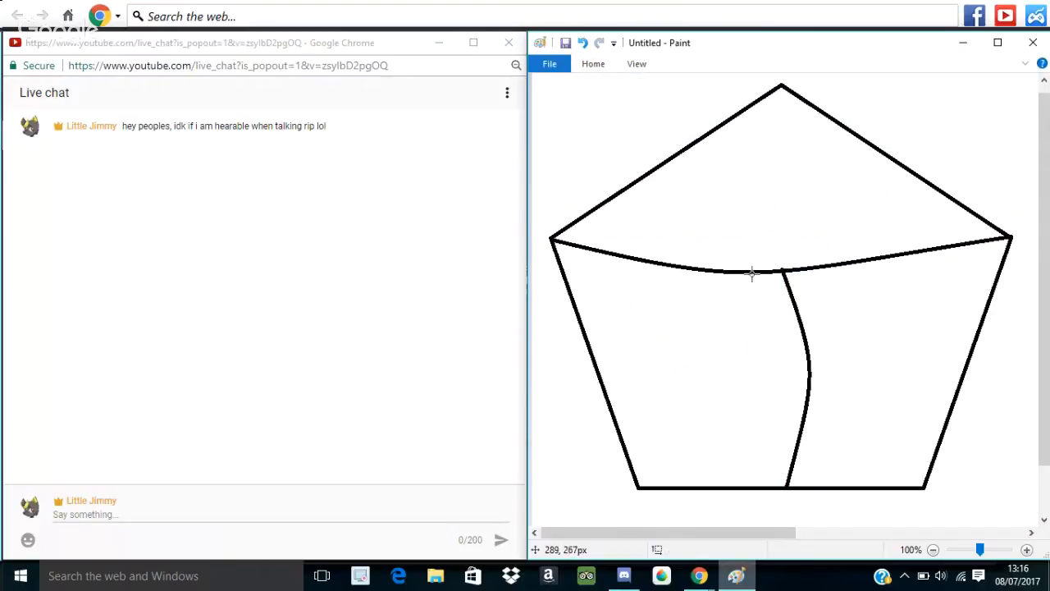
drag(779, 275, 781, 439)
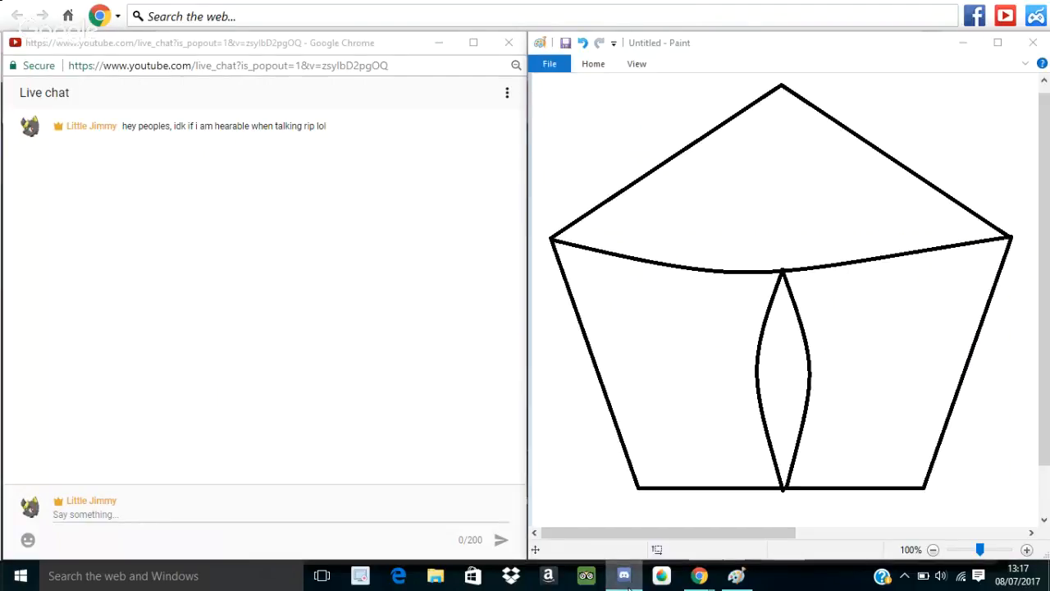
Step: Draw a straight dividing line in the pentagon's upper right section
click(624, 575)
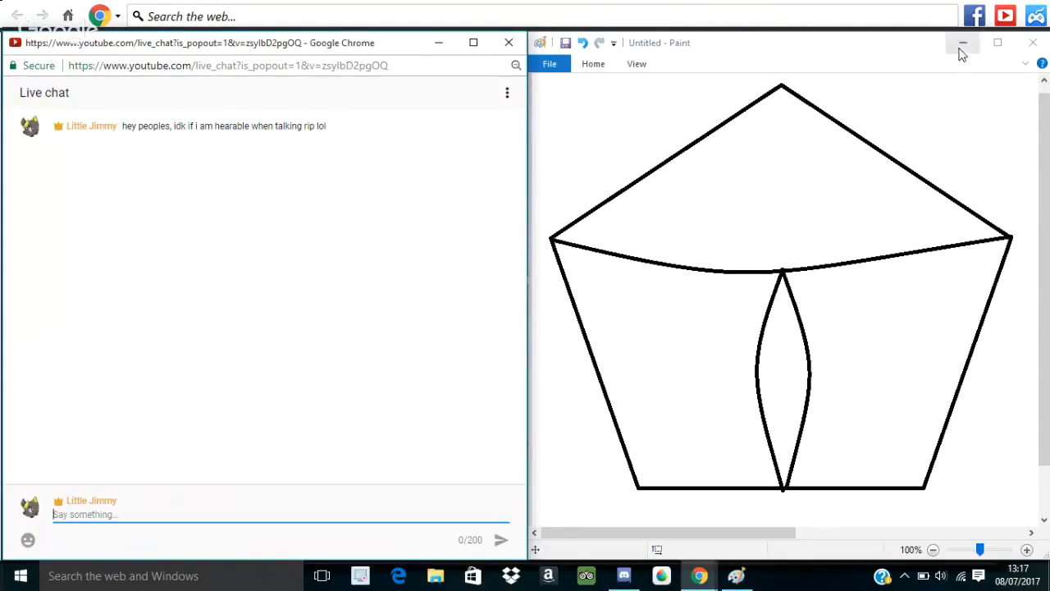
mouse_move(771, 287)
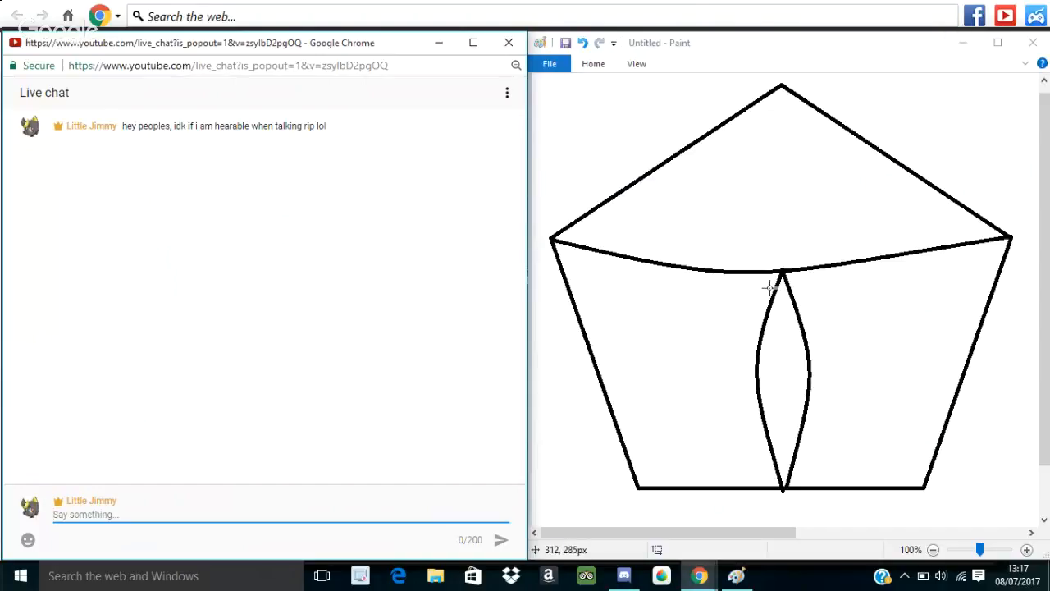
mouse_move(739, 270)
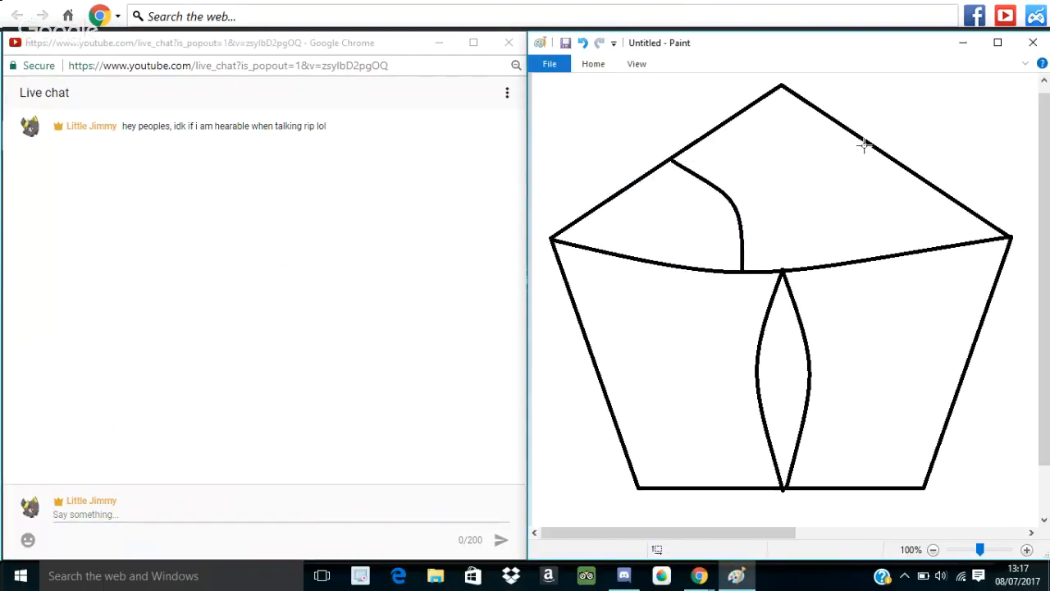
drag(859, 144, 859, 246)
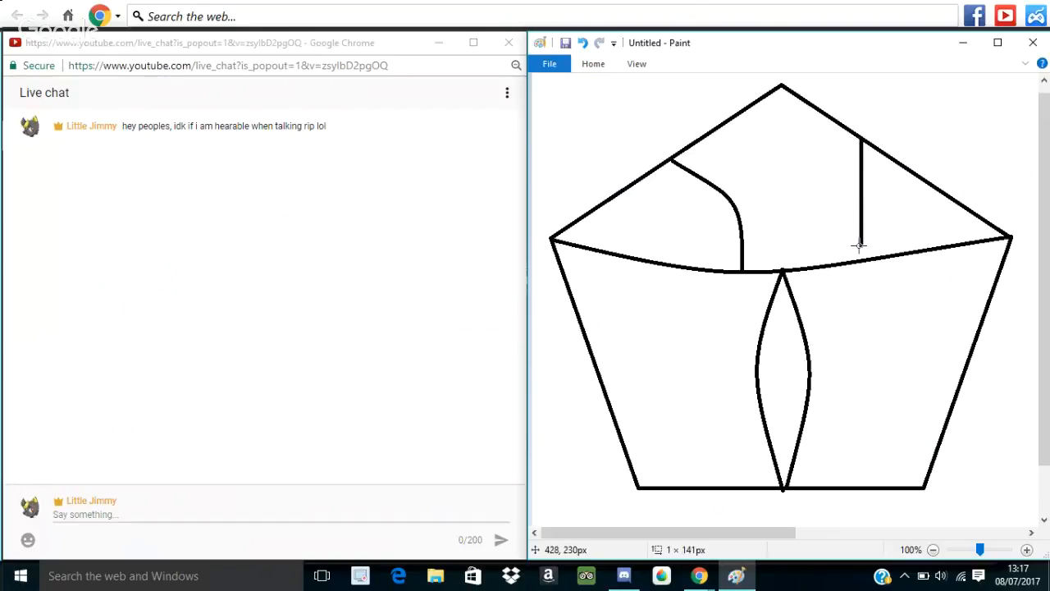
mouse_move(860, 205)
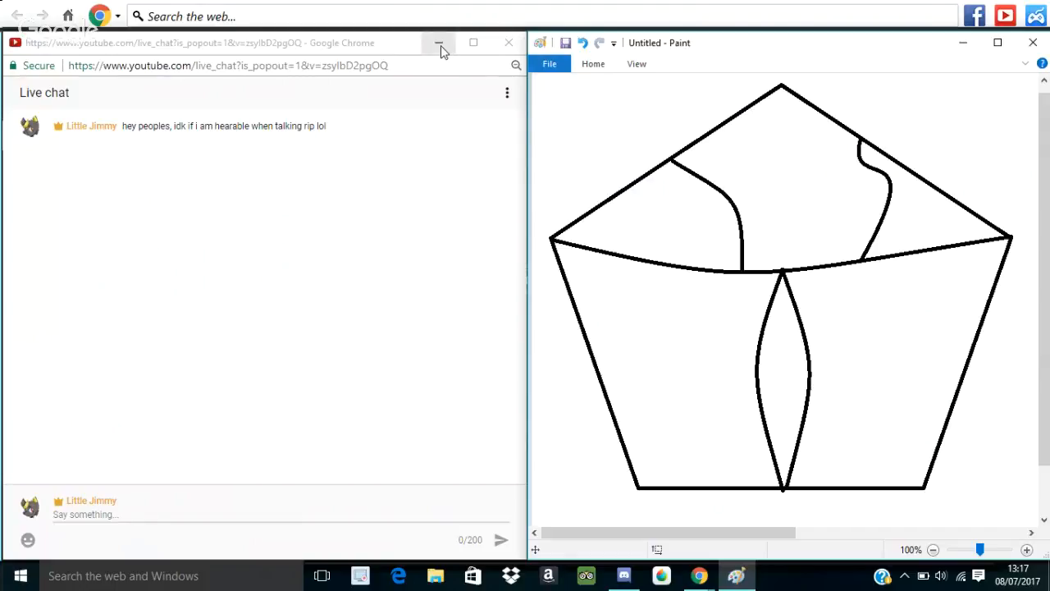
mouse_move(439, 43)
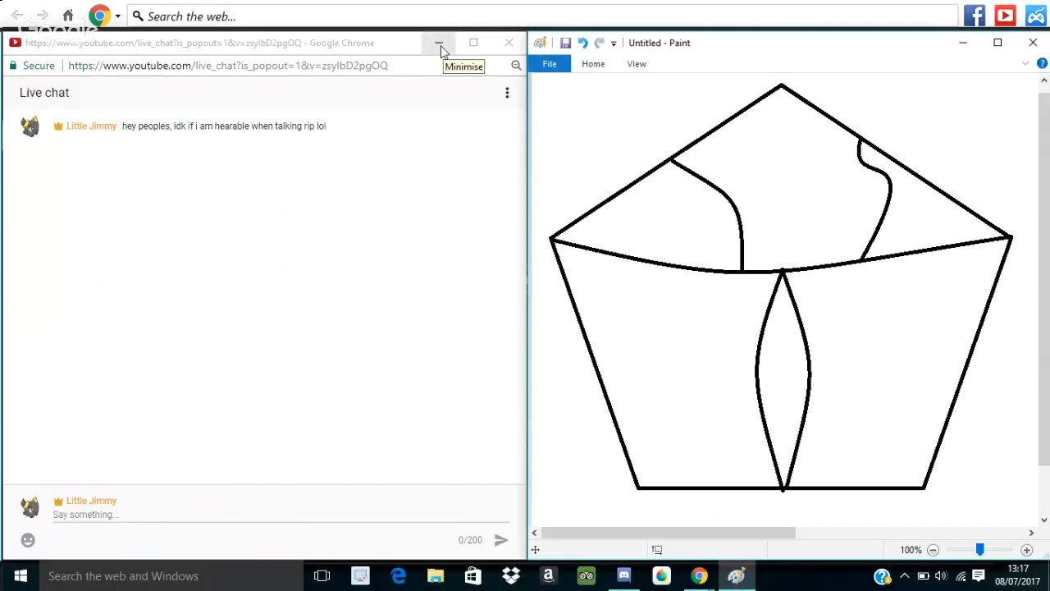
click(438, 43)
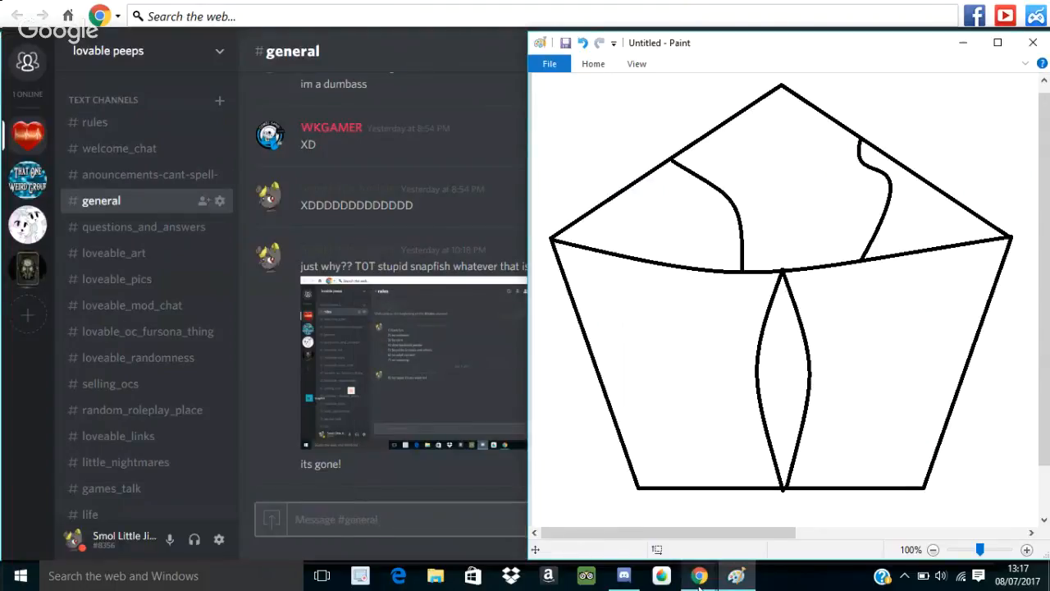
click(699, 575)
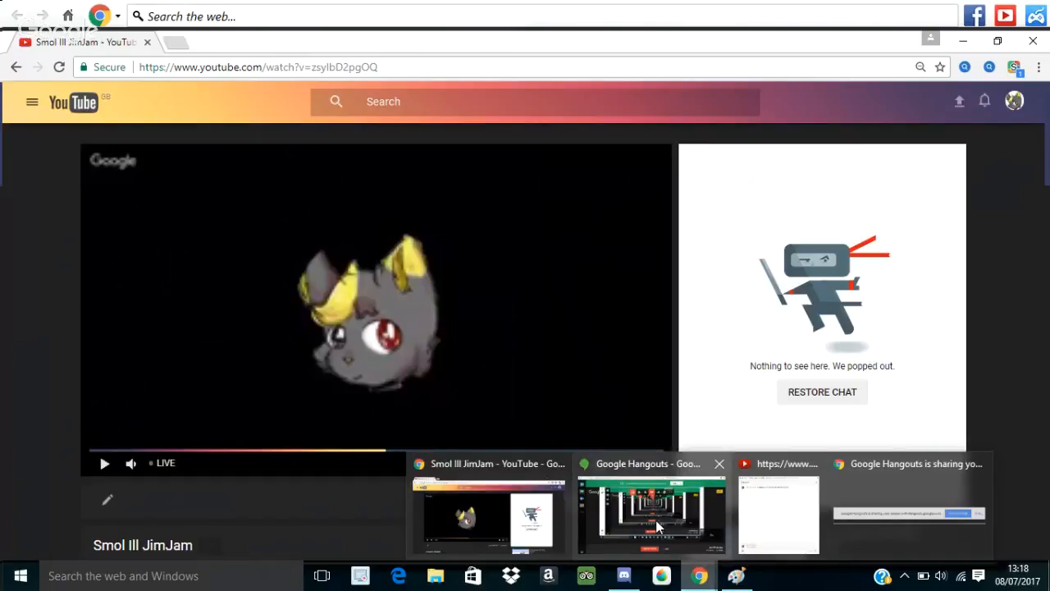
click(651, 514)
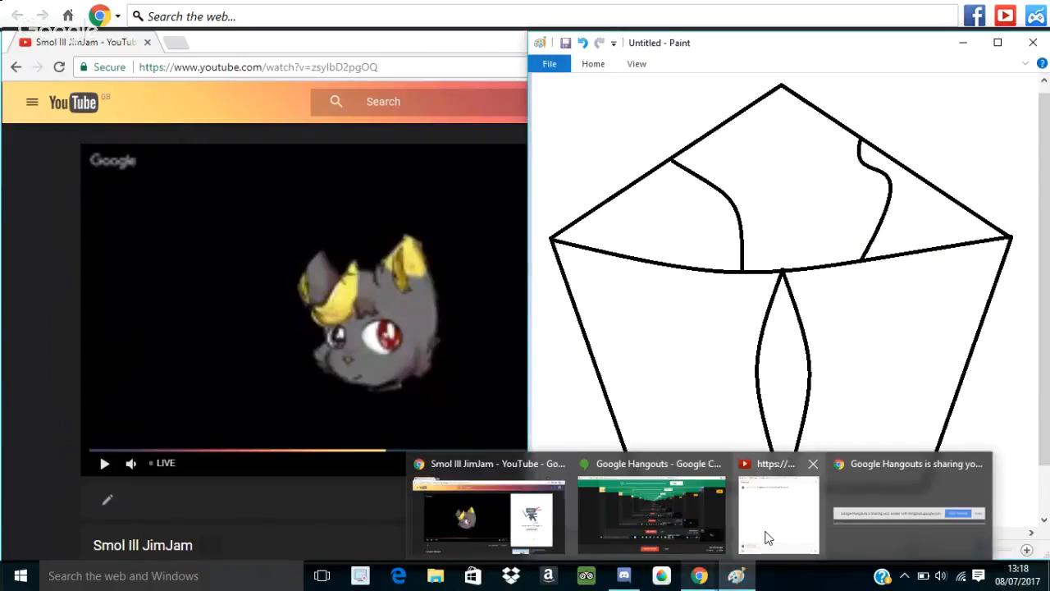
click(778, 513)
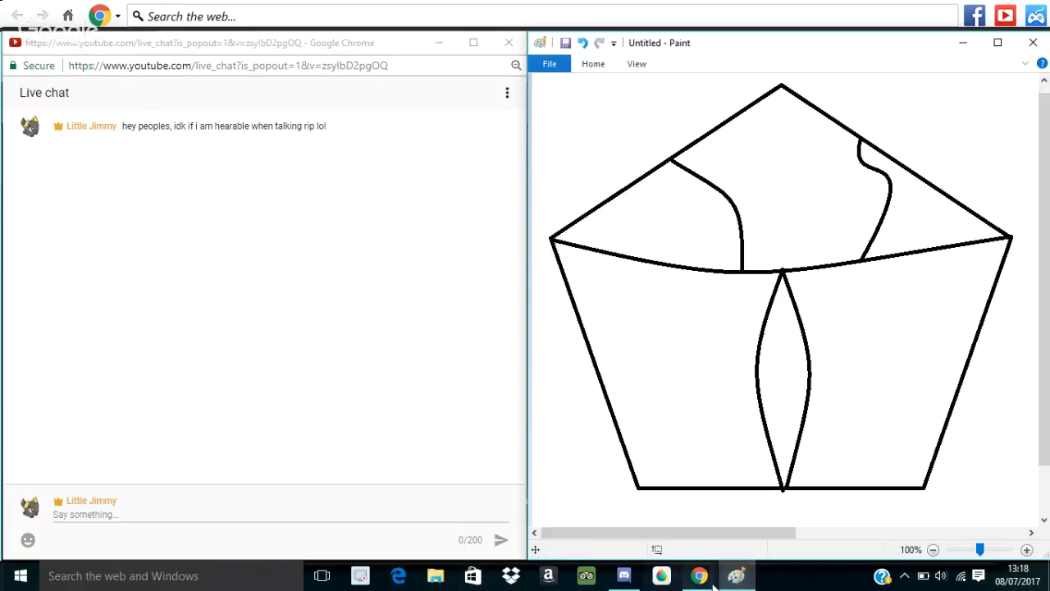
mouse_move(698, 575)
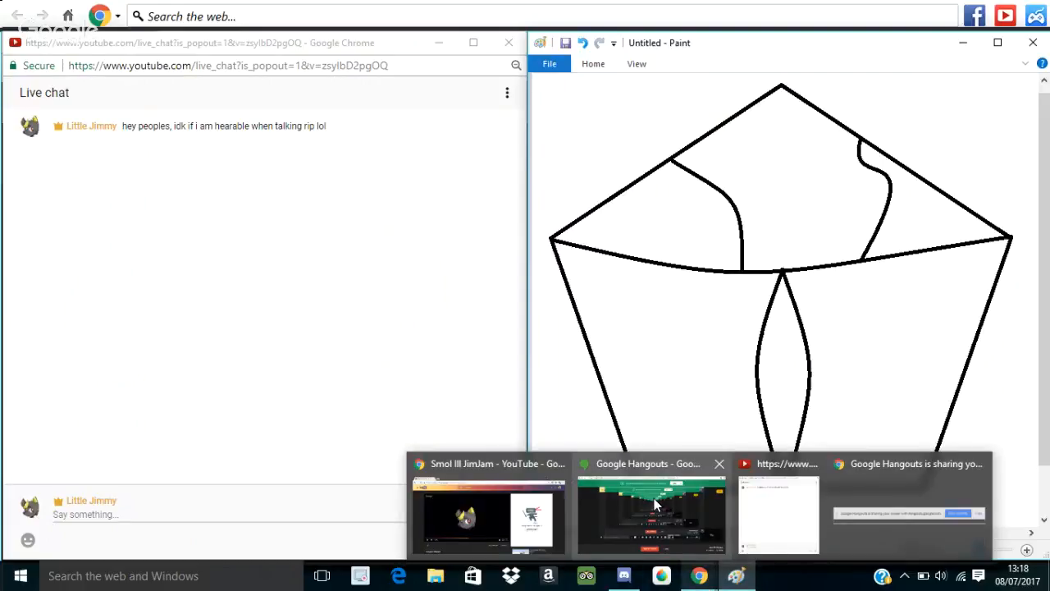
Step: Present the Hangouts screen share to everyone, then minimise the Hangouts window
click(651, 513)
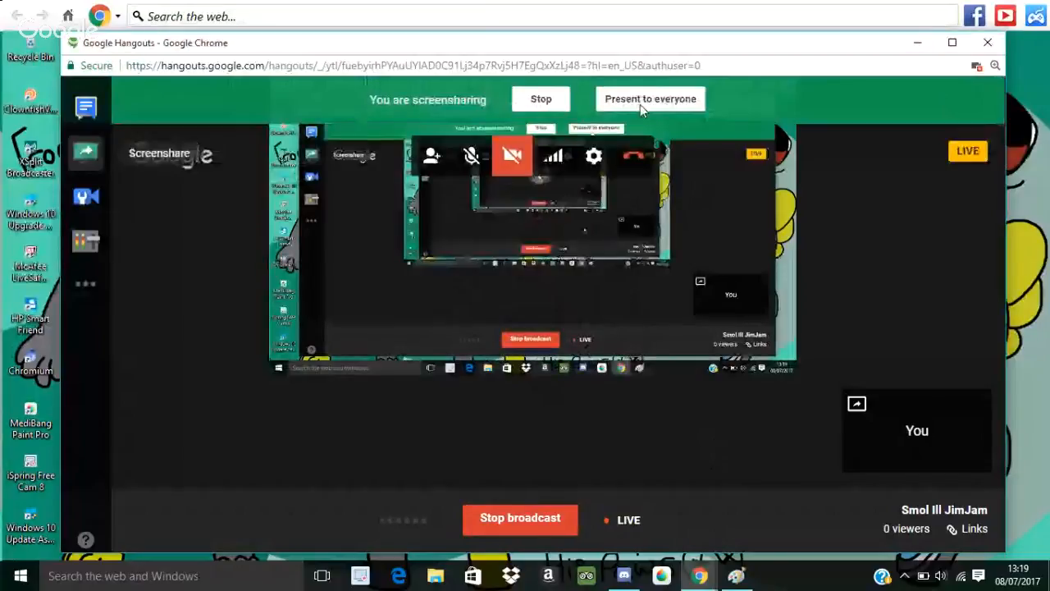
click(650, 98)
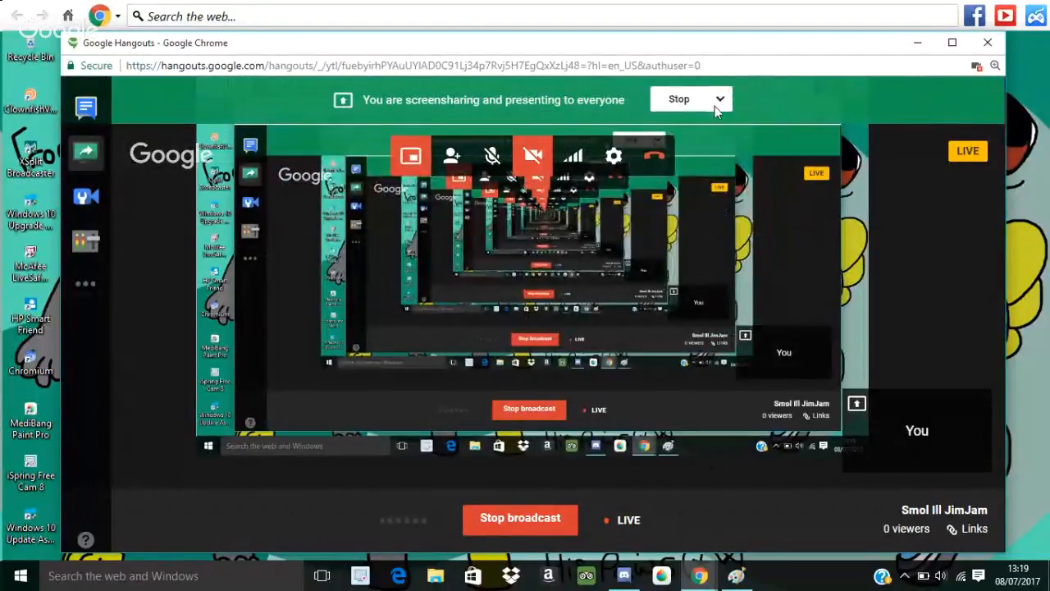
click(720, 99)
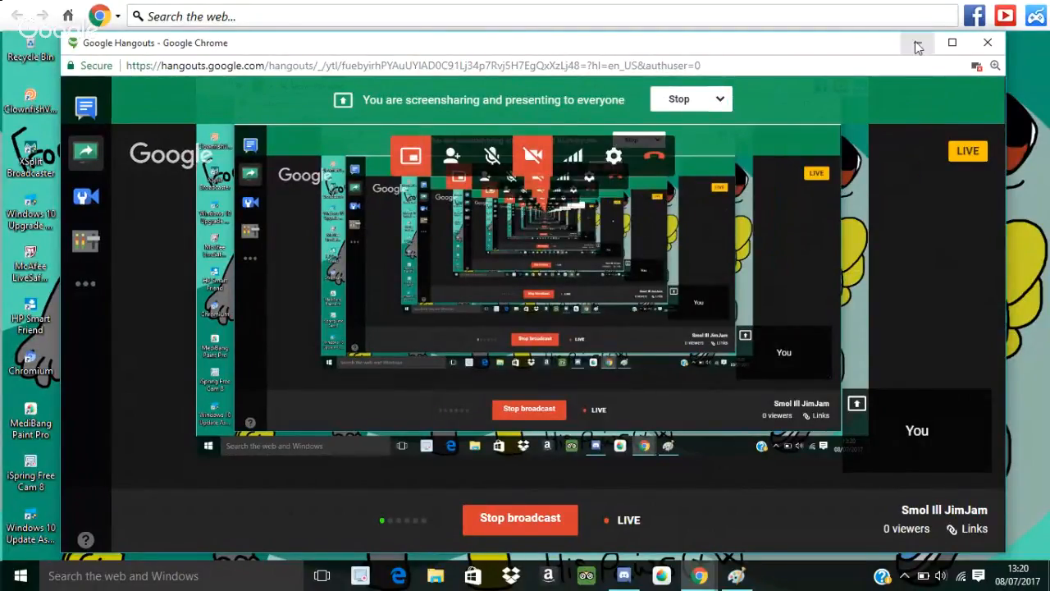
click(918, 42)
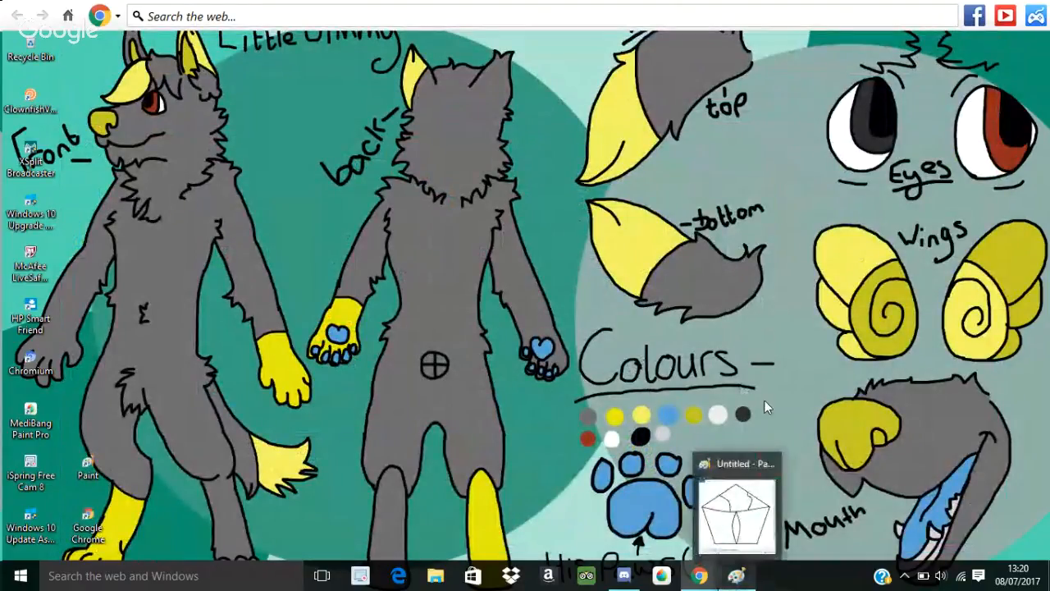
Step: Restore Paint and the live chat, then discard the pentagon sketch with Don't Save
click(736, 505)
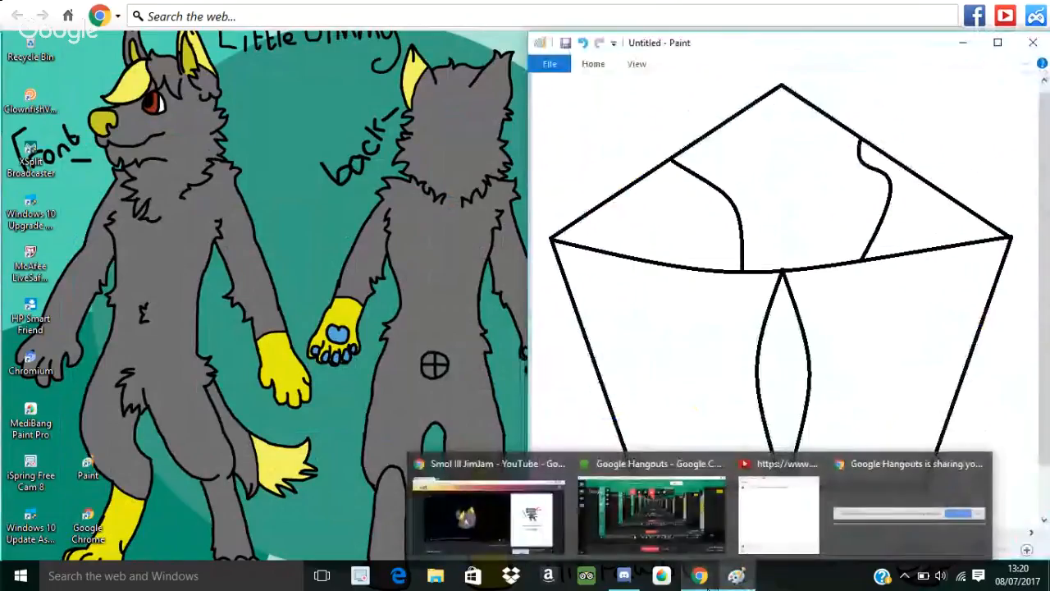
click(778, 514)
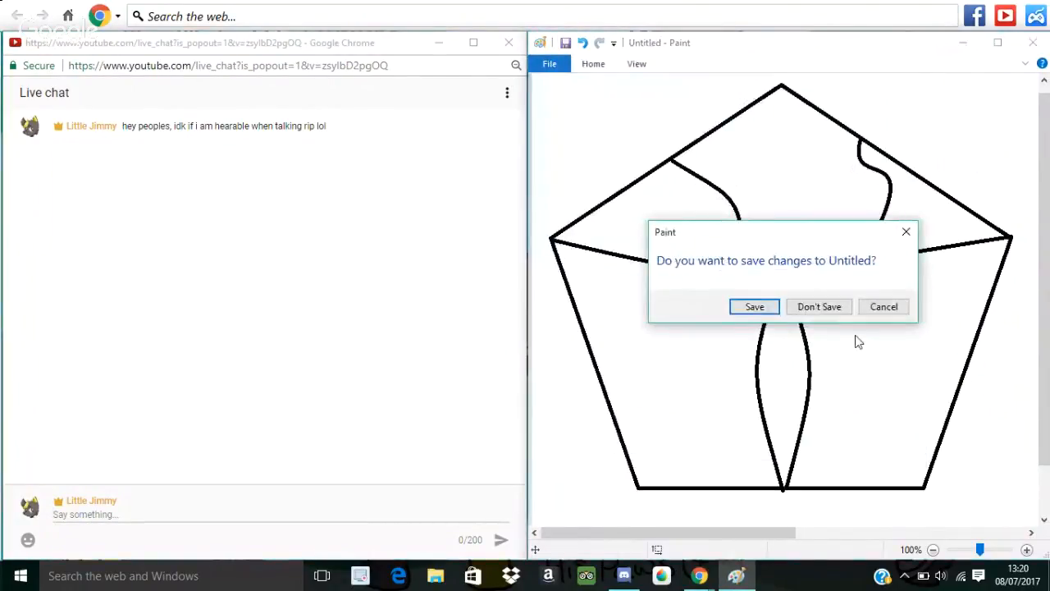
click(819, 306)
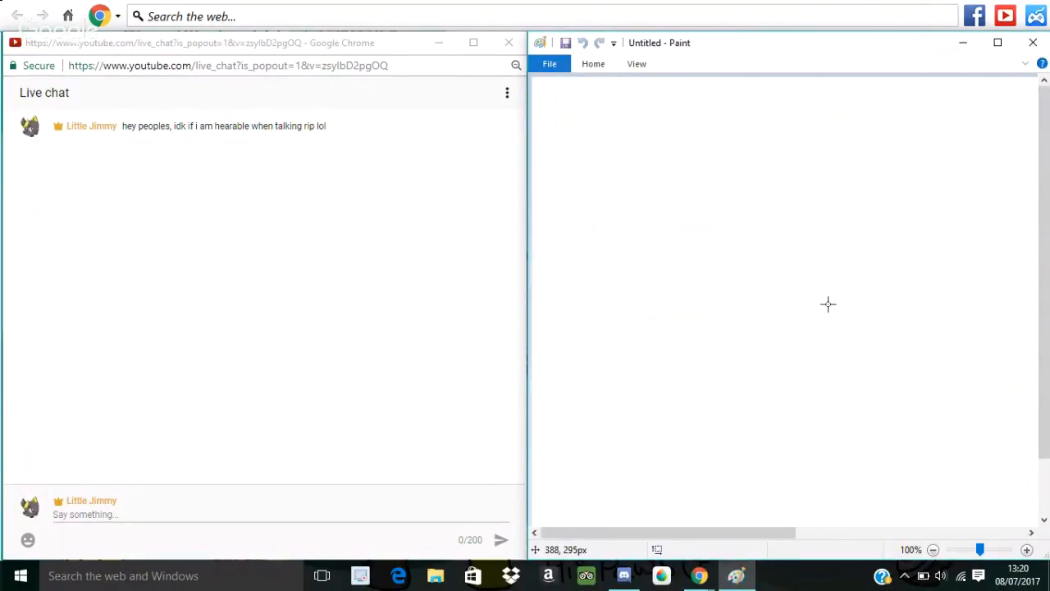
mouse_move(586, 72)
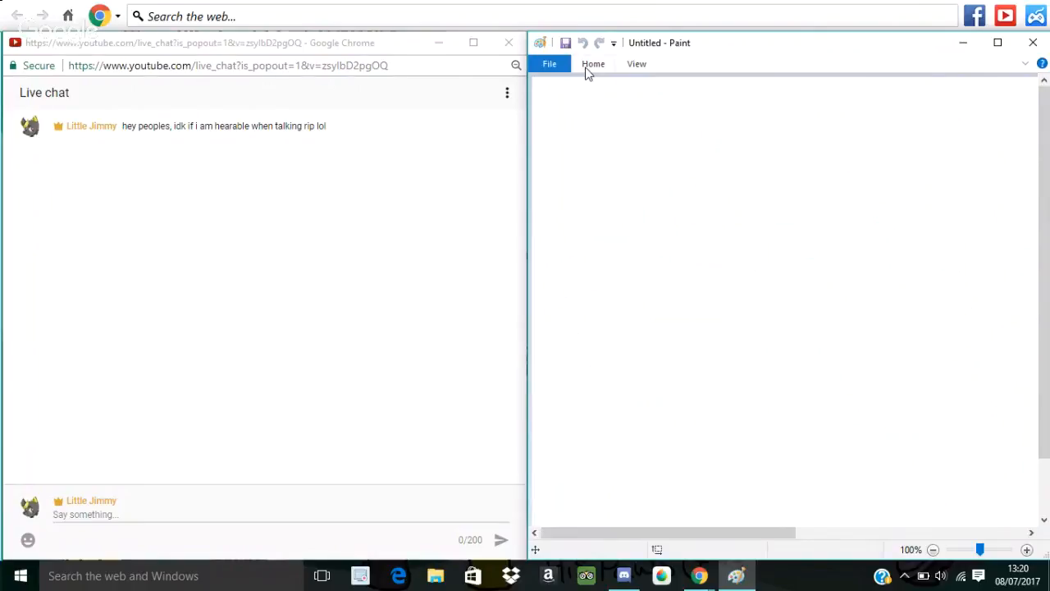
mouse_move(657, 103)
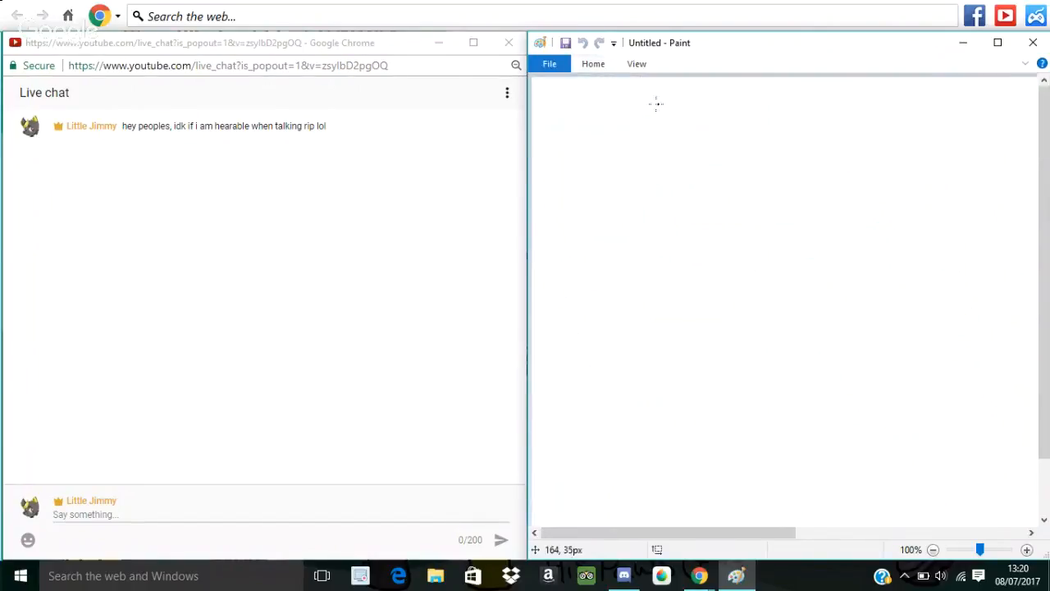
mouse_move(730, 161)
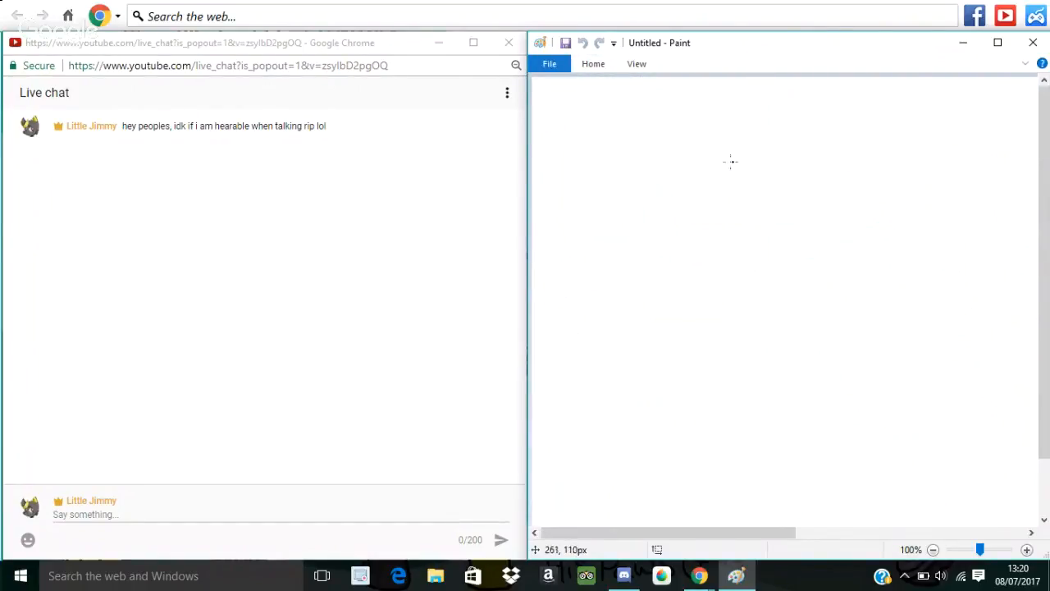
mouse_move(822, 203)
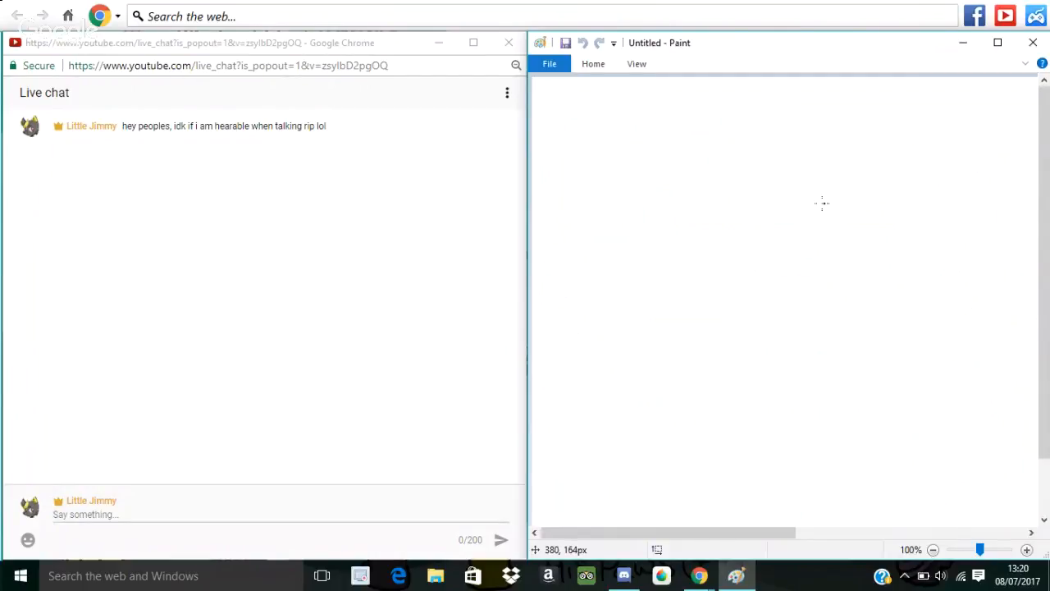
Step: Sketch a round head, narrow neck and spiky body, then a triangular nose and smiling mouth
drag(825, 201, 697, 323)
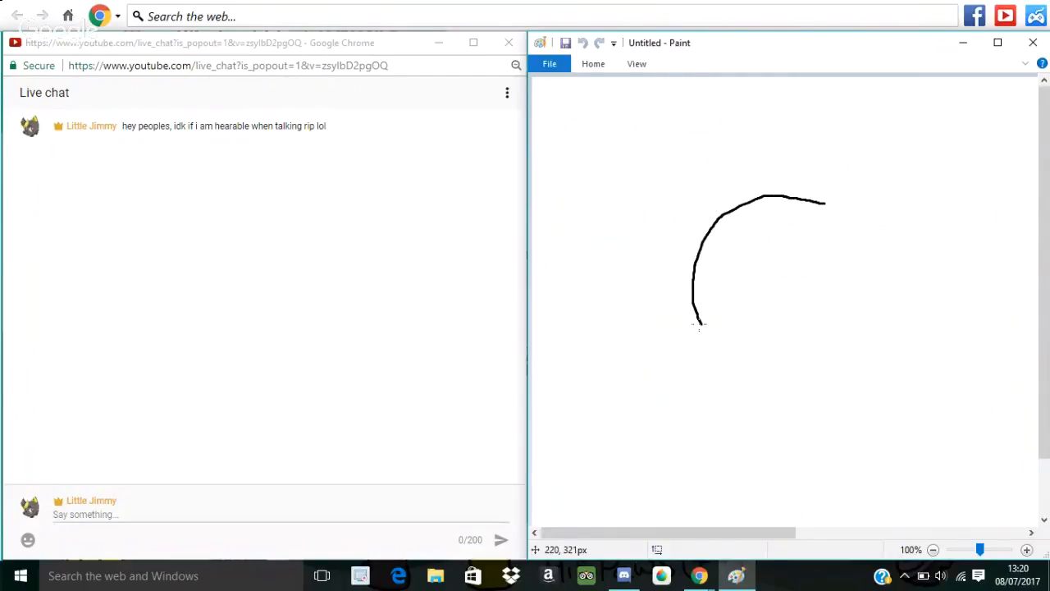
drag(697, 320, 821, 201)
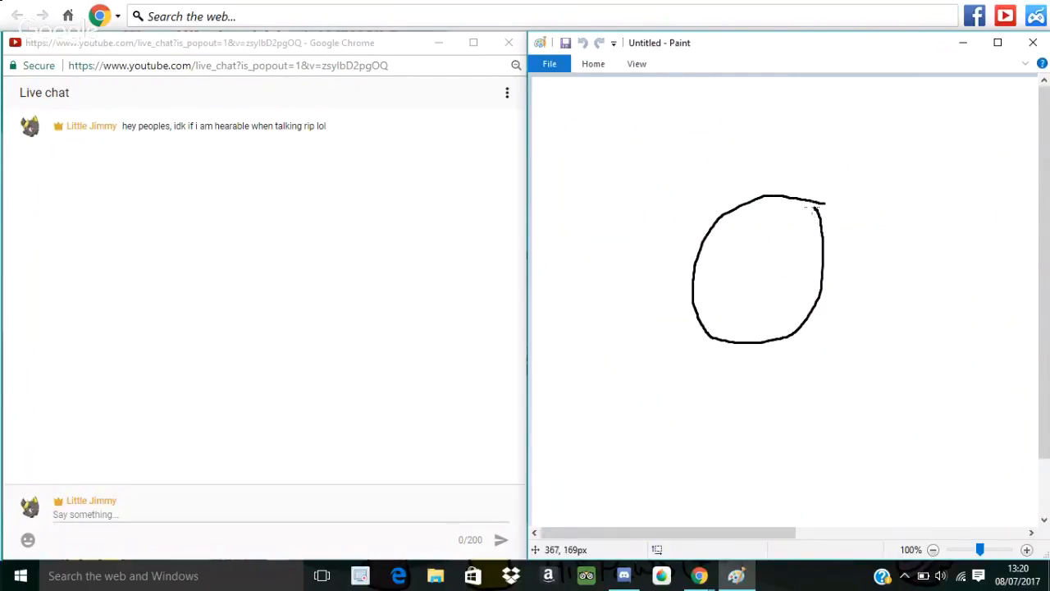
mouse_move(752, 319)
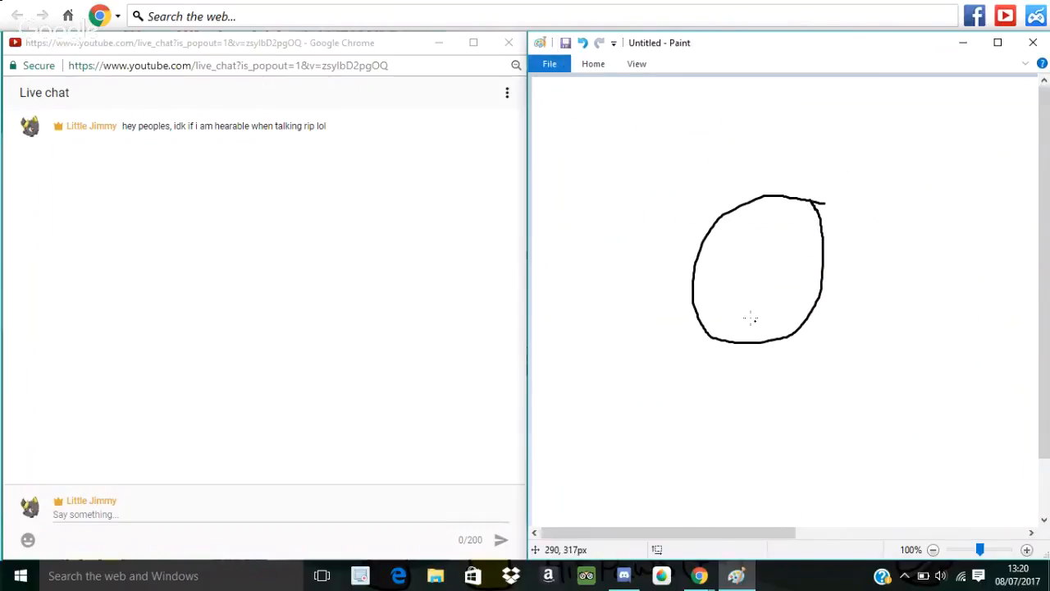
drag(763, 340, 768, 415)
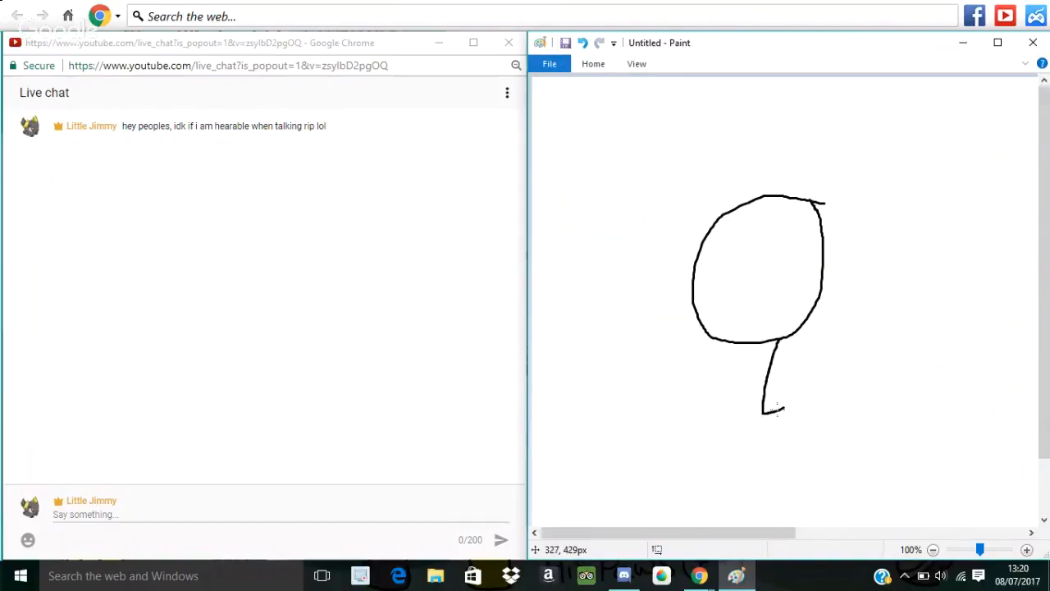
drag(775, 406, 784, 467)
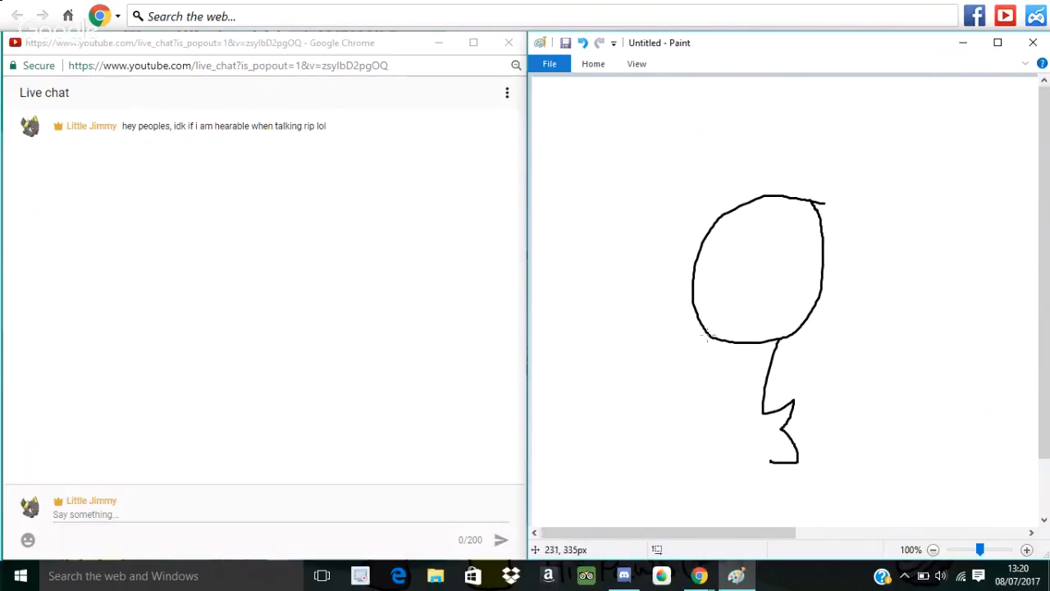
drag(705, 336, 685, 410)
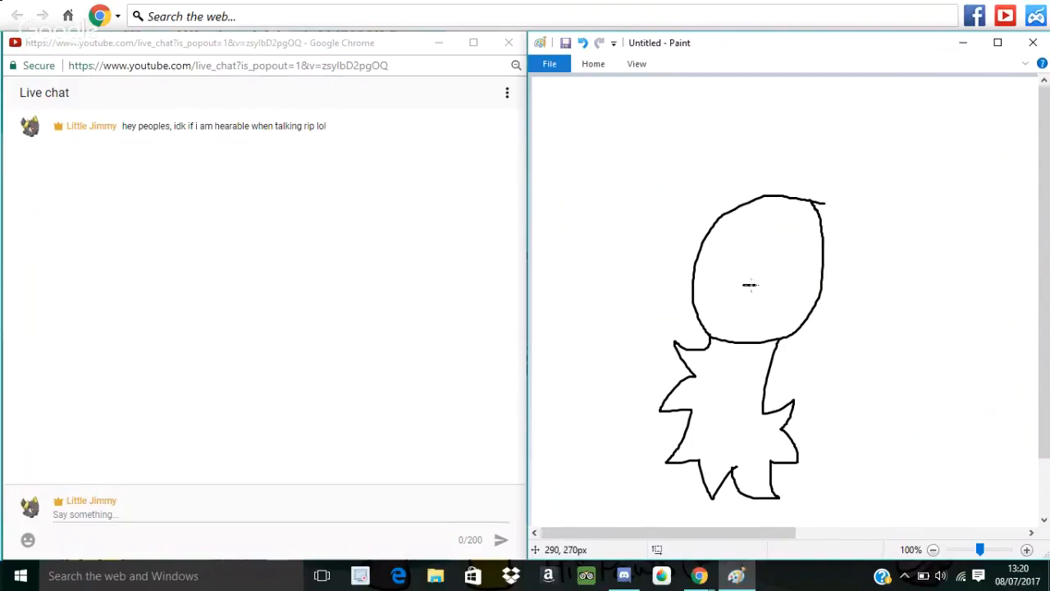
drag(742, 285, 759, 297)
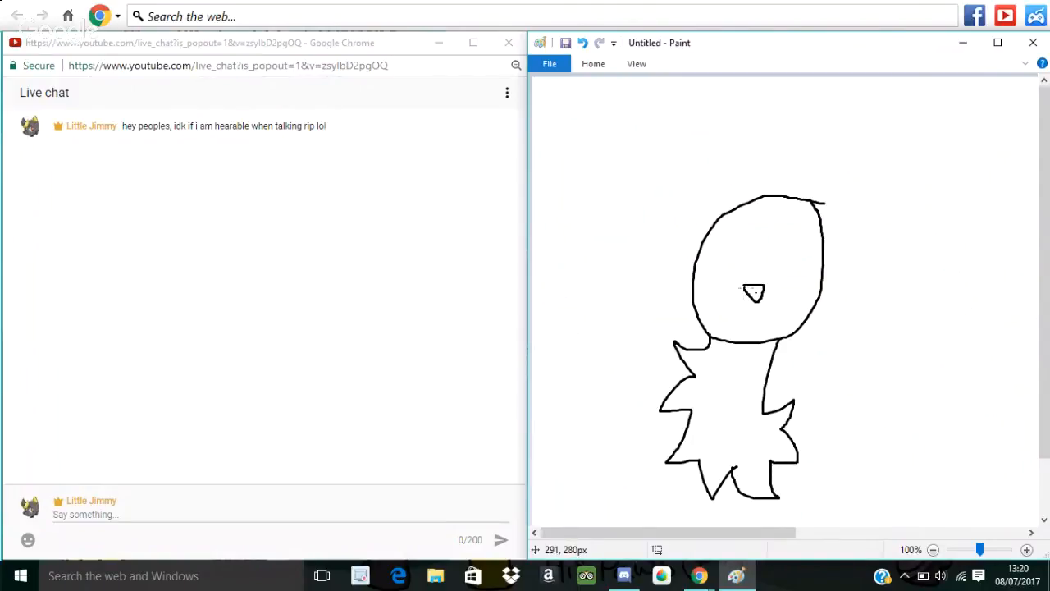
drag(747, 300, 779, 312)
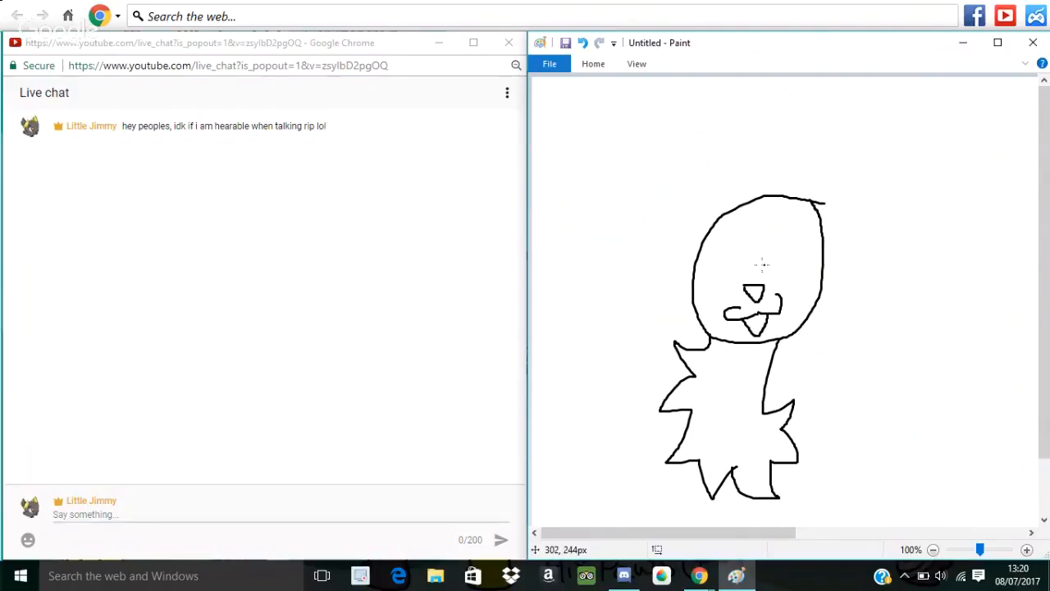
Step: Draw closed eyes, a hair tuft, a right ear with jagged fur and a left ear
drag(755, 279, 812, 263)
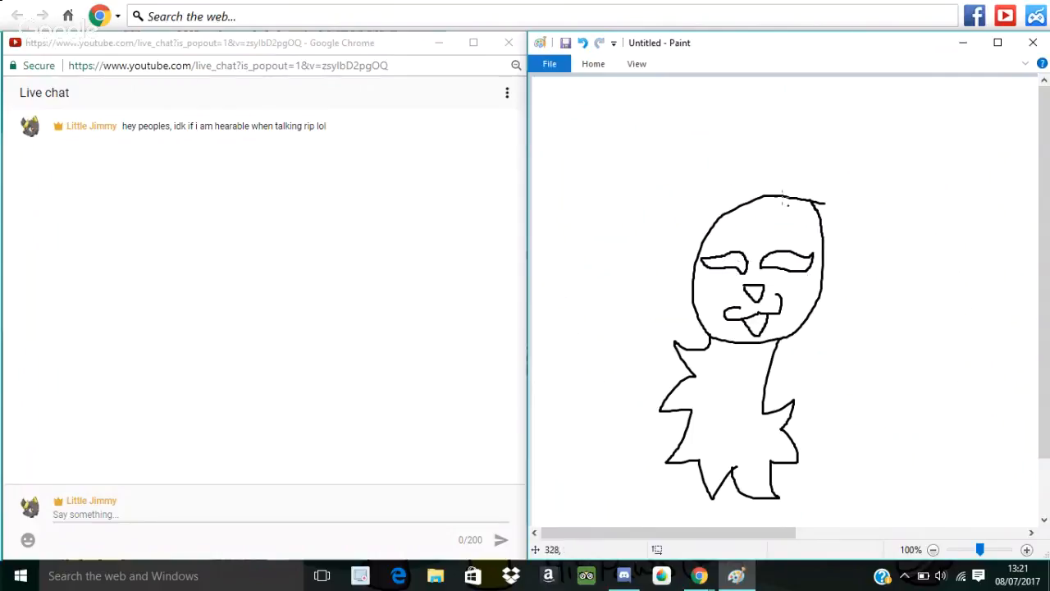
drag(776, 201, 772, 147)
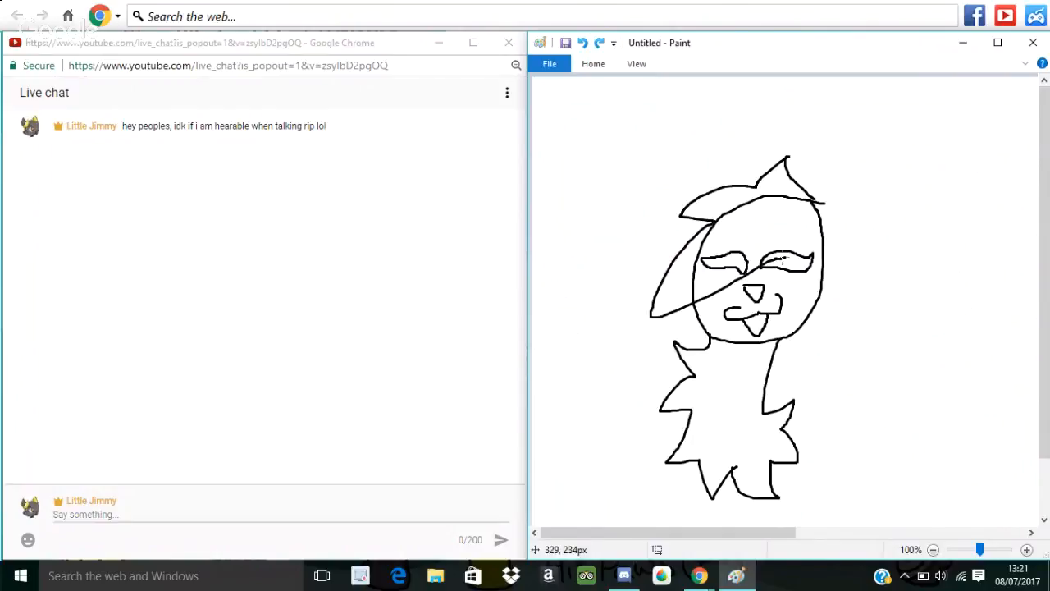
drag(812, 197, 845, 328)
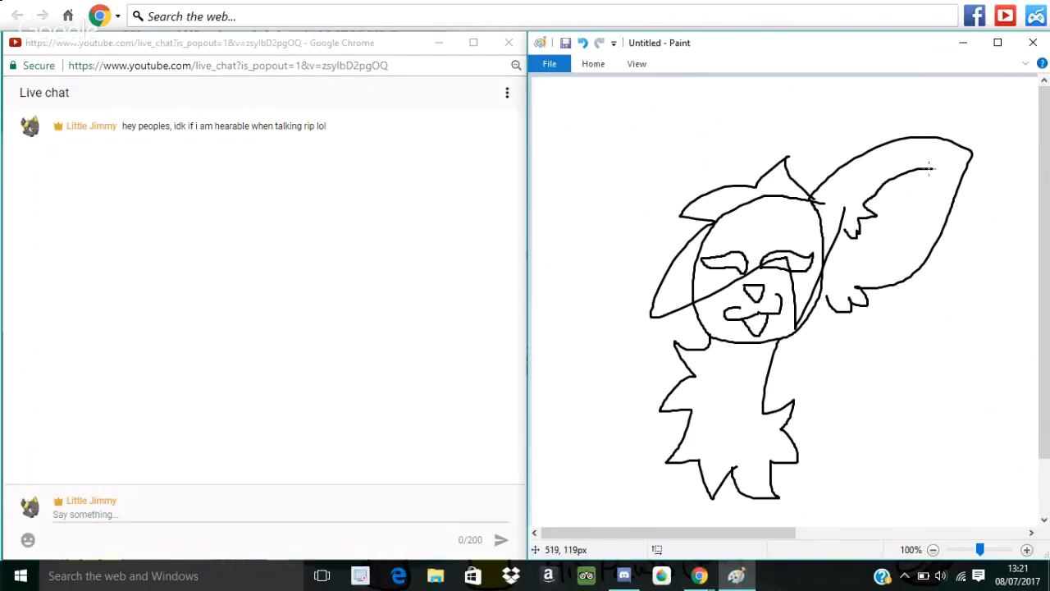
drag(927, 172, 861, 262)
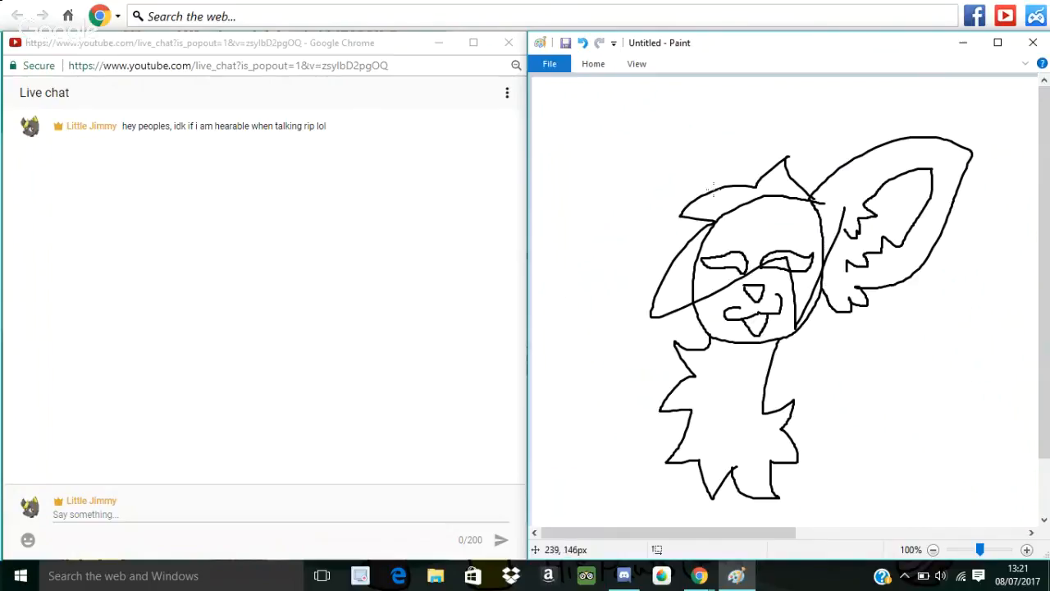
drag(714, 190, 636, 299)
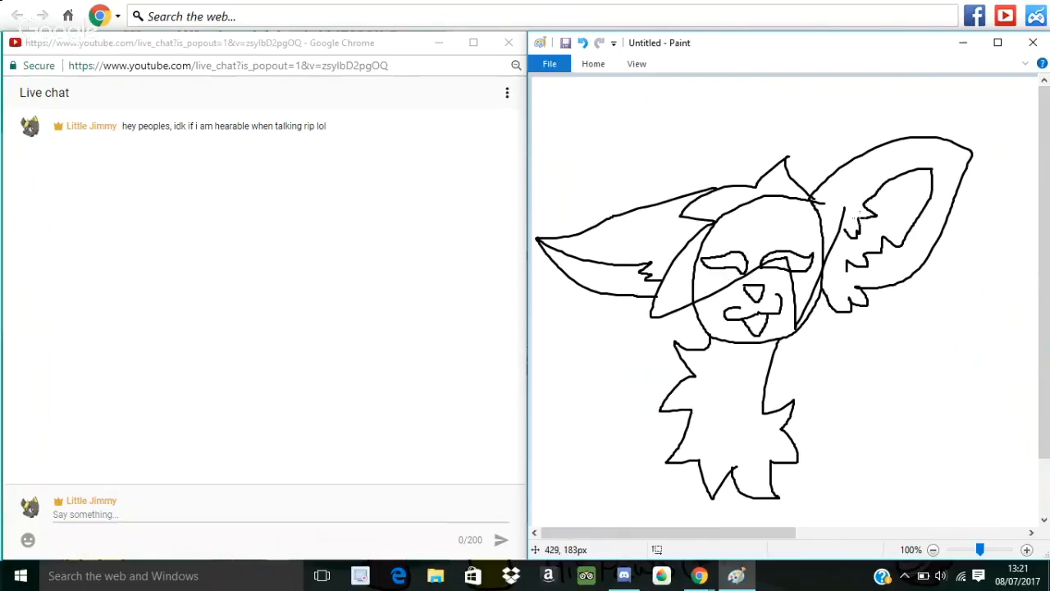
mouse_move(839, 128)
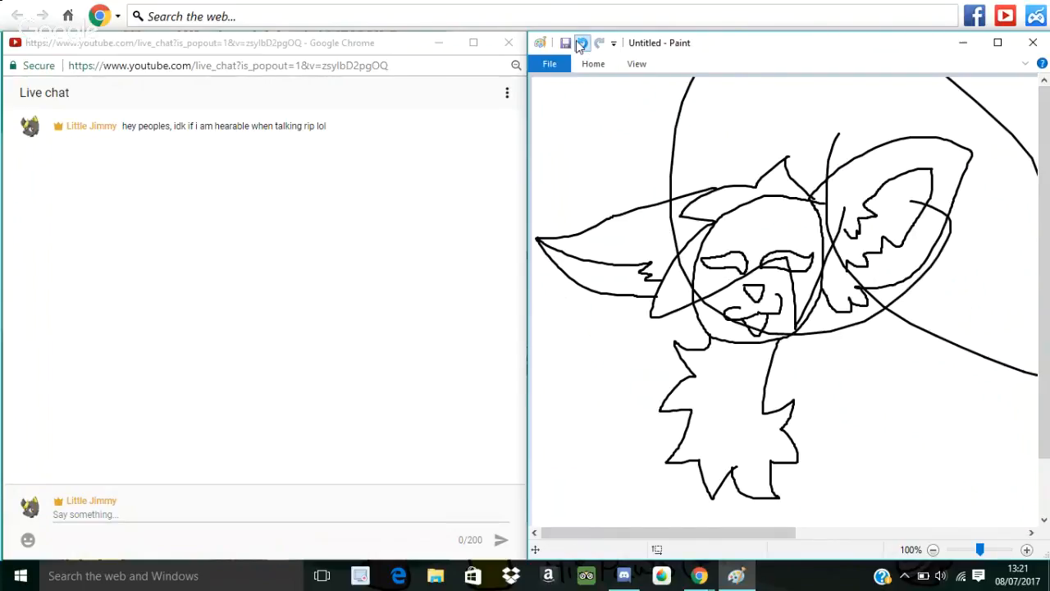
Step: Undo the scribbles and the simple face until the canvas is blank, then minimize Paint
click(582, 42)
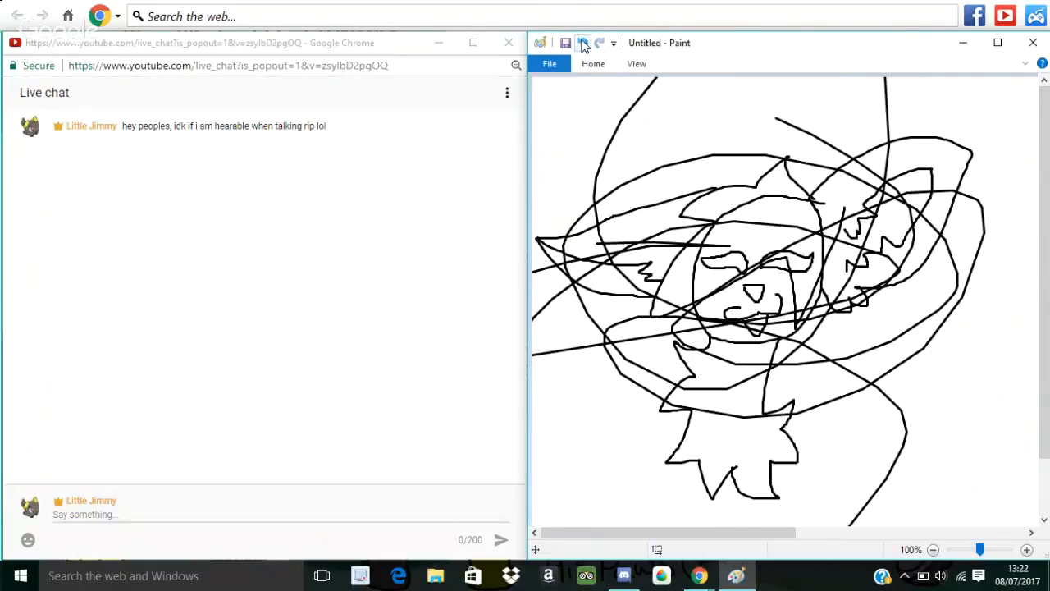
click(583, 42)
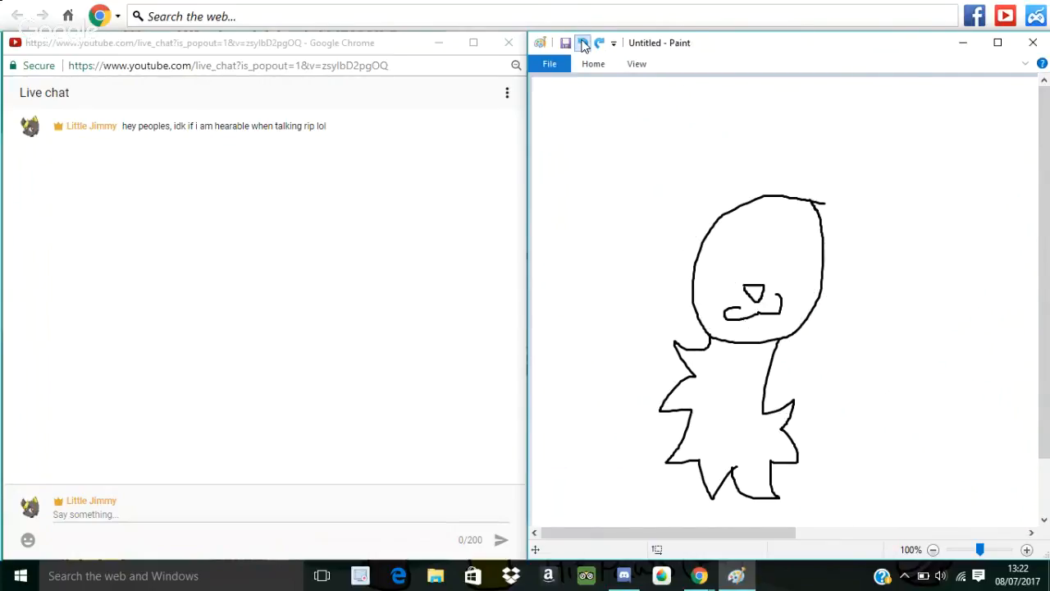
click(583, 43)
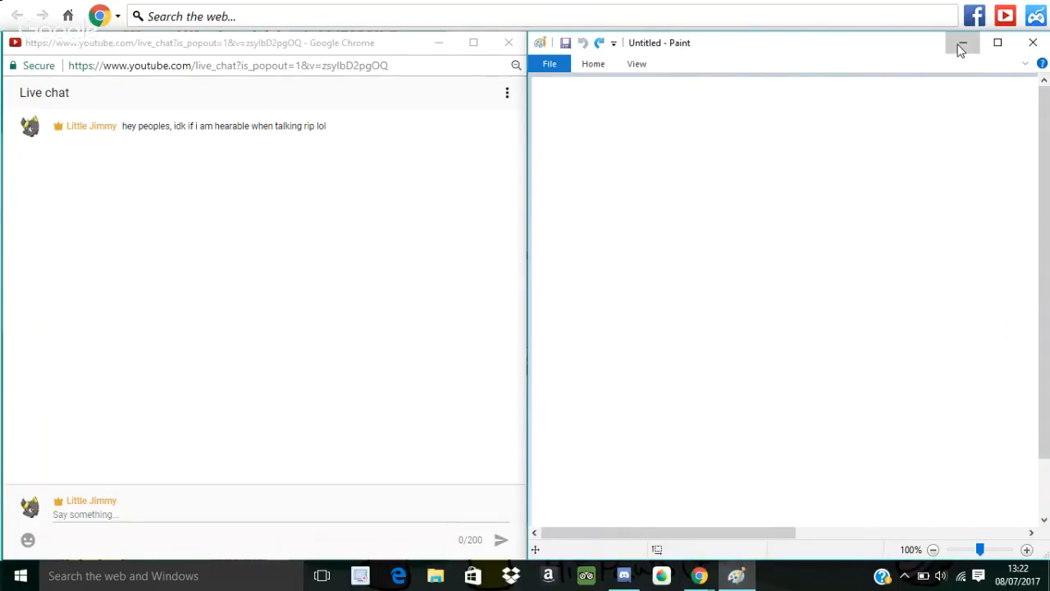
click(961, 43)
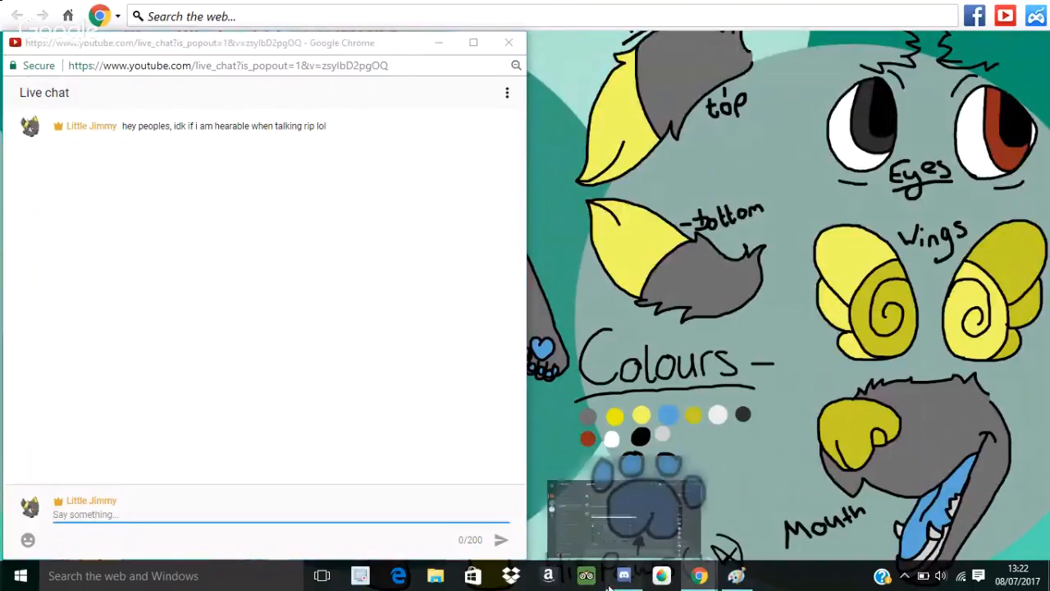
Step: Return to the Smol Ill JimJam stream page, scroll it, and briefly check then hide Hangouts
click(624, 575)
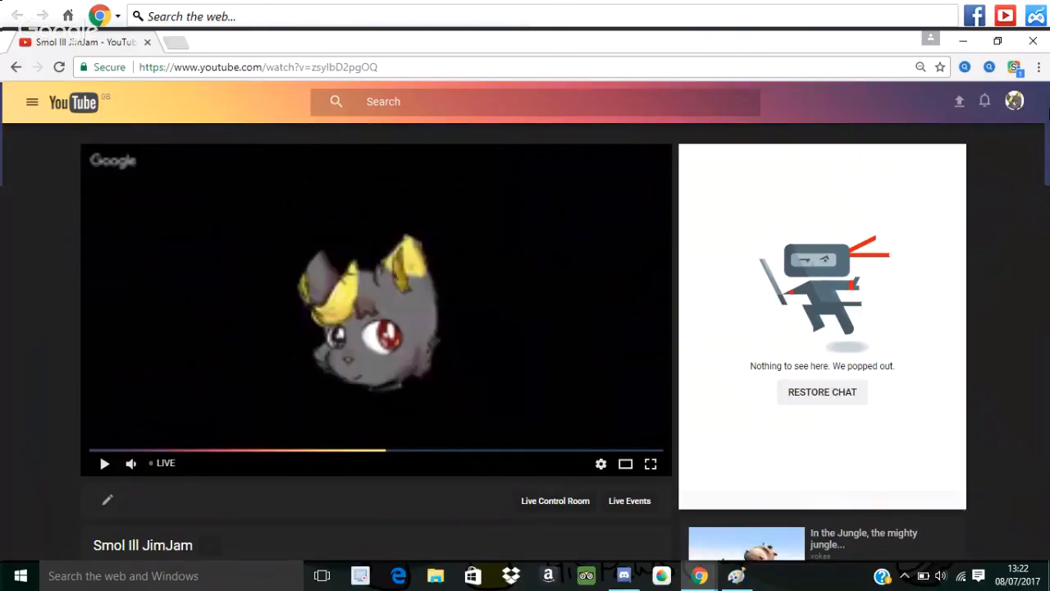
scroll(down, 3)
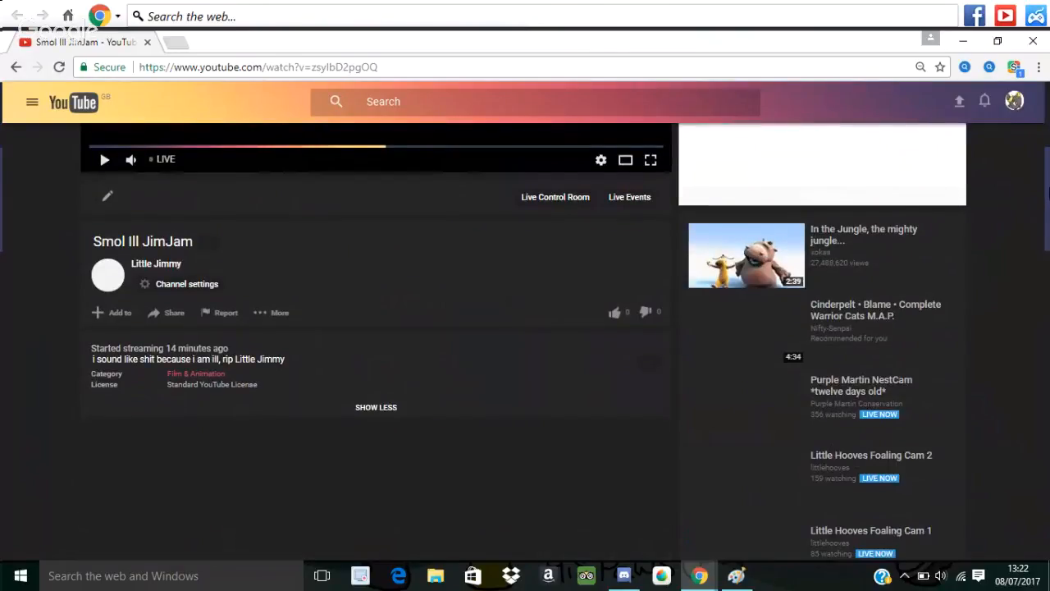
scroll(down, 3)
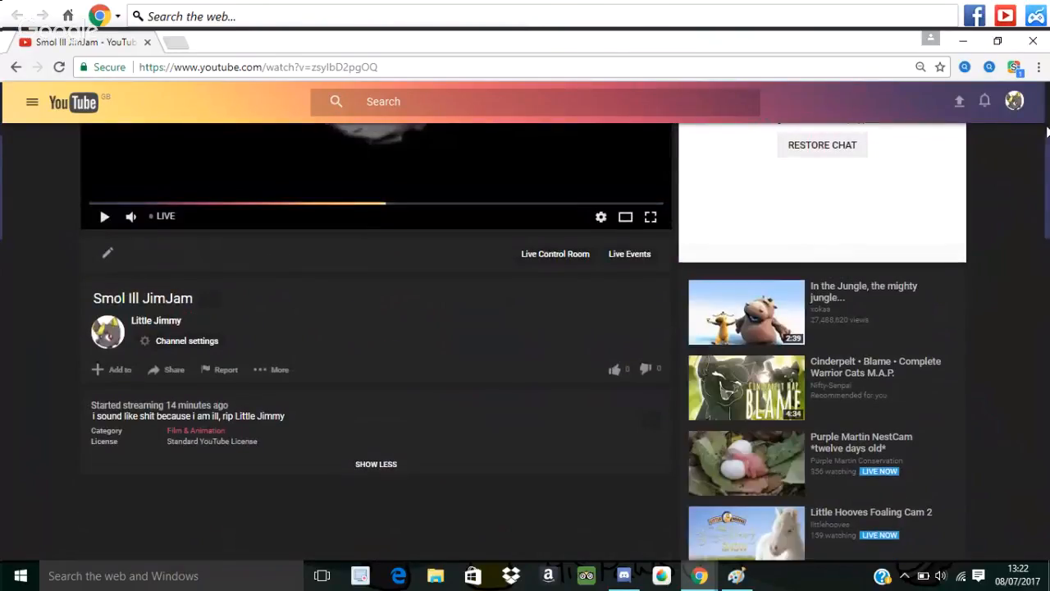
scroll(up, 3)
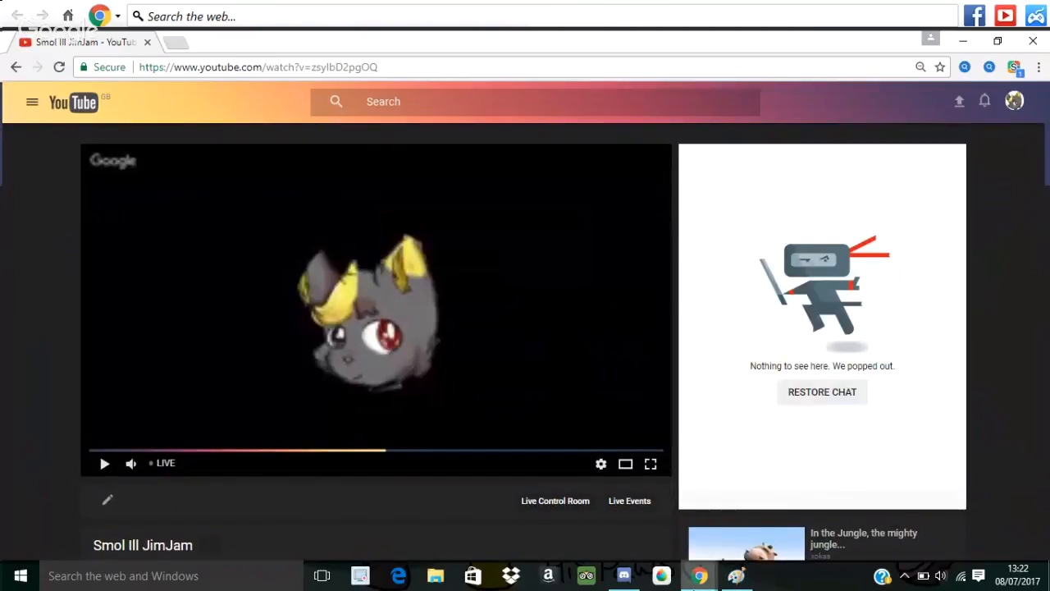
mouse_move(697, 575)
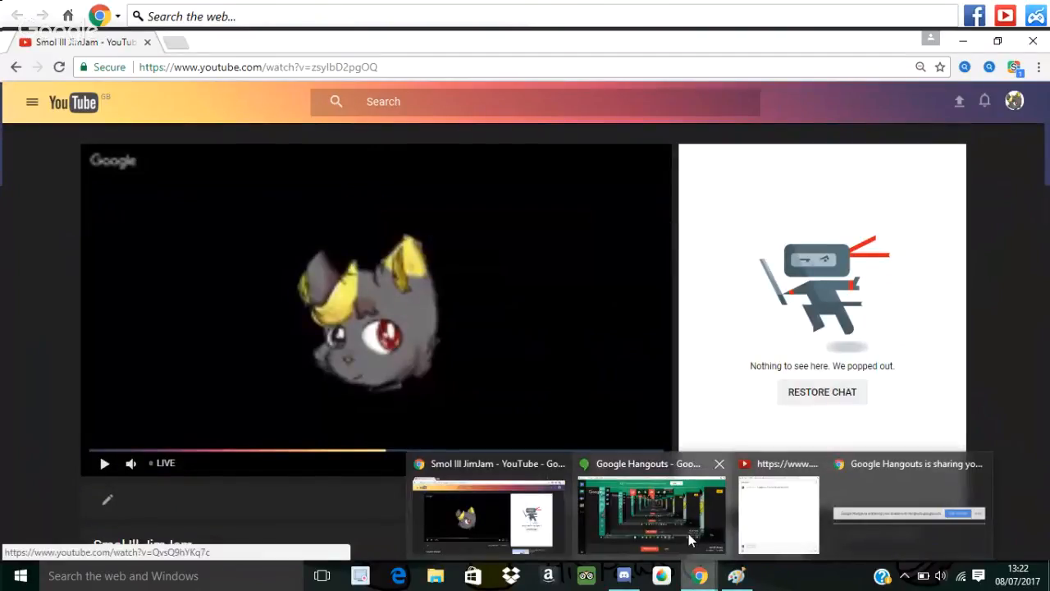
click(651, 514)
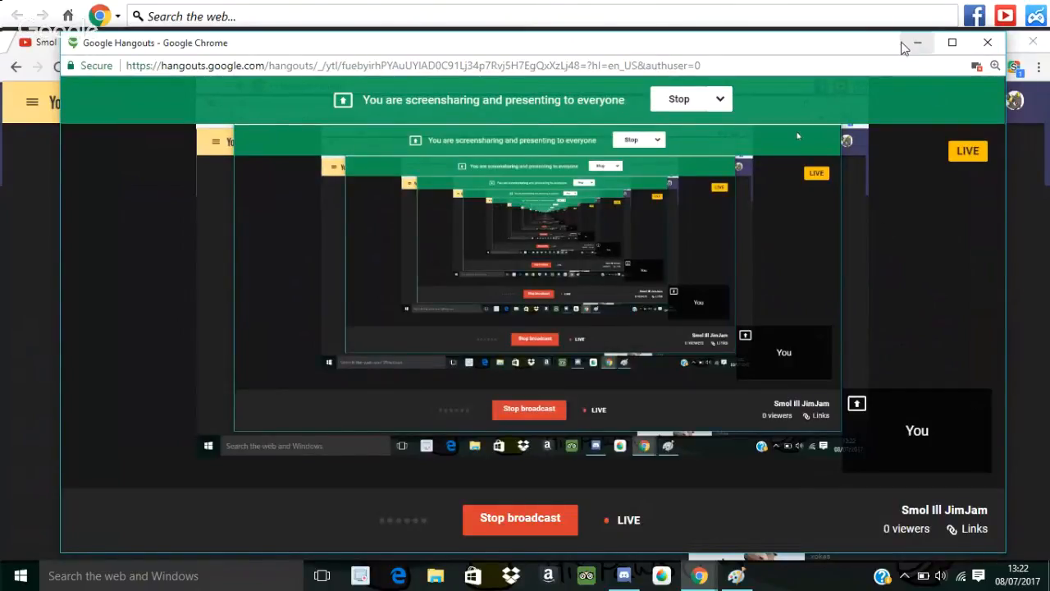
click(917, 41)
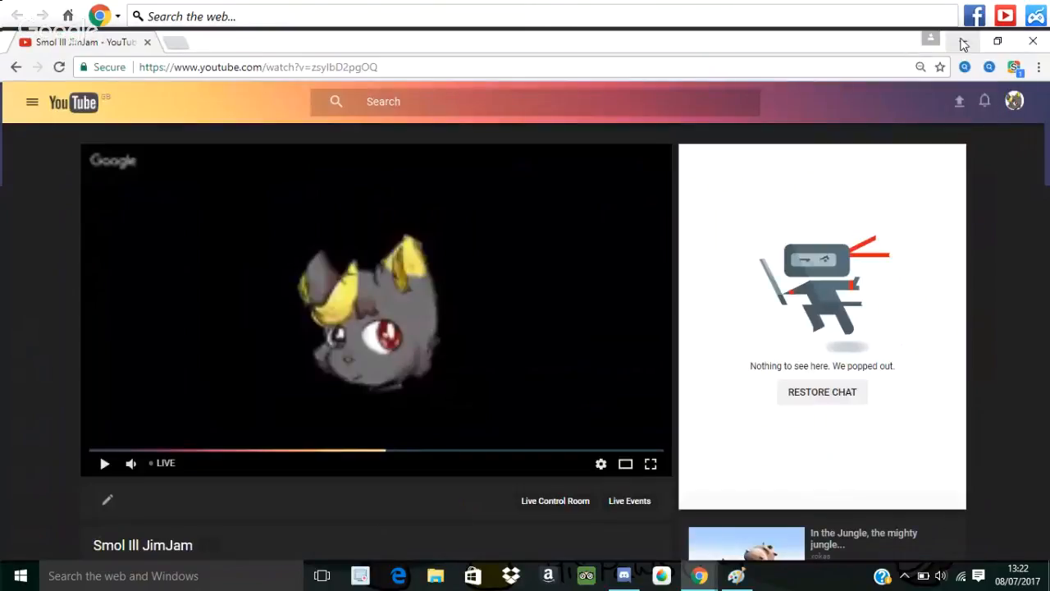
mouse_move(963, 41)
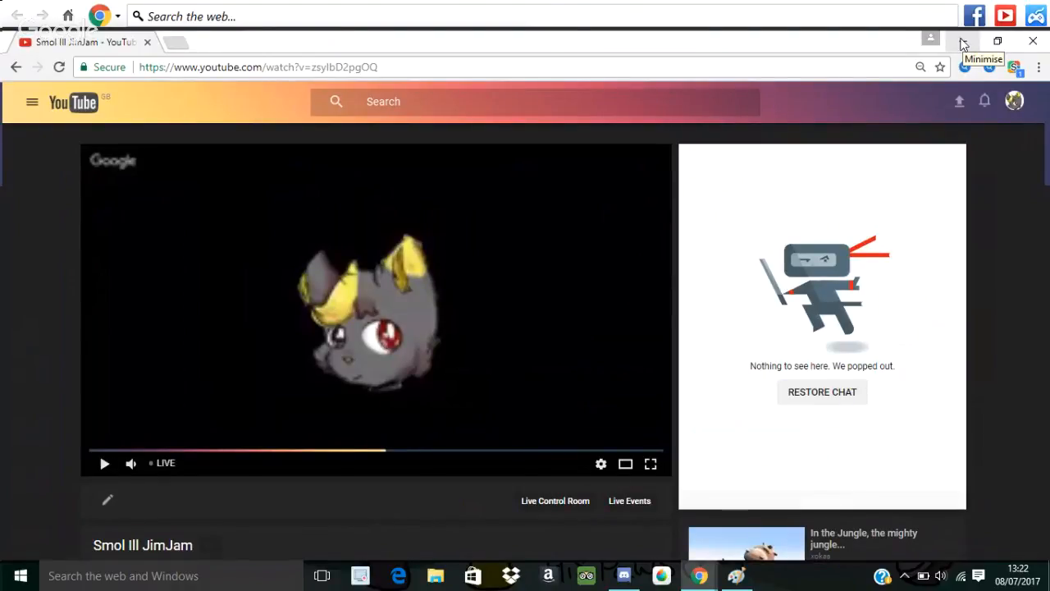
mouse_move(963, 44)
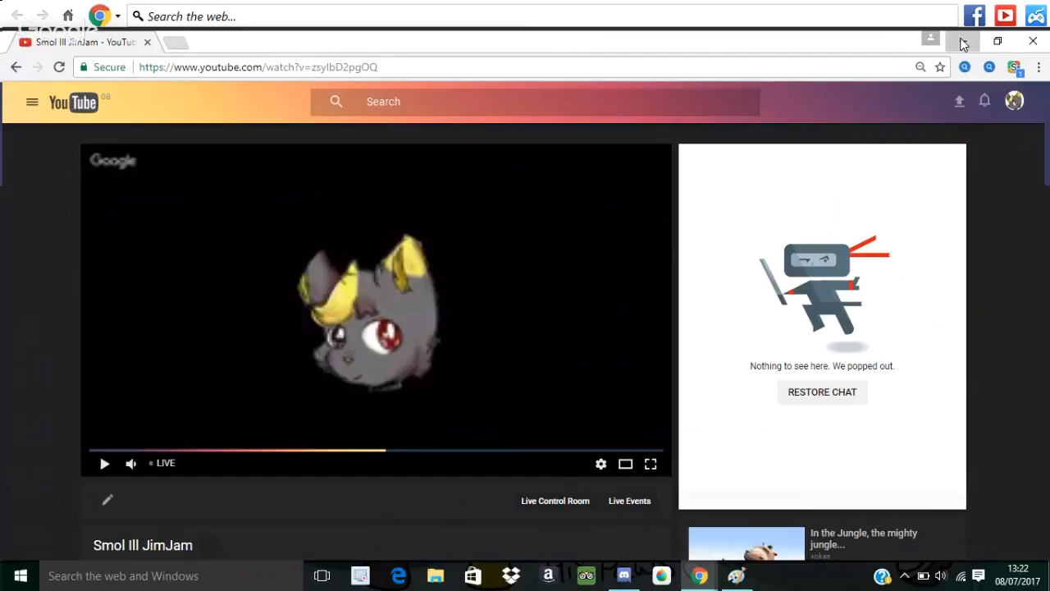
click(623, 575)
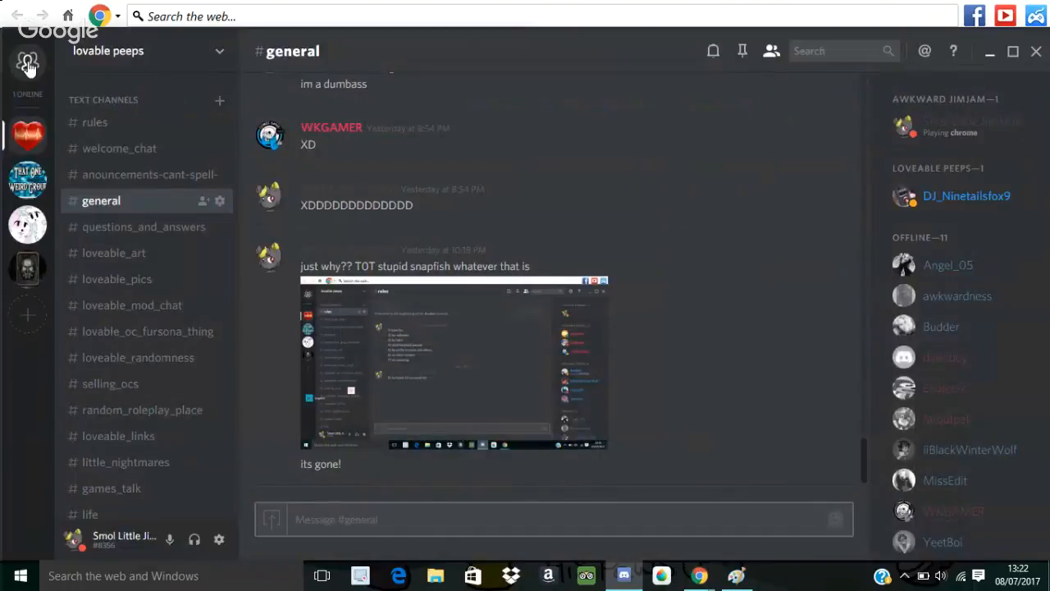
mouse_move(605, 339)
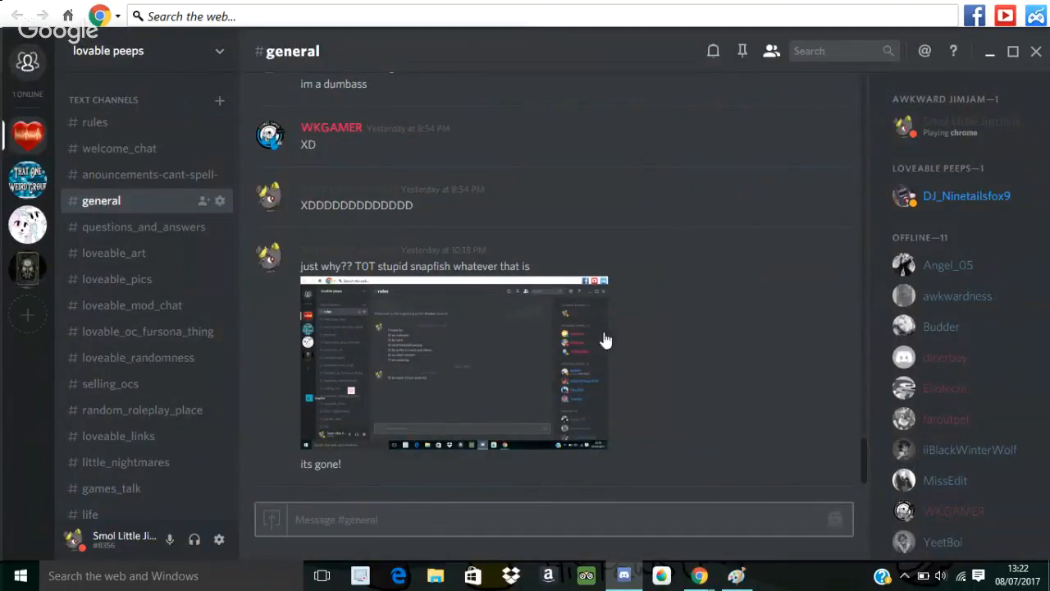
right_click(734, 575)
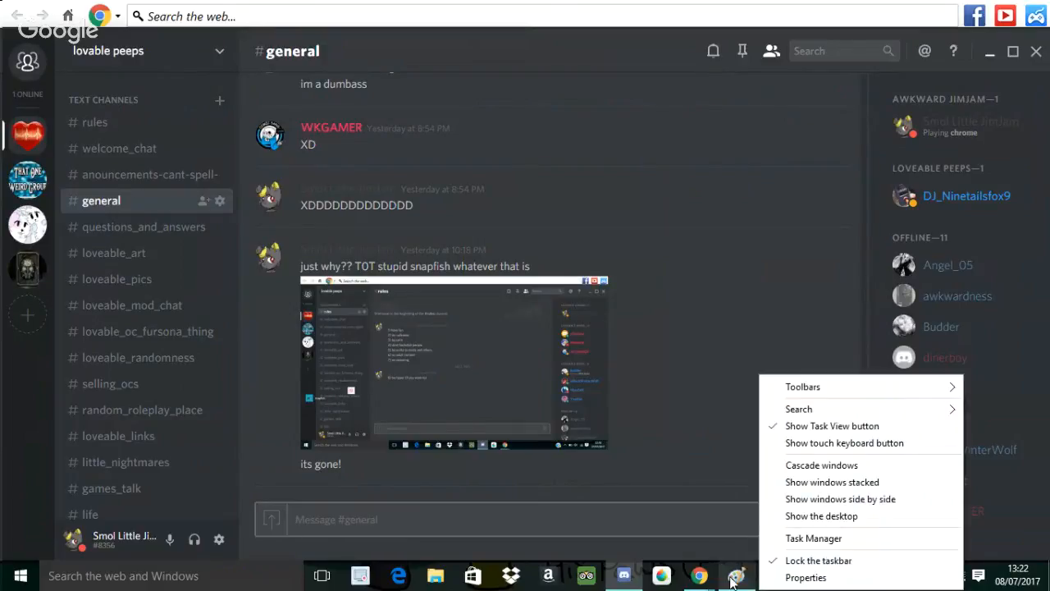
click(735, 575)
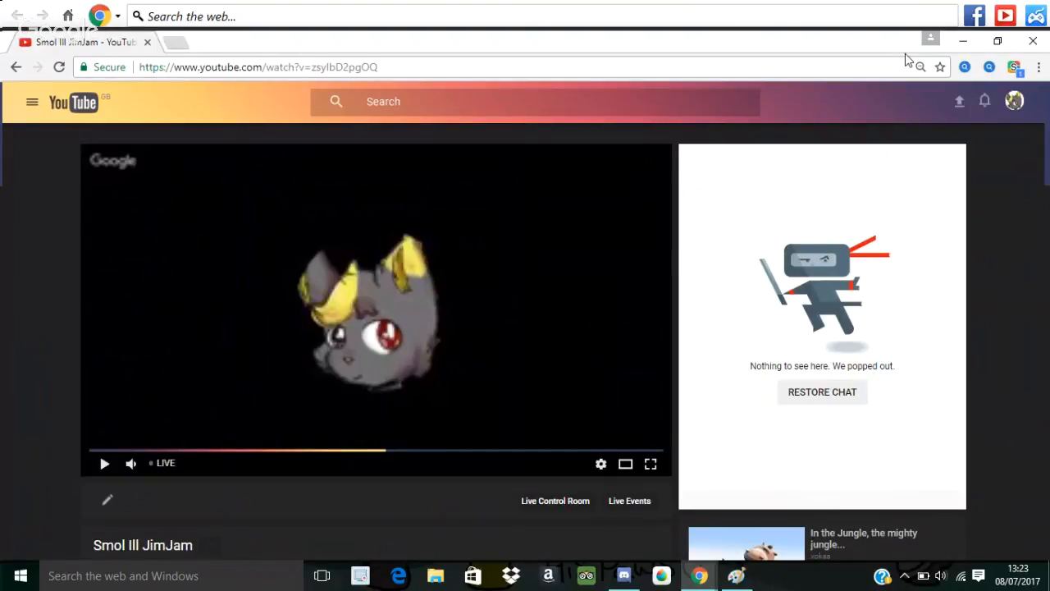
mouse_move(697, 467)
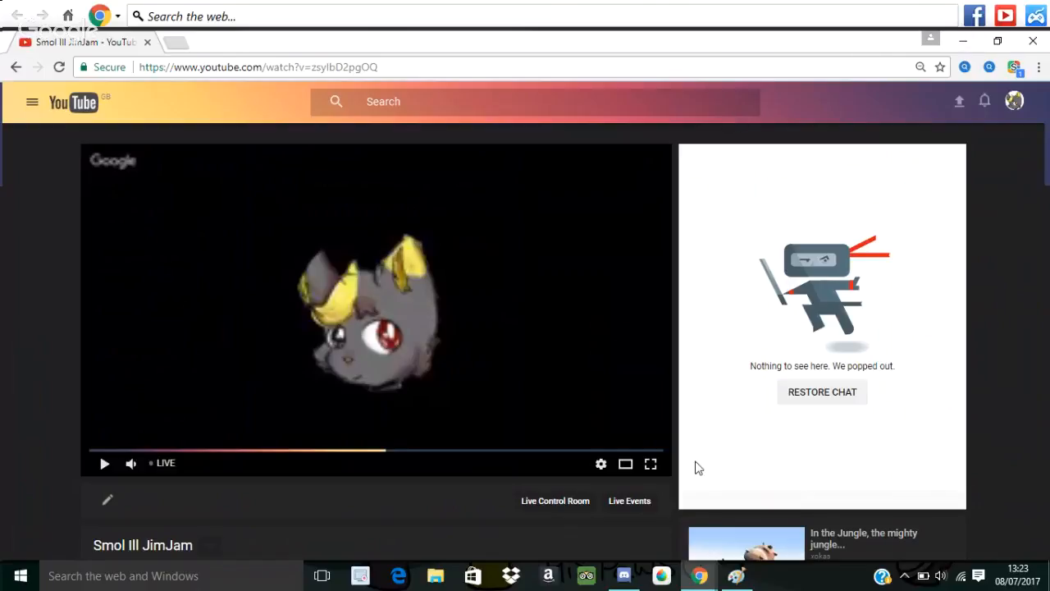
mouse_move(698, 574)
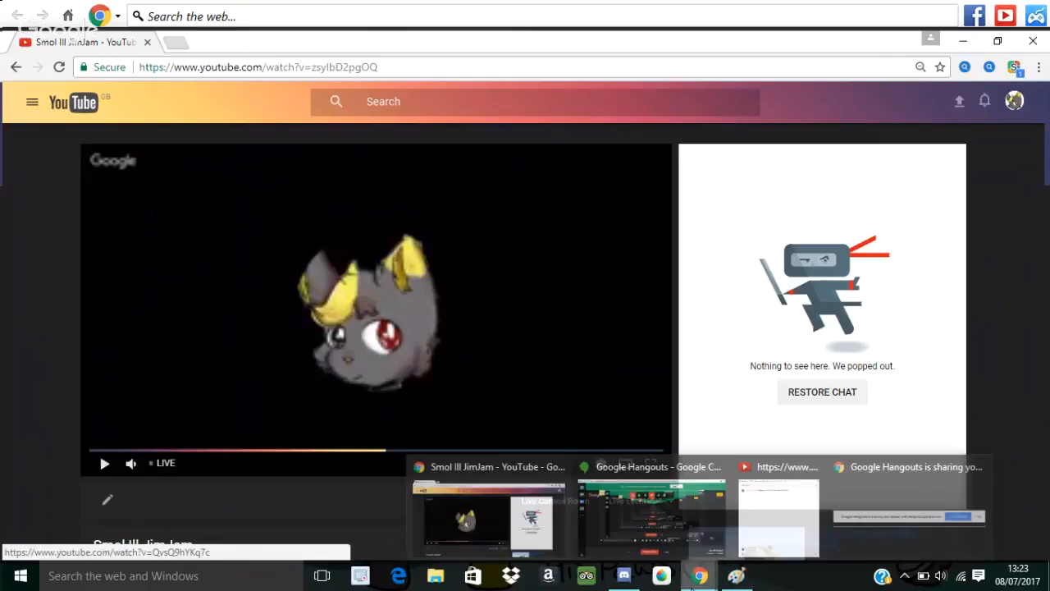